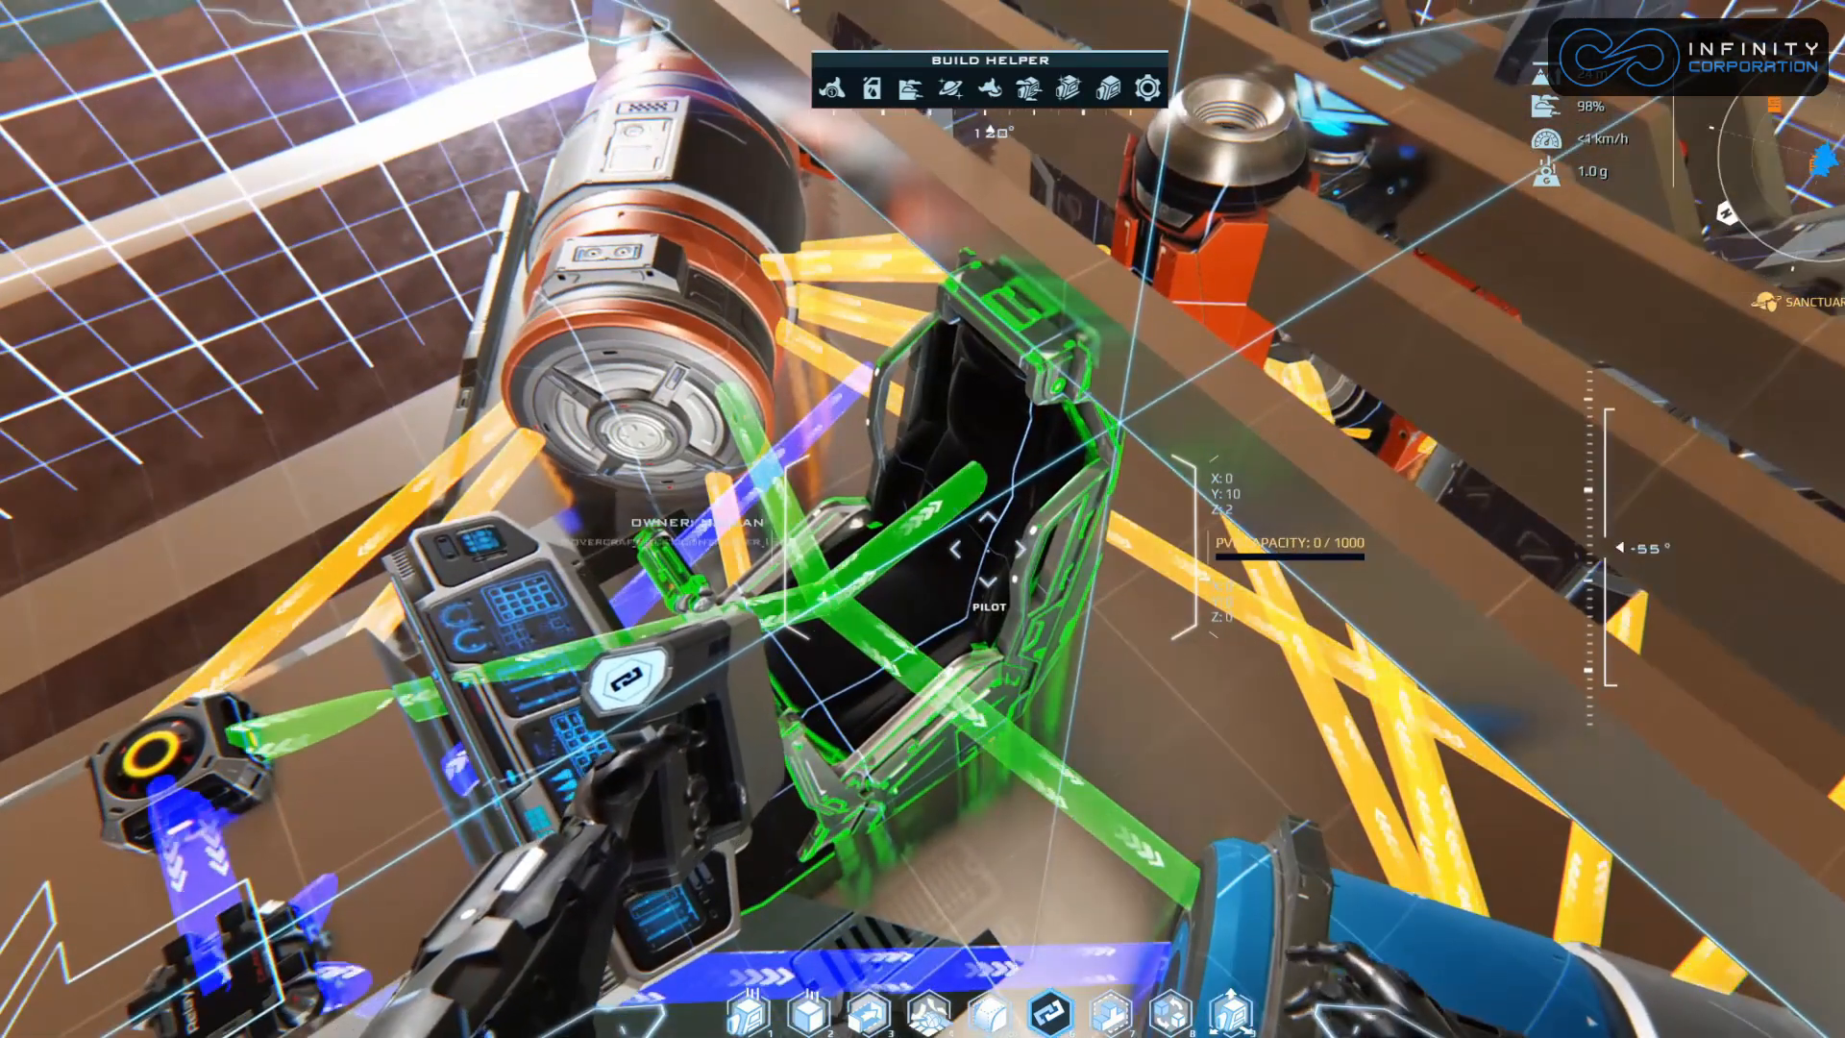
Right-click the hovercraft seat controller to show its advanced element options.
right_click(996, 555)
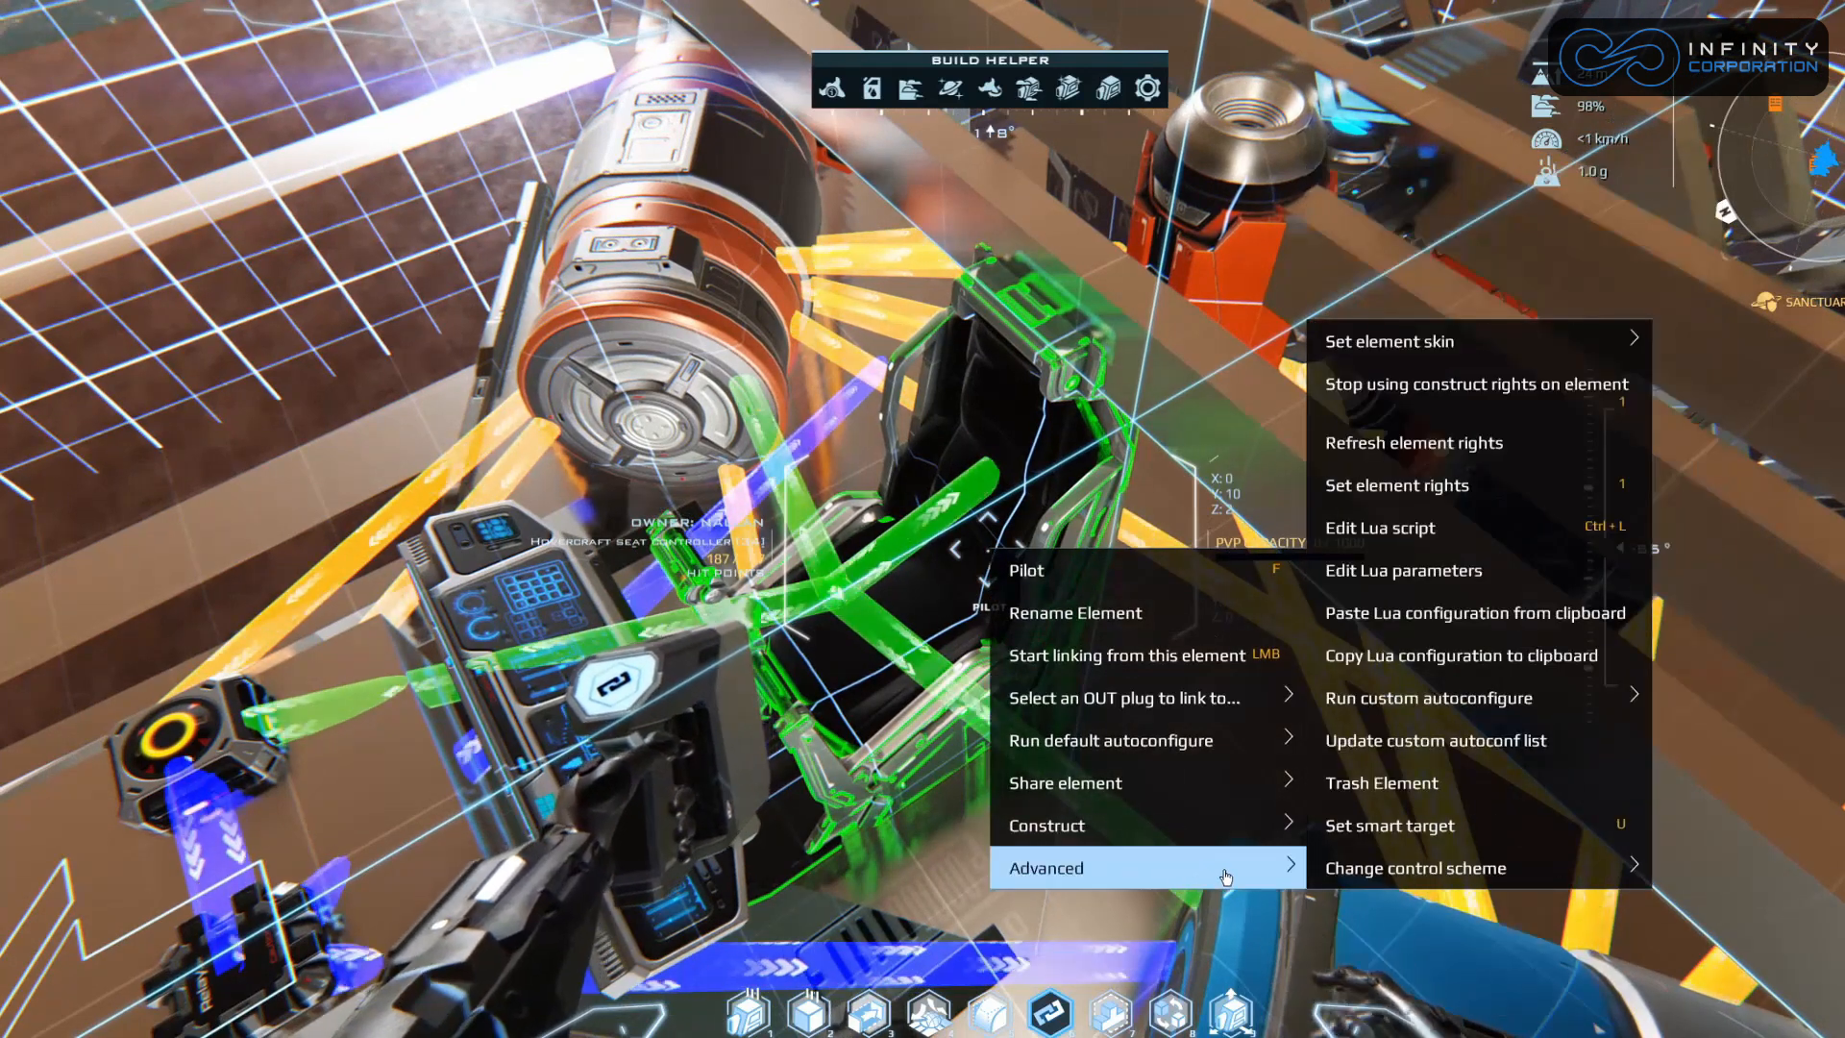
mouse_move(1440, 528)
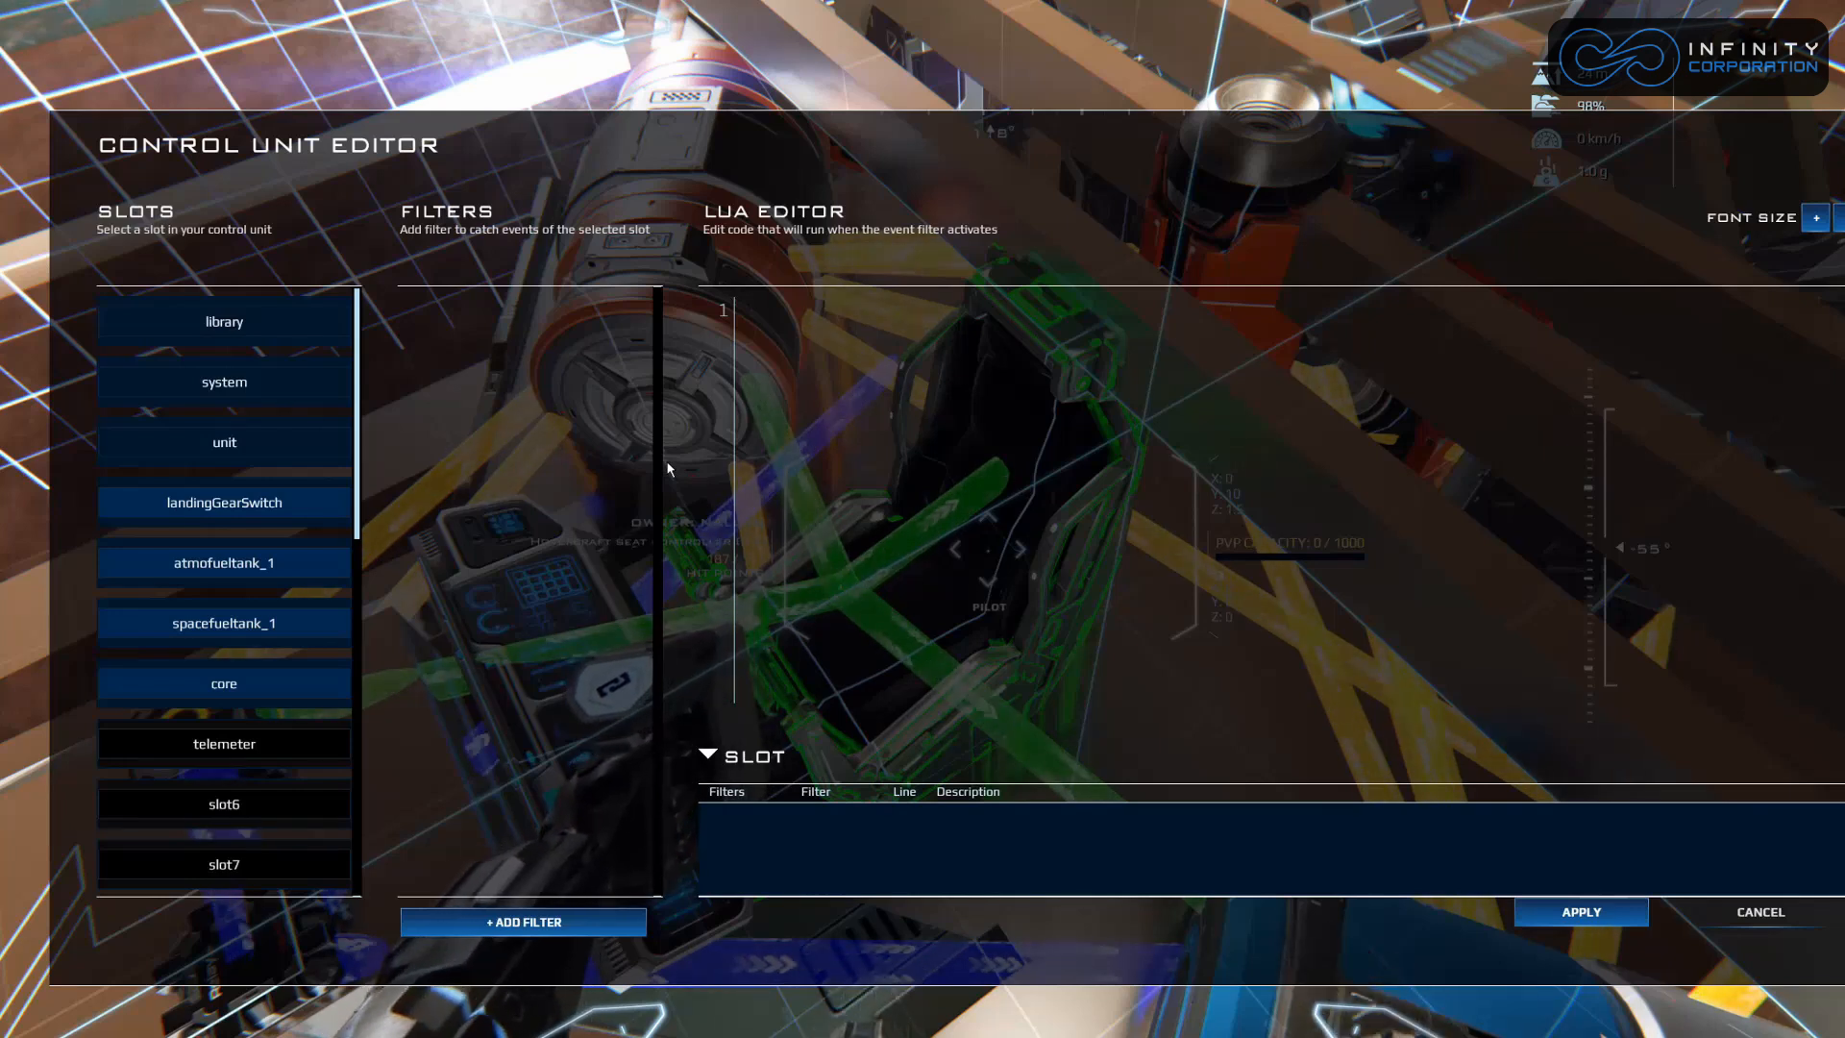
mouse_move(238, 763)
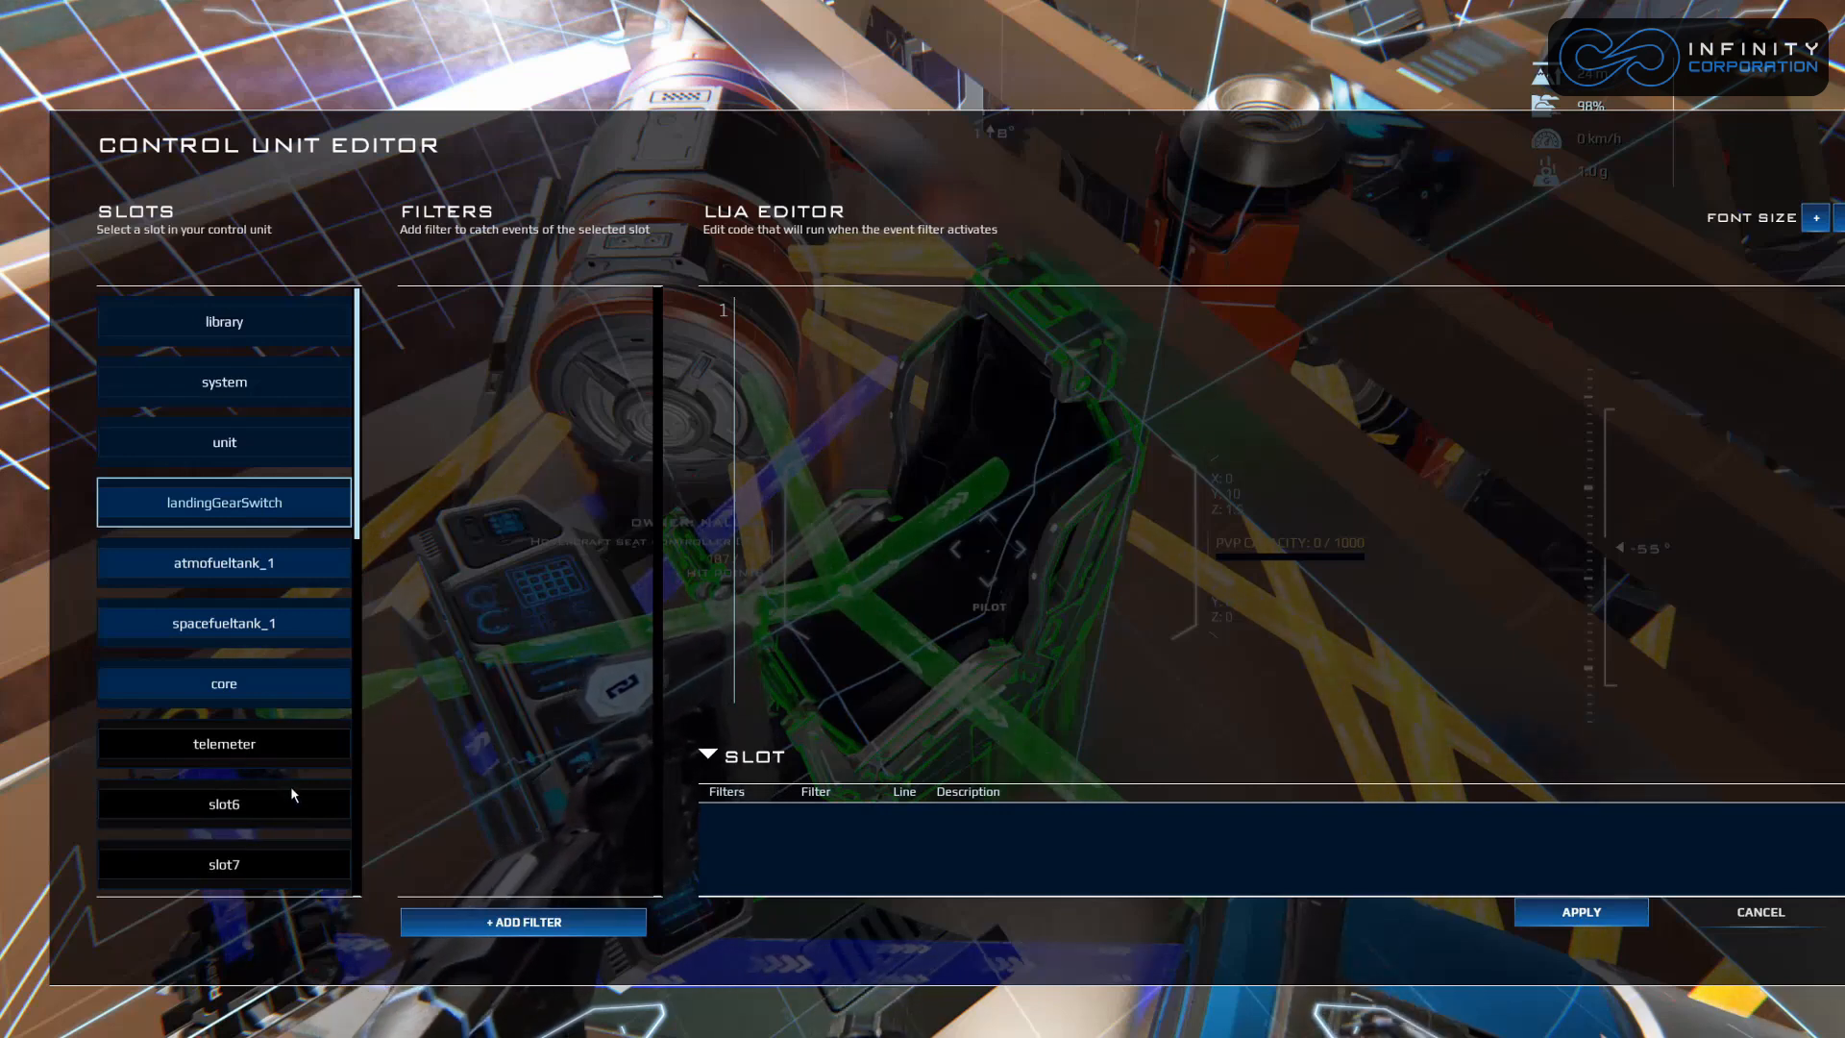
Select the landingGearSwitch slot, then apply to close the Lua script editor.
click(1581, 912)
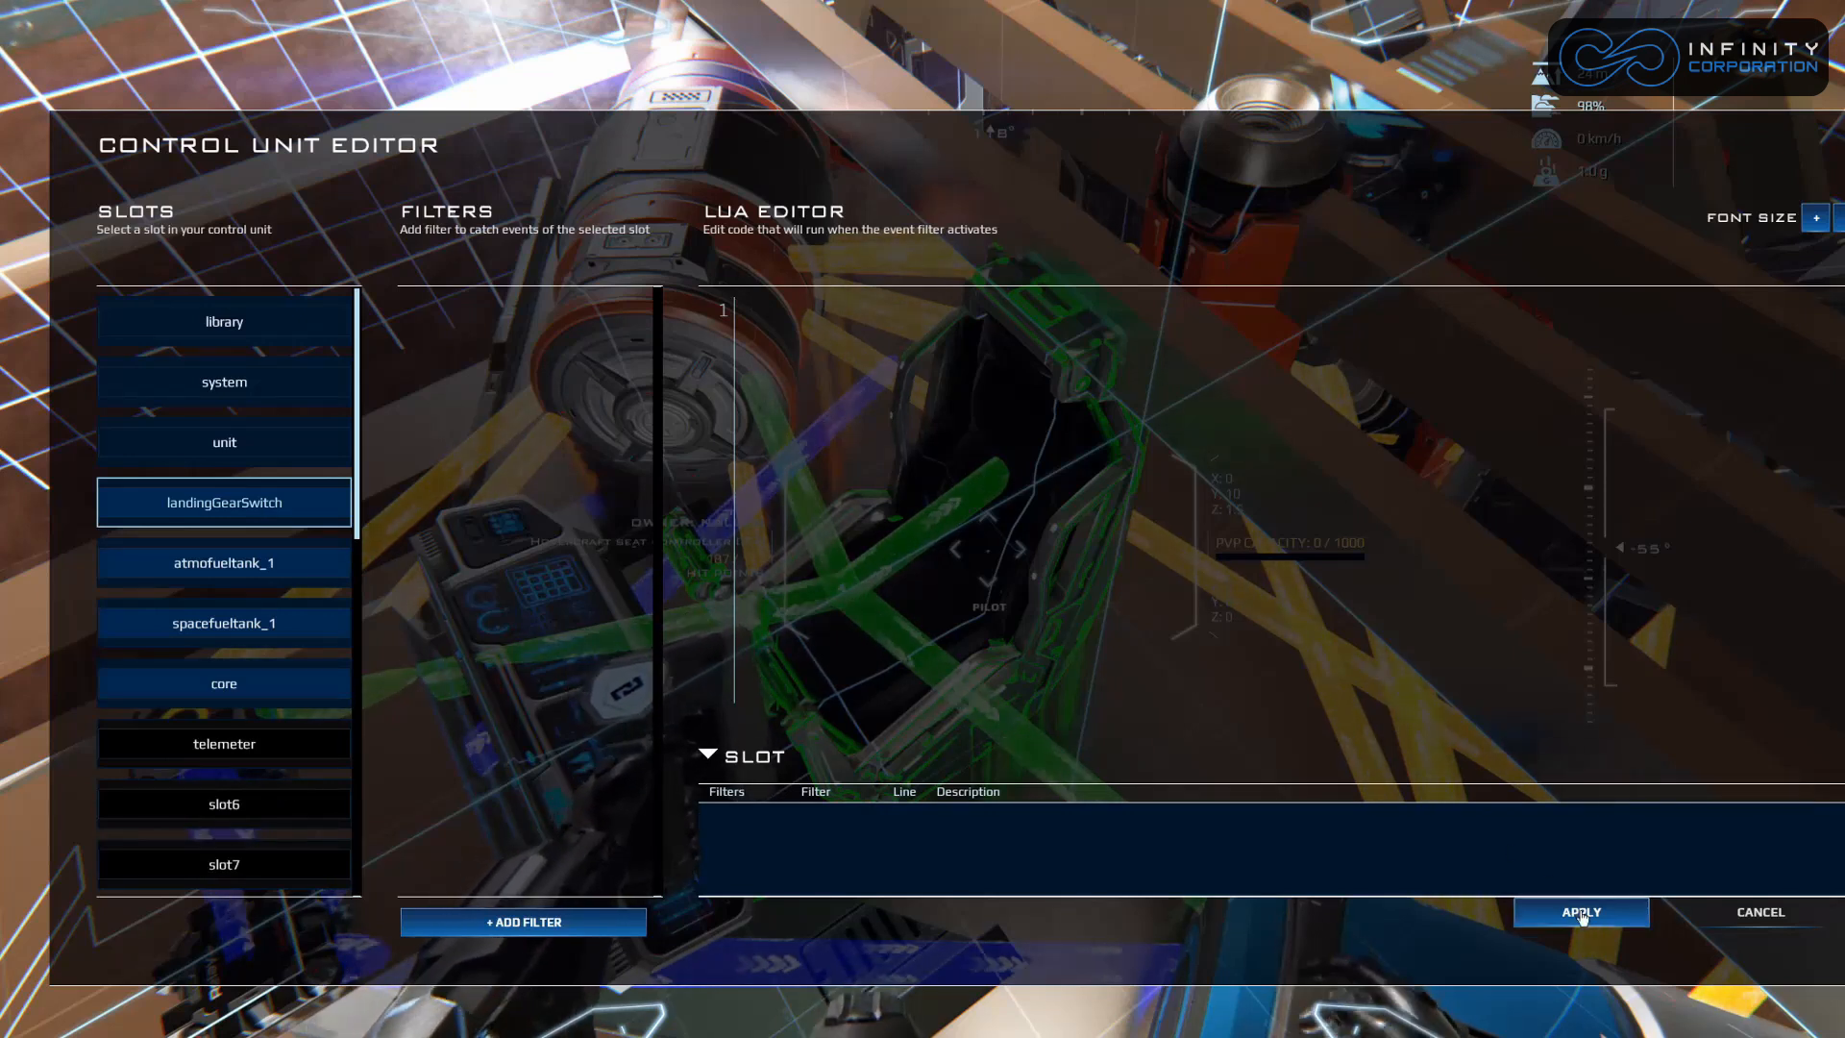
click(1581, 912)
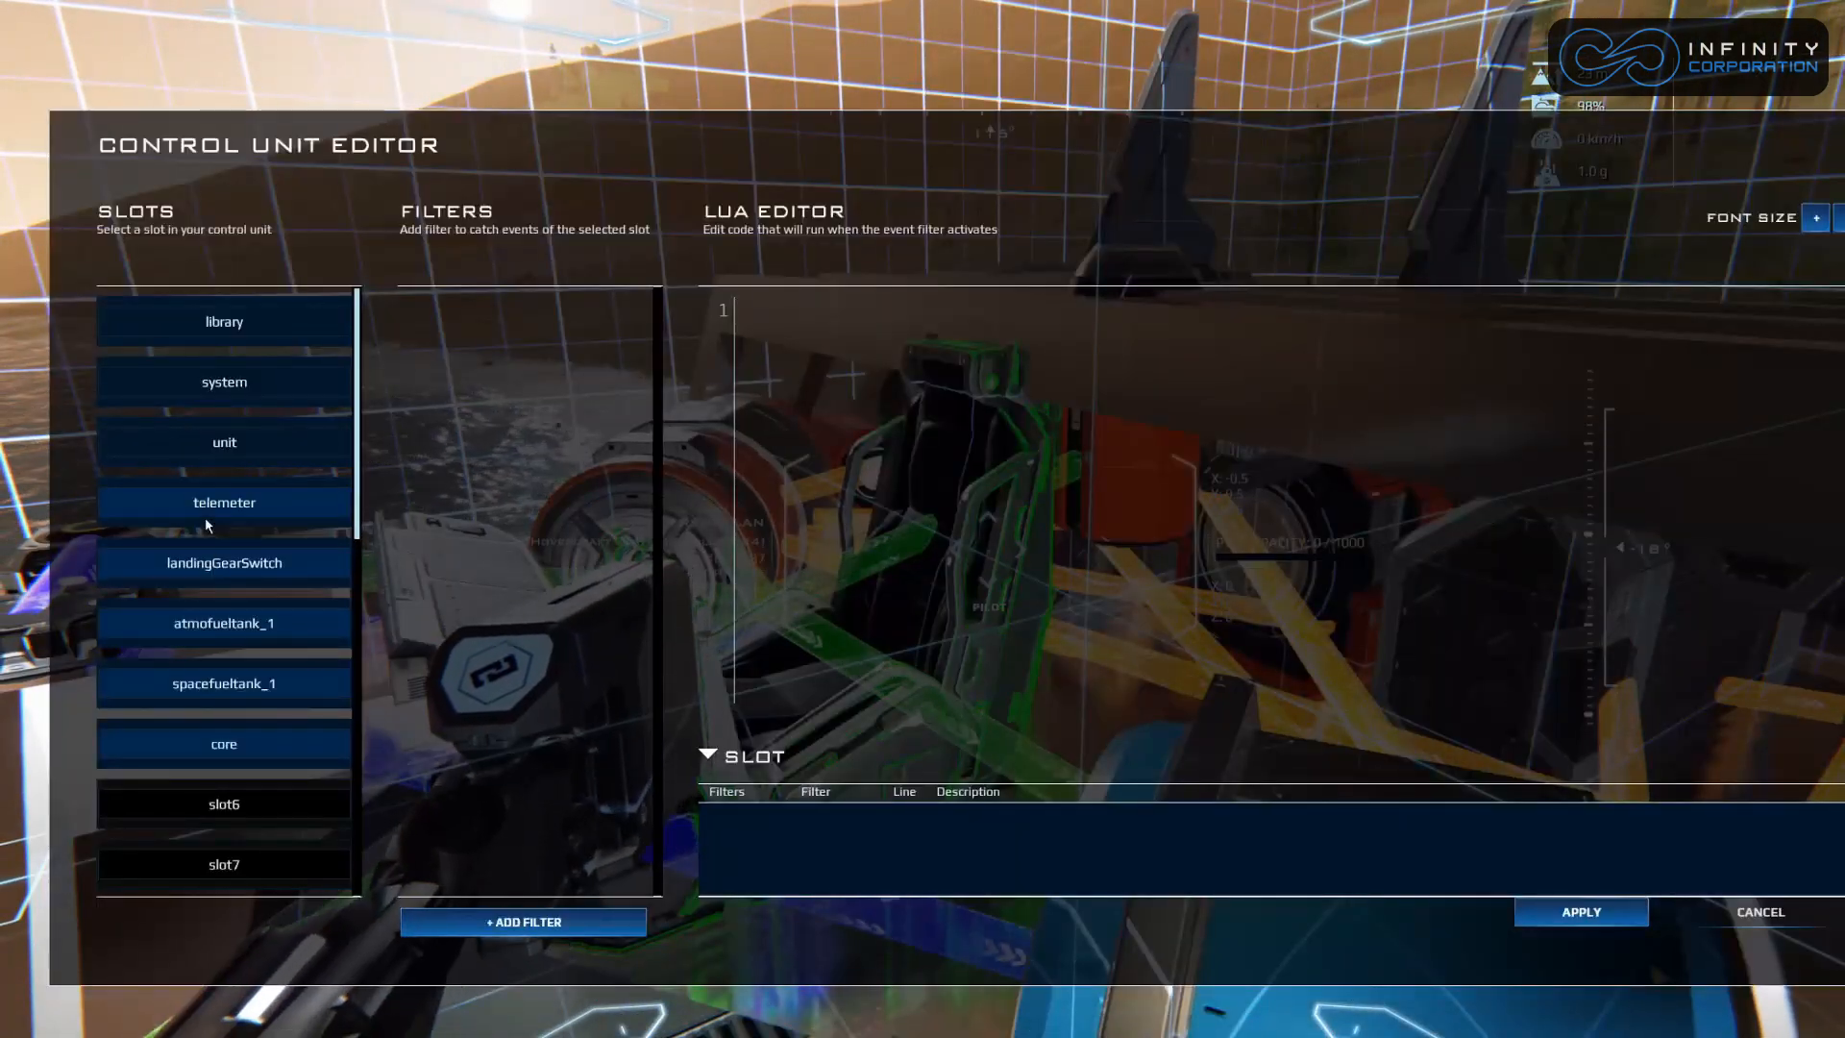
Select the telemeter slot in the Slots list to confirm it has no filters.
click(224, 503)
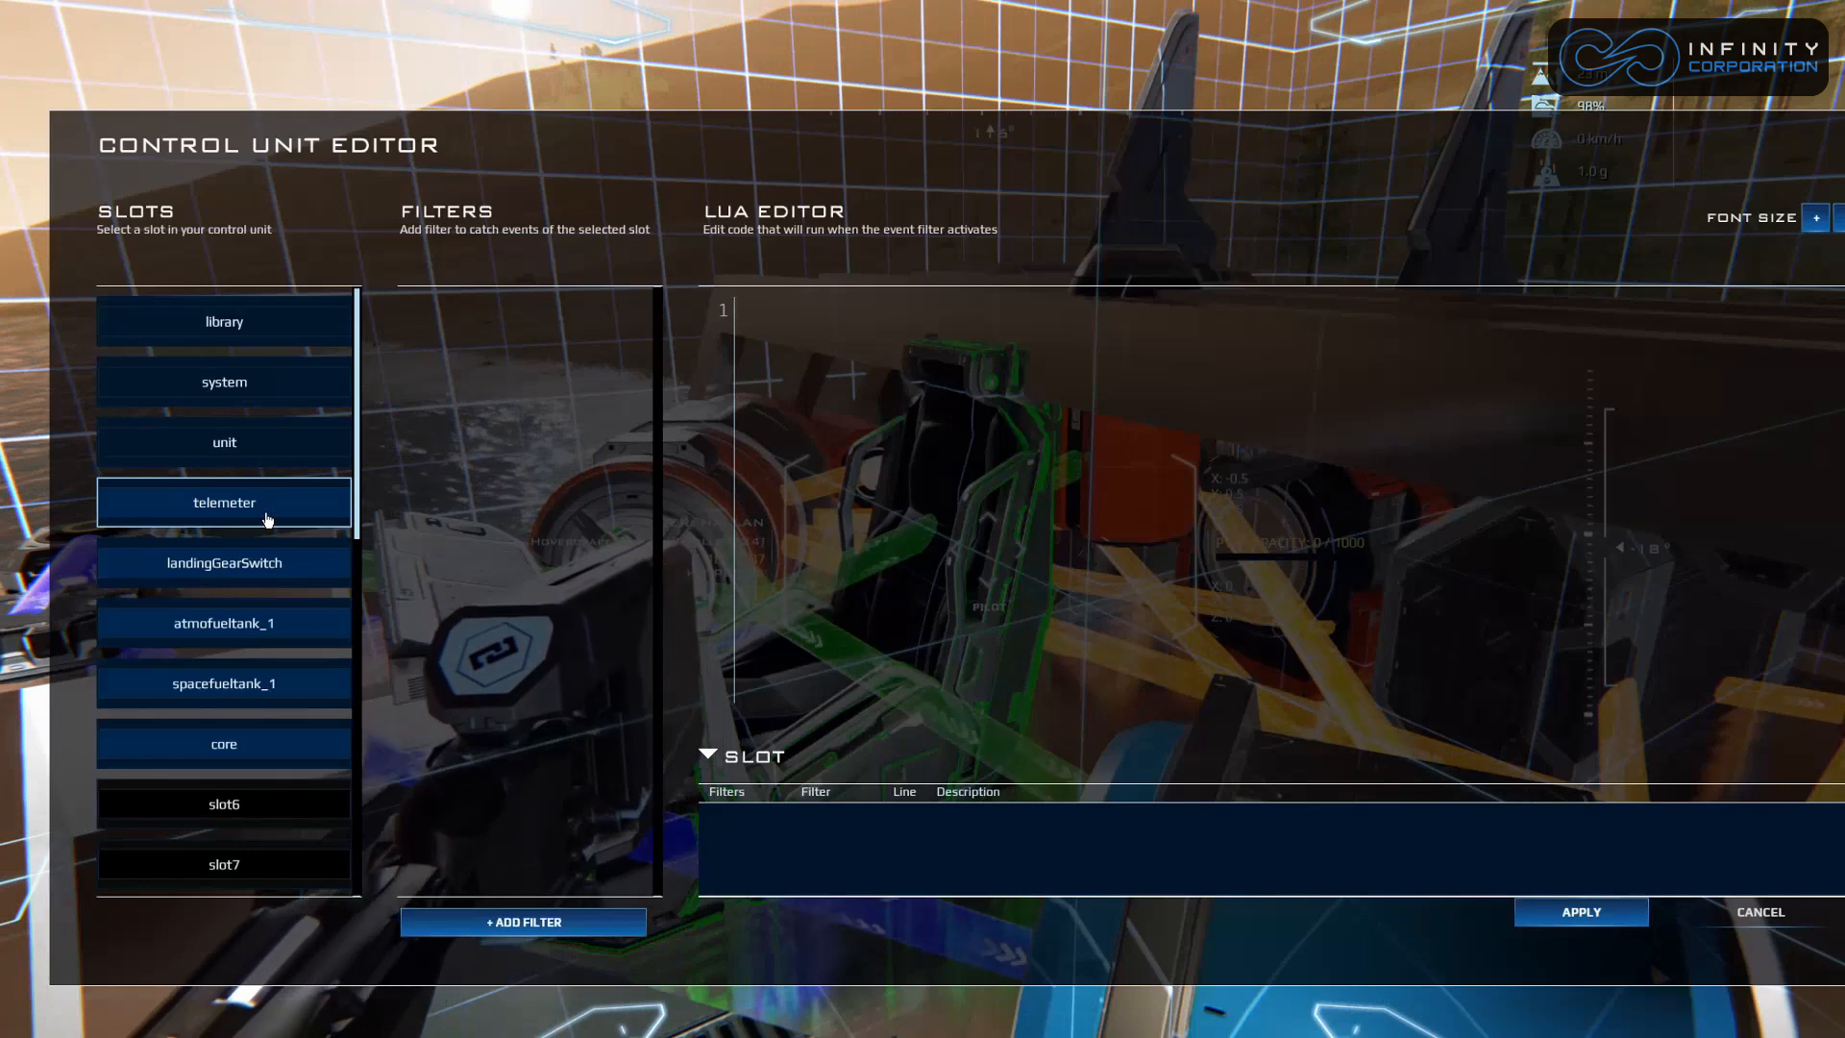
scroll(down, 3)
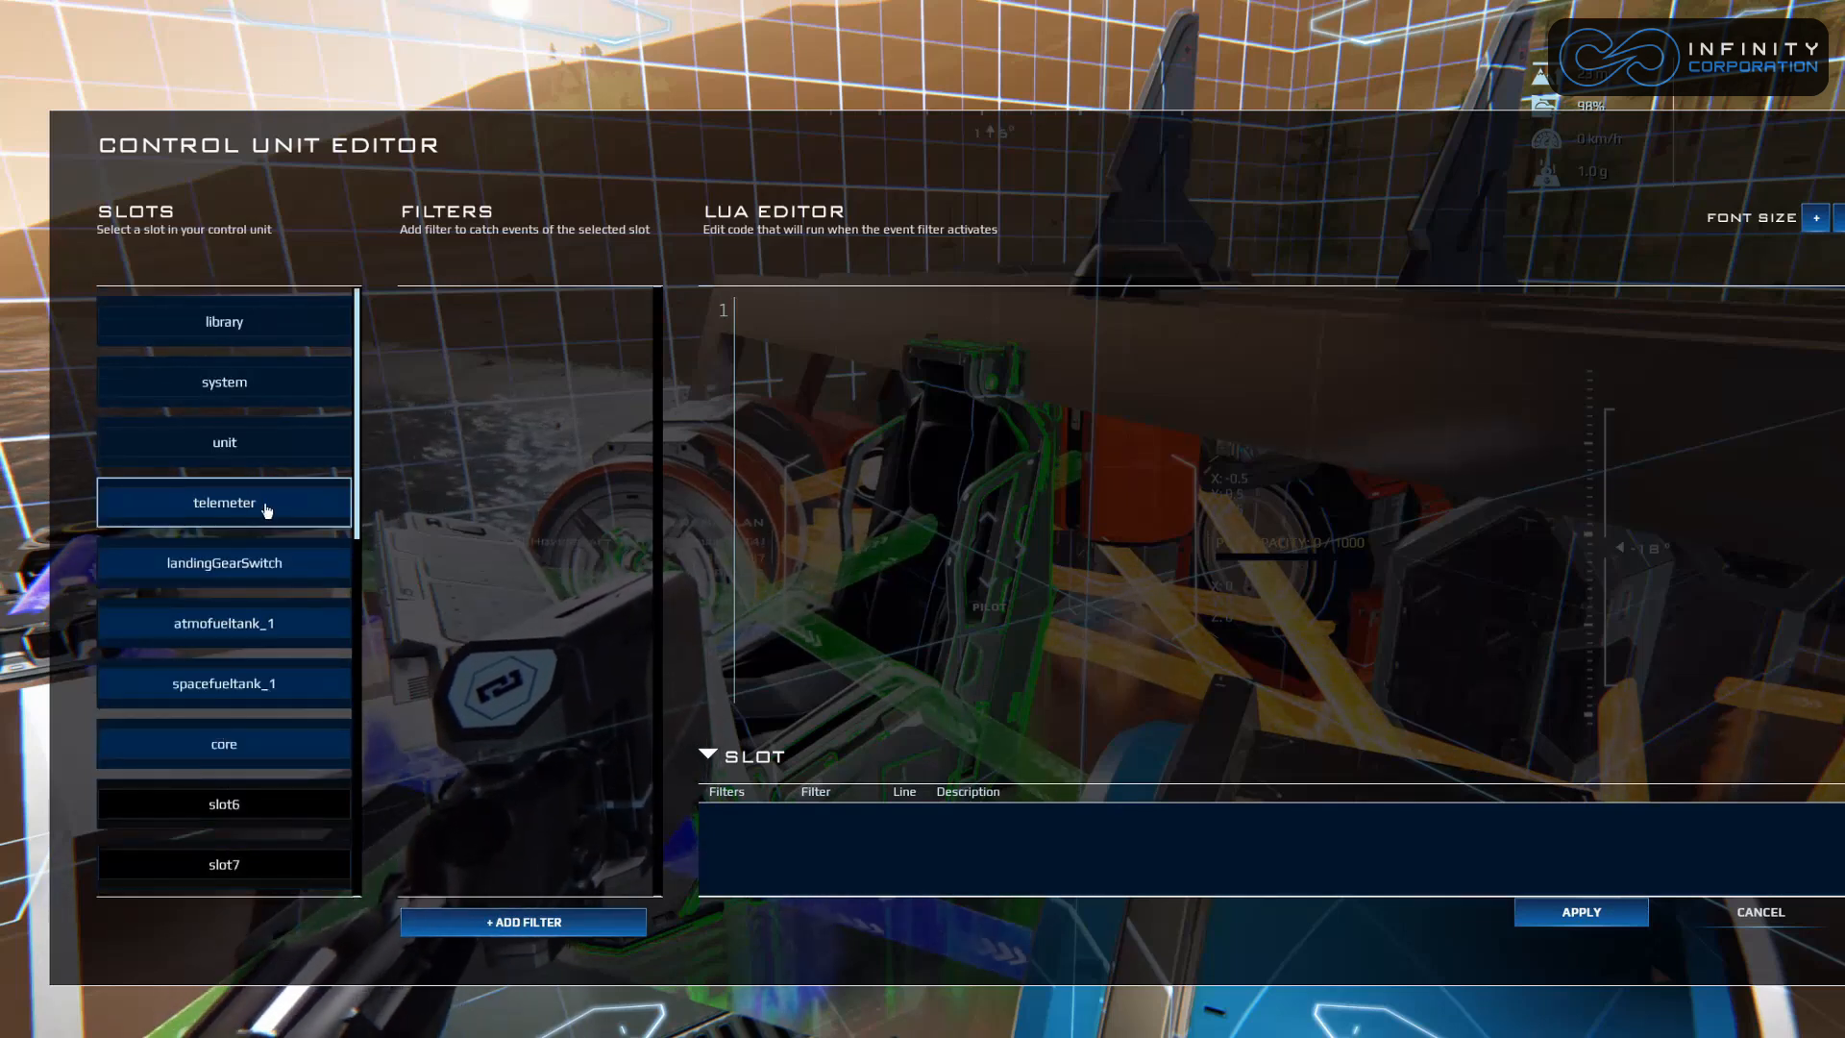
click(224, 563)
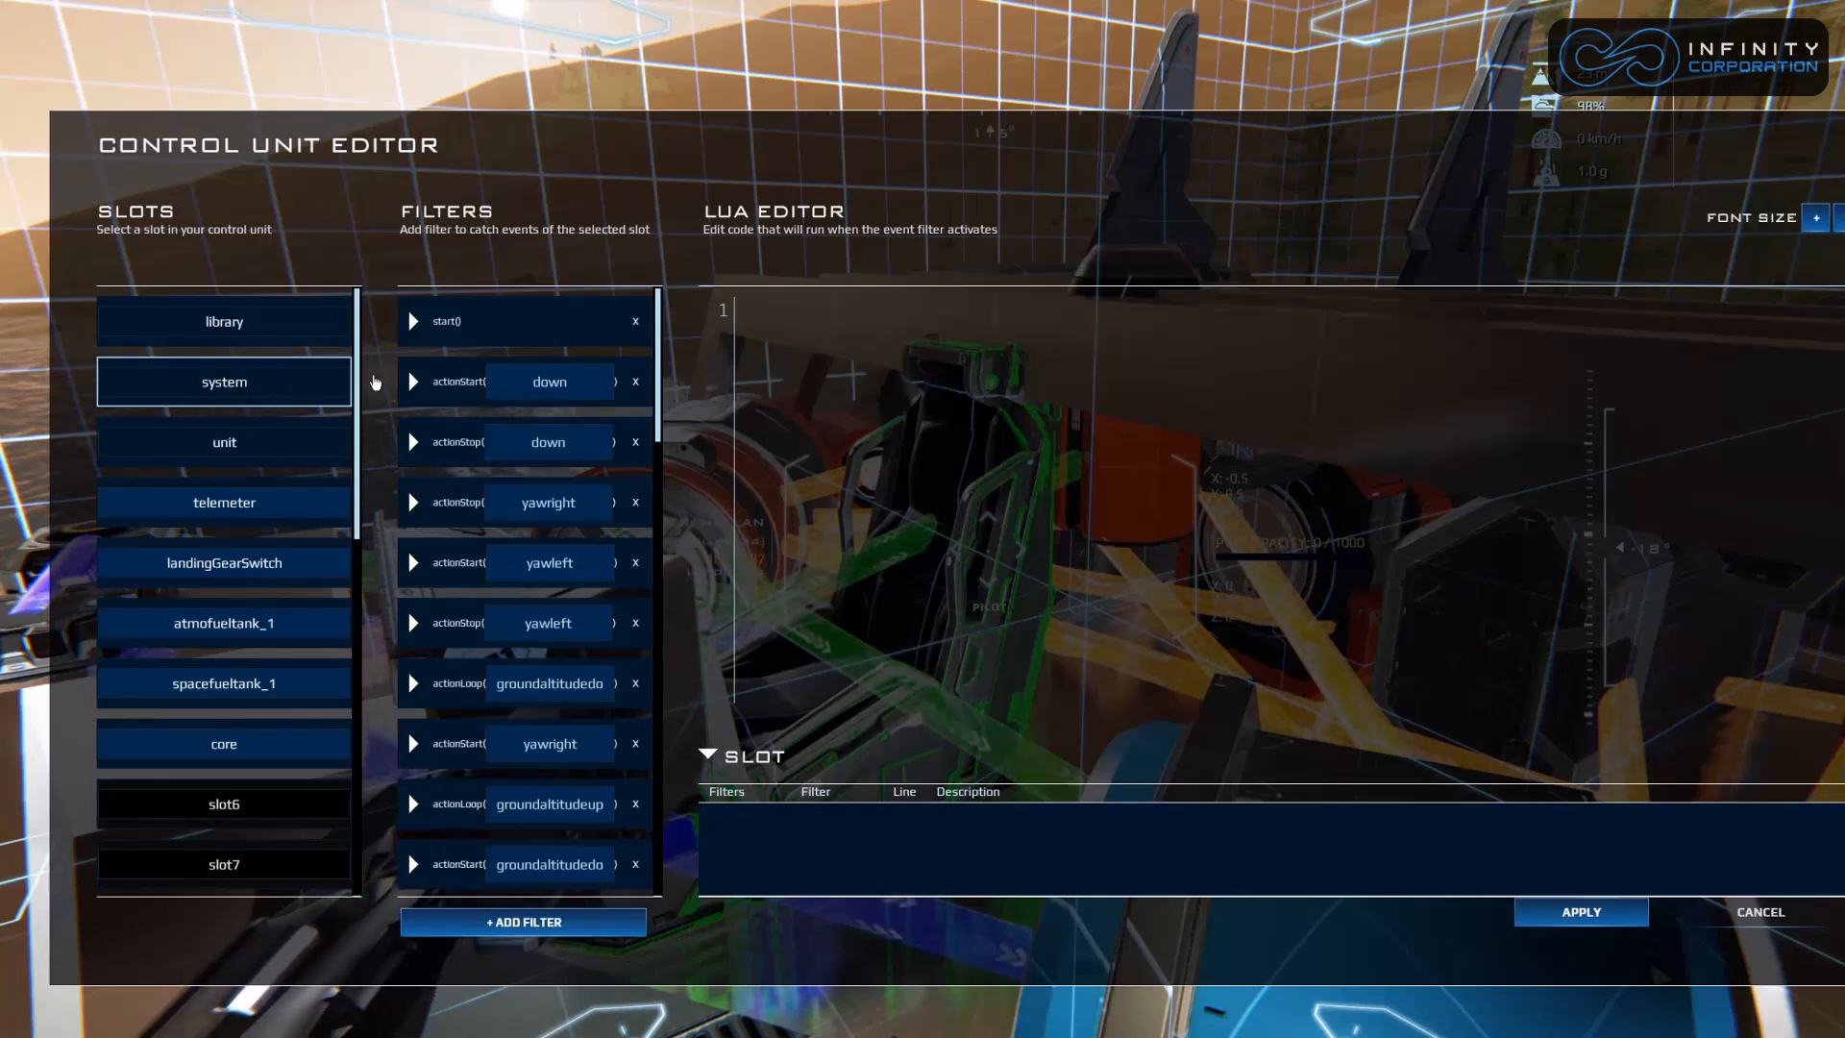
Add a new flush event filter to the system slot.
scroll(down, 3)
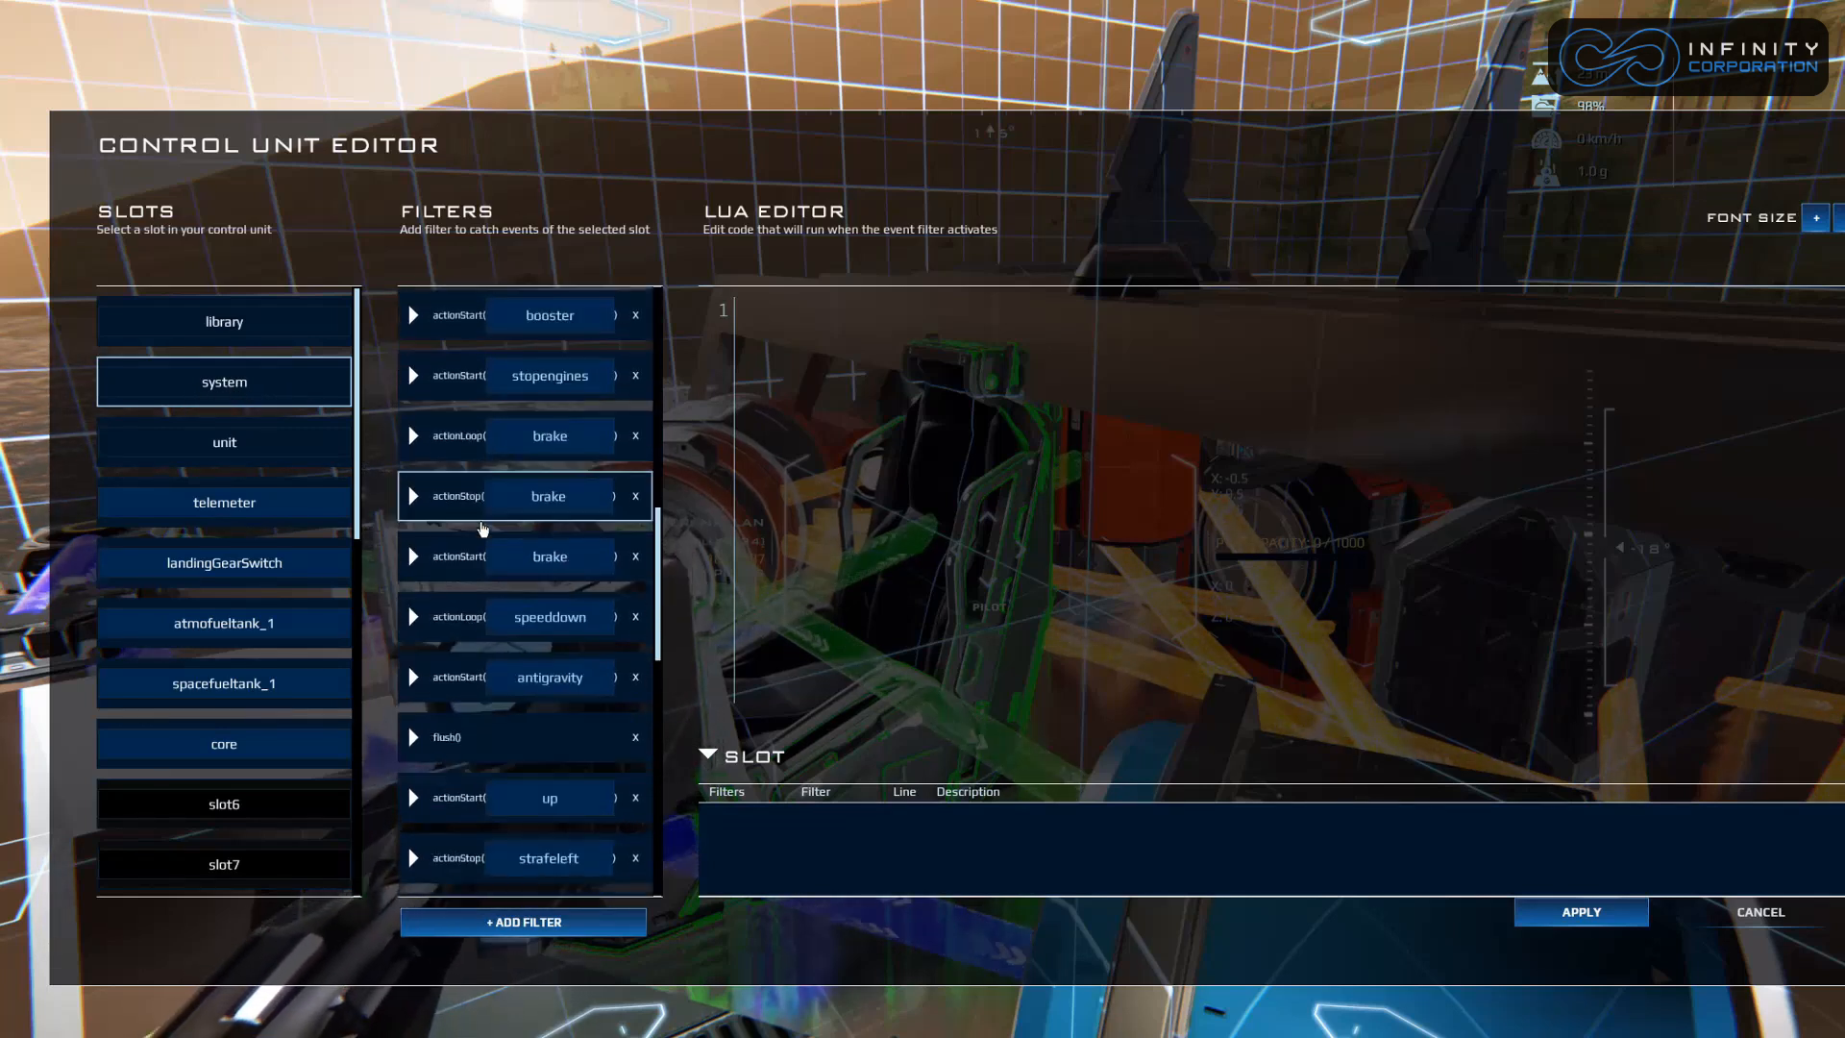
scroll(down, 3)
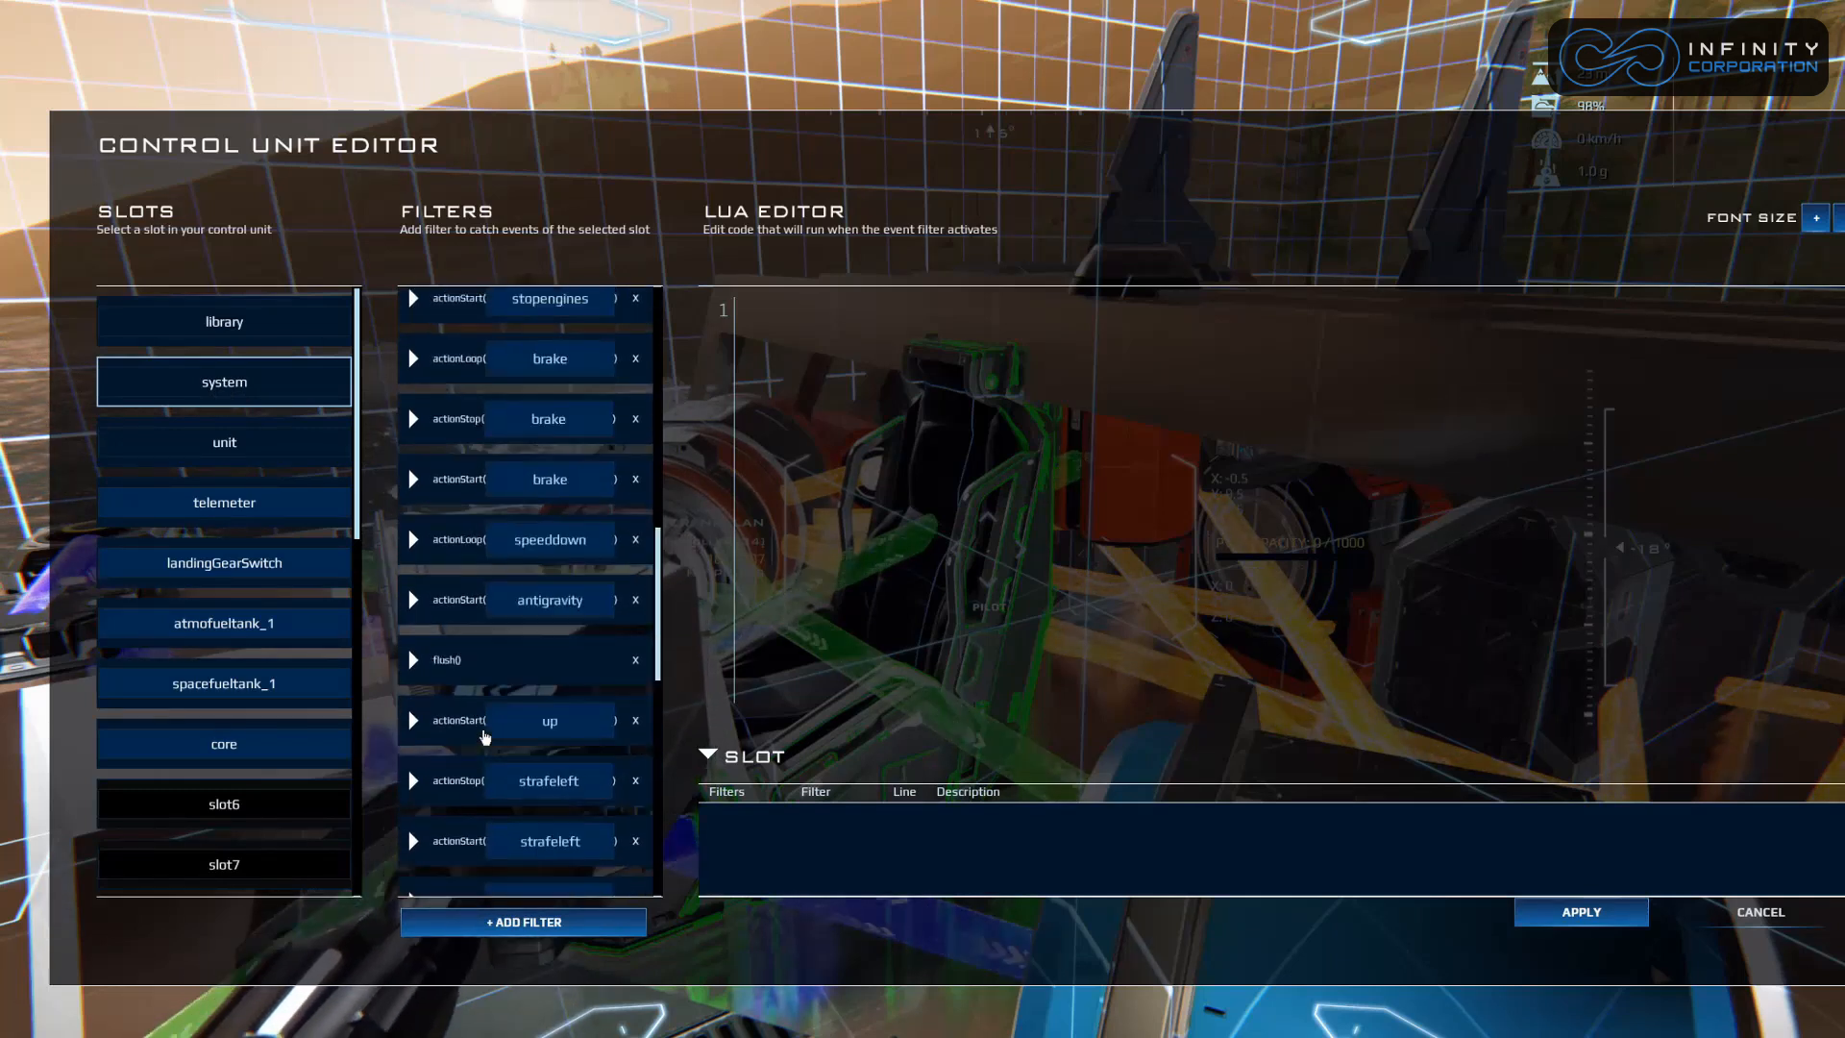
scroll(down, 3)
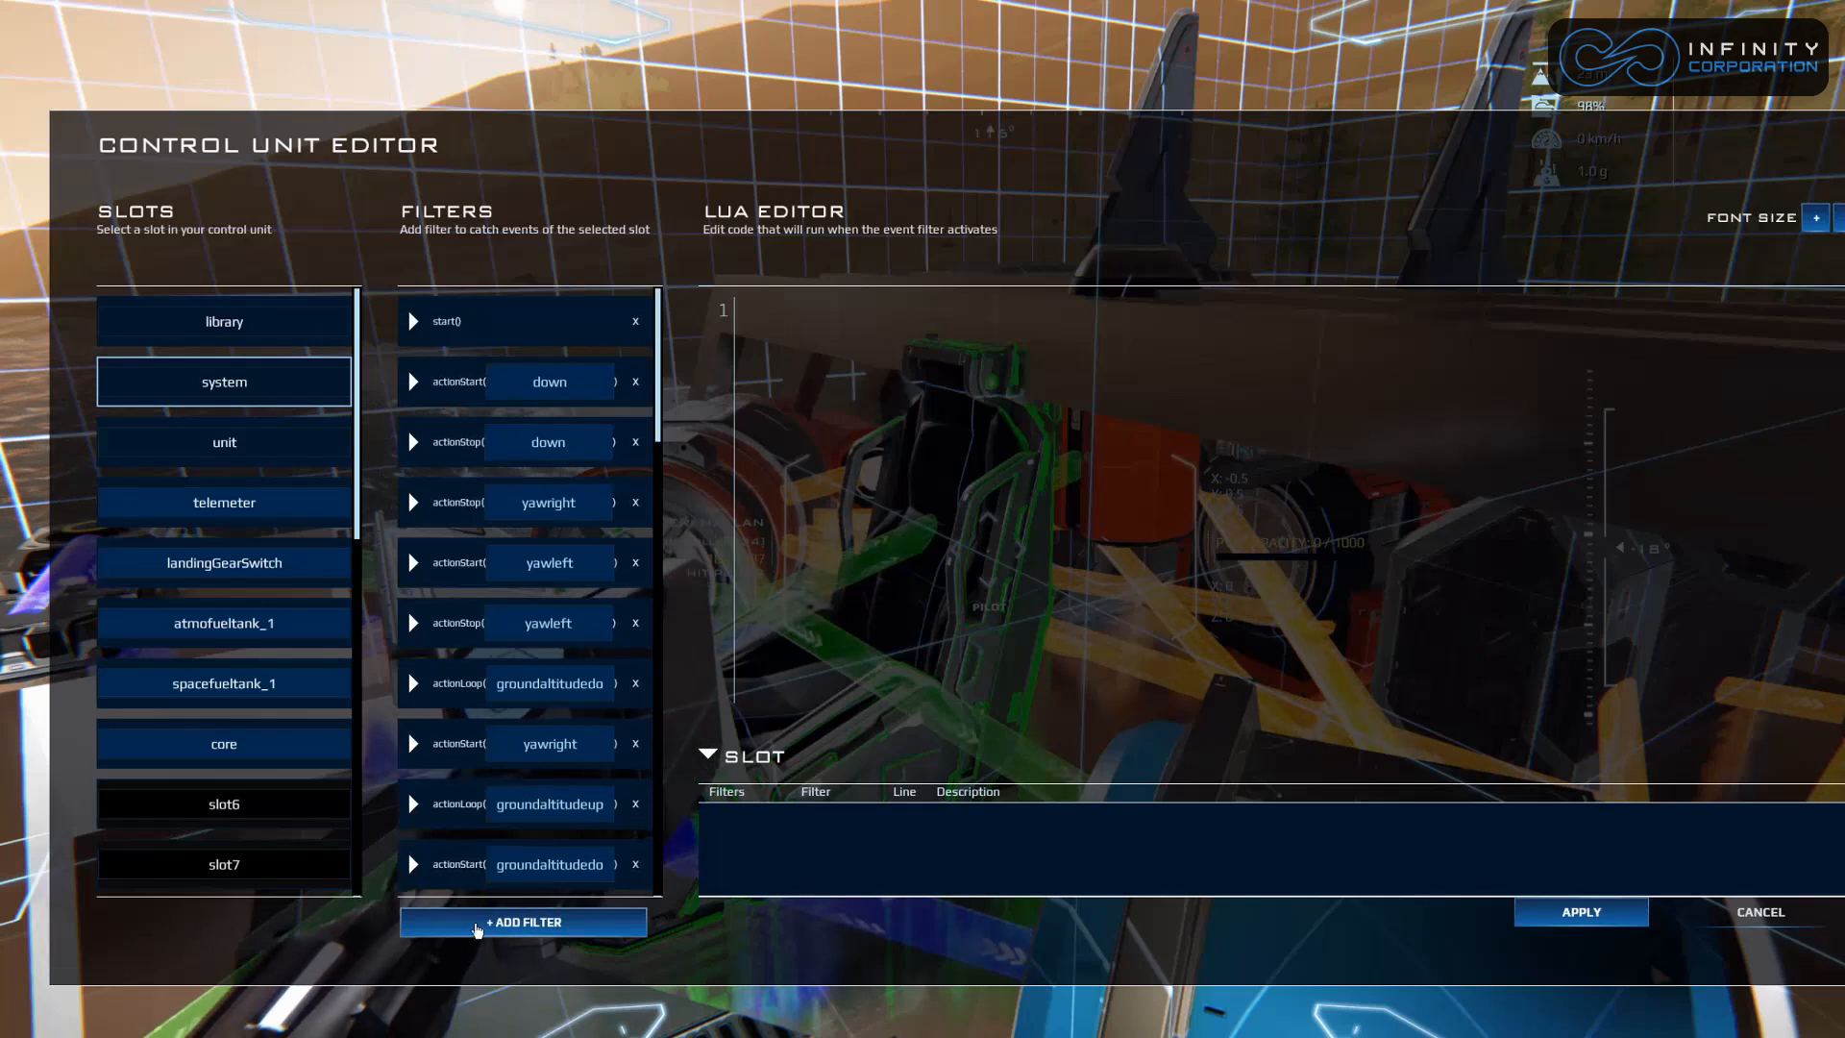
click(522, 921)
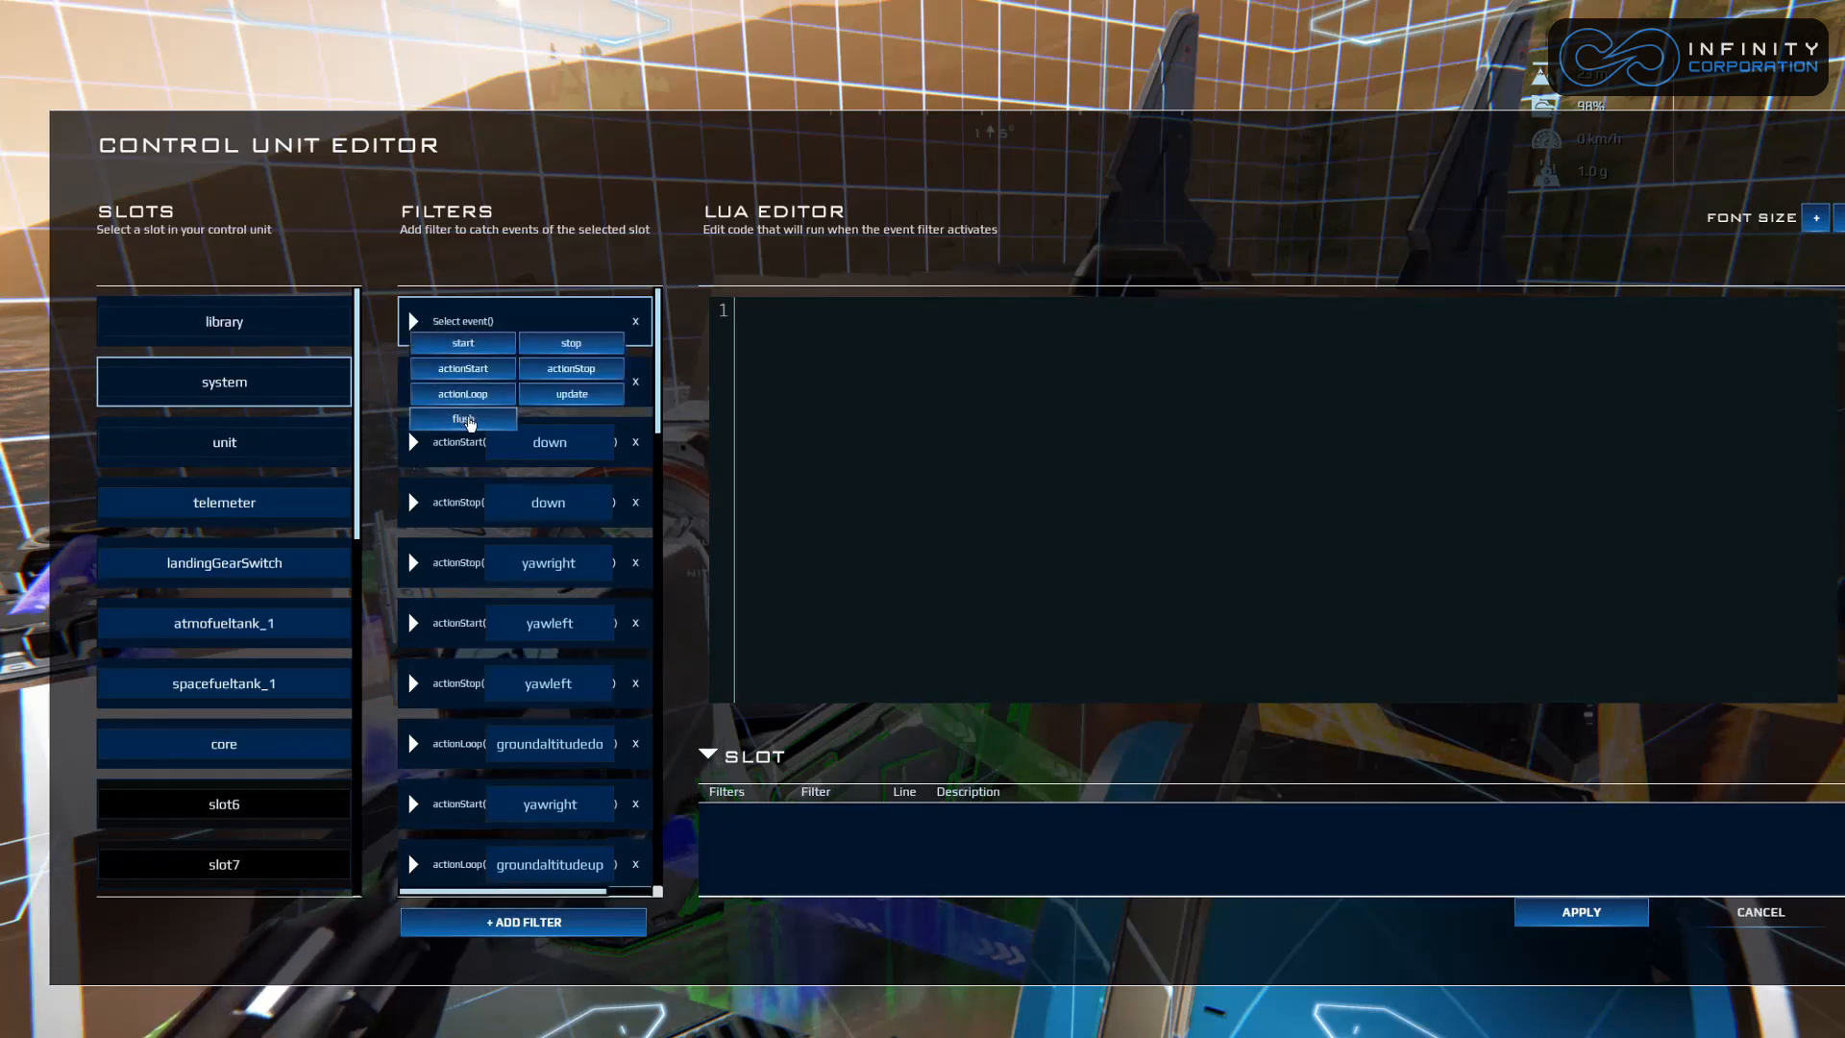
click(462, 418)
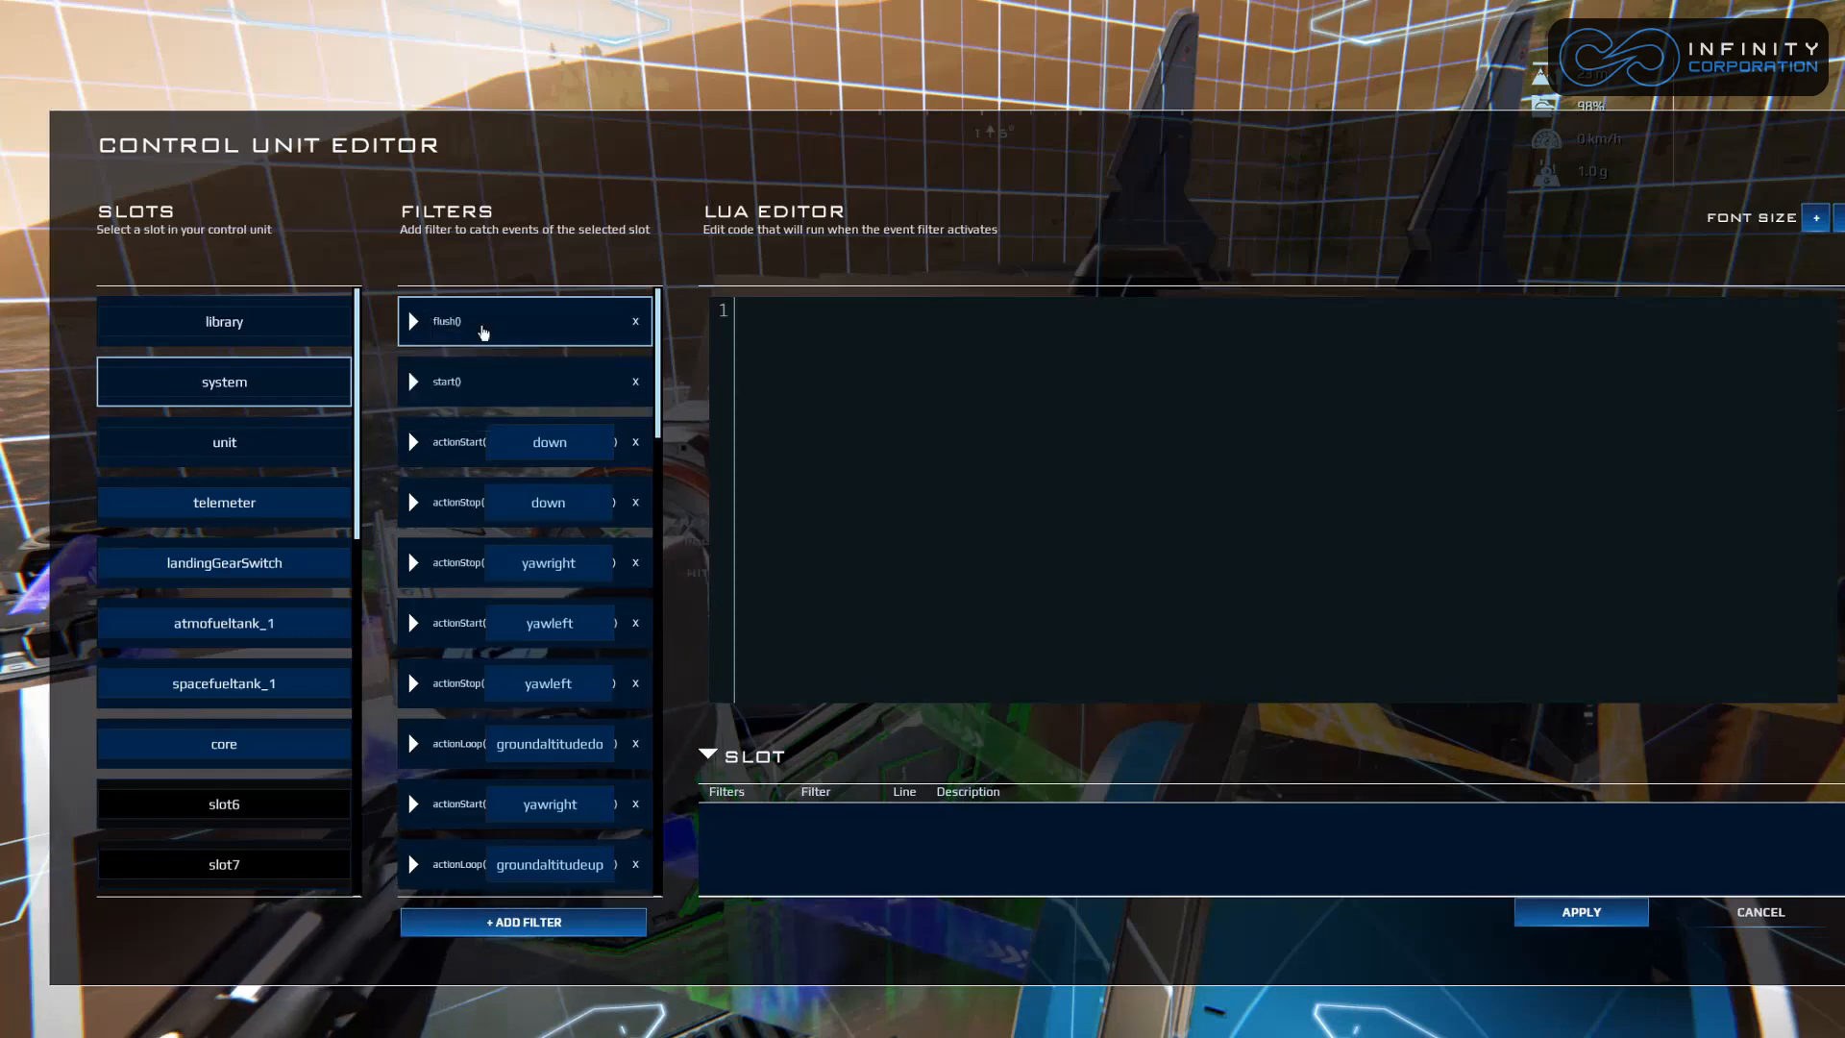
mouse_move(815, 352)
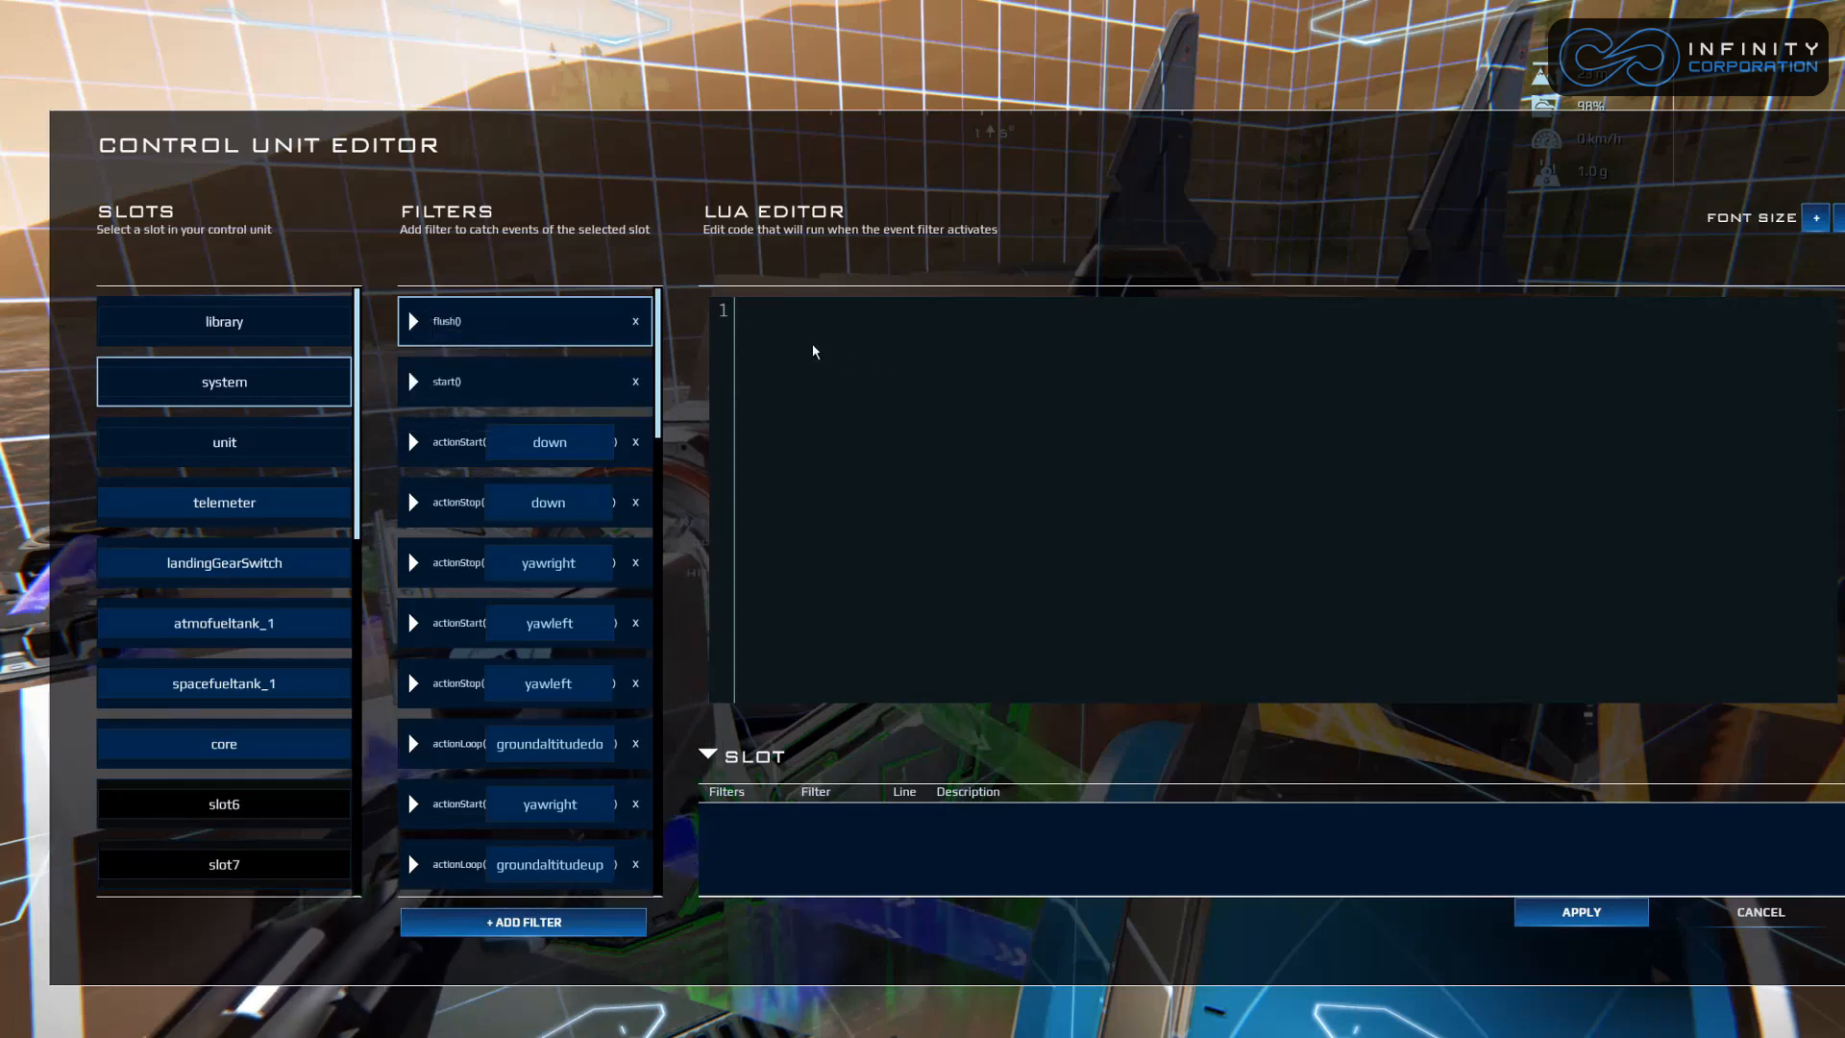
mouse_move(916, 365)
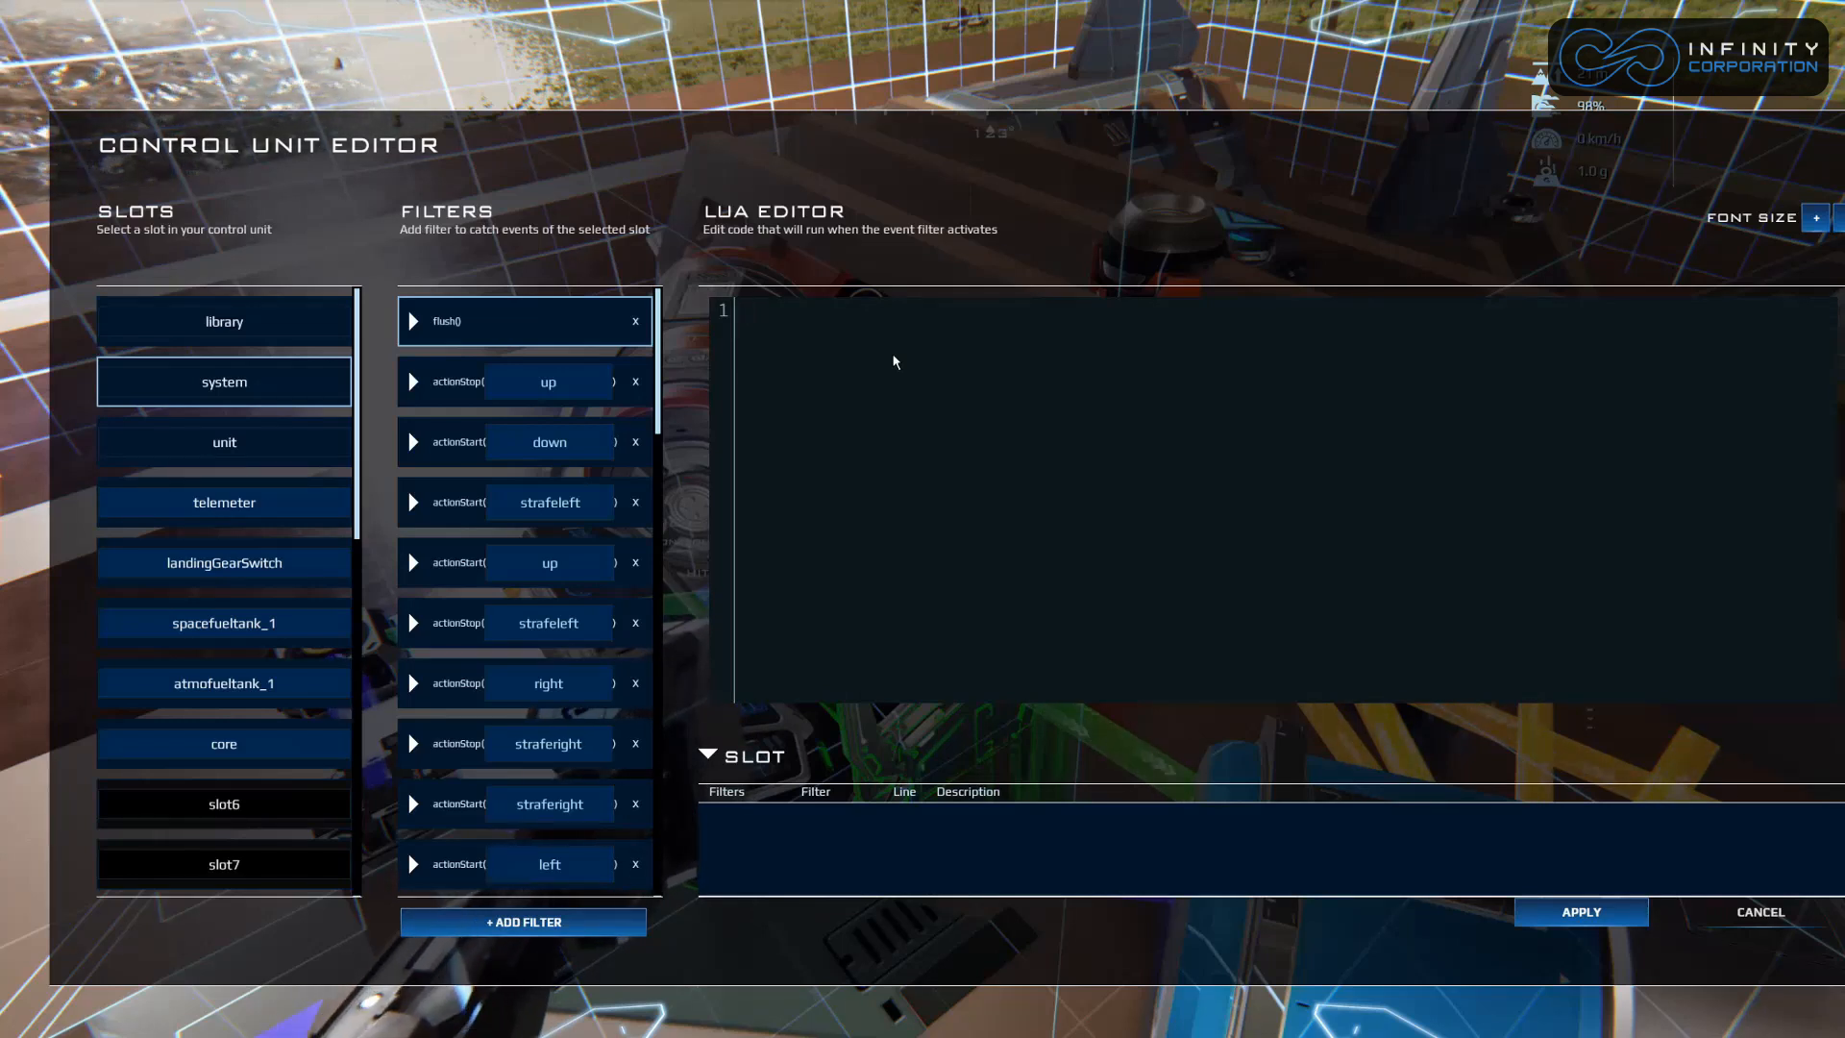
Write 'if telemeter.getDistance()' in the flush filter and apply the script.
text(if)
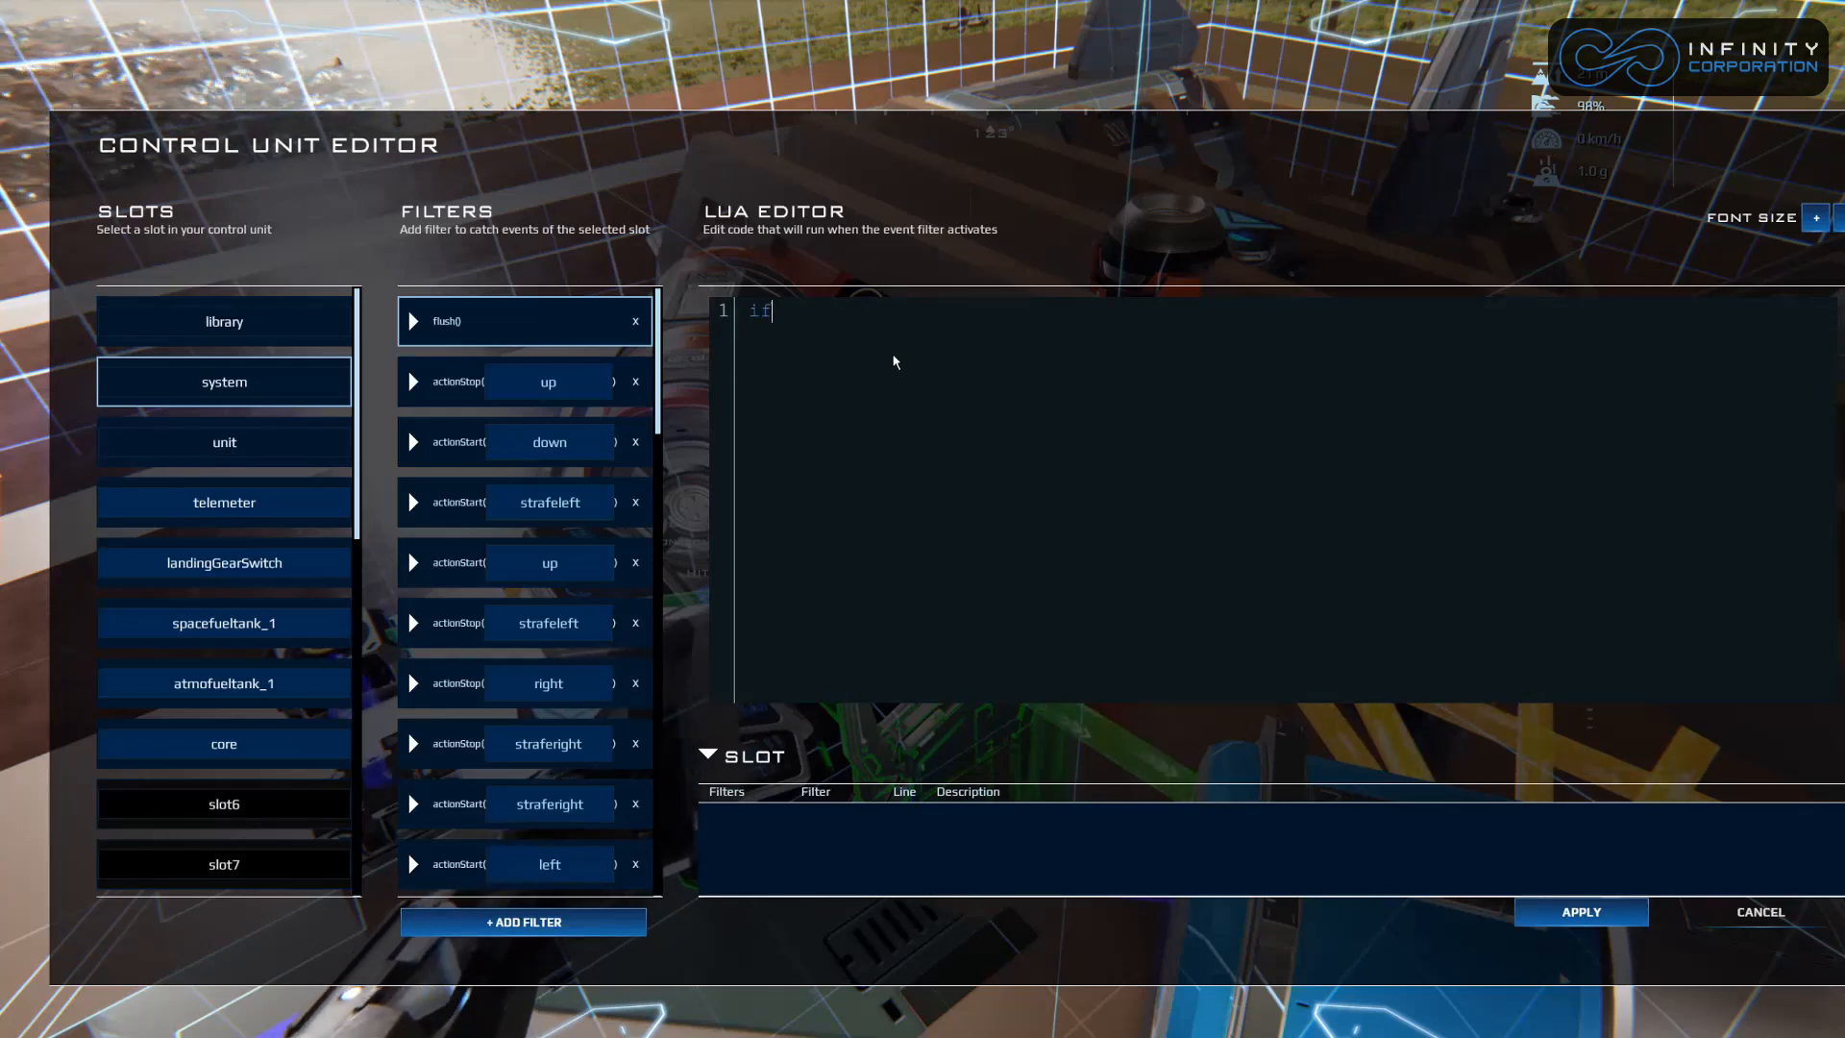
text(telemeter.)
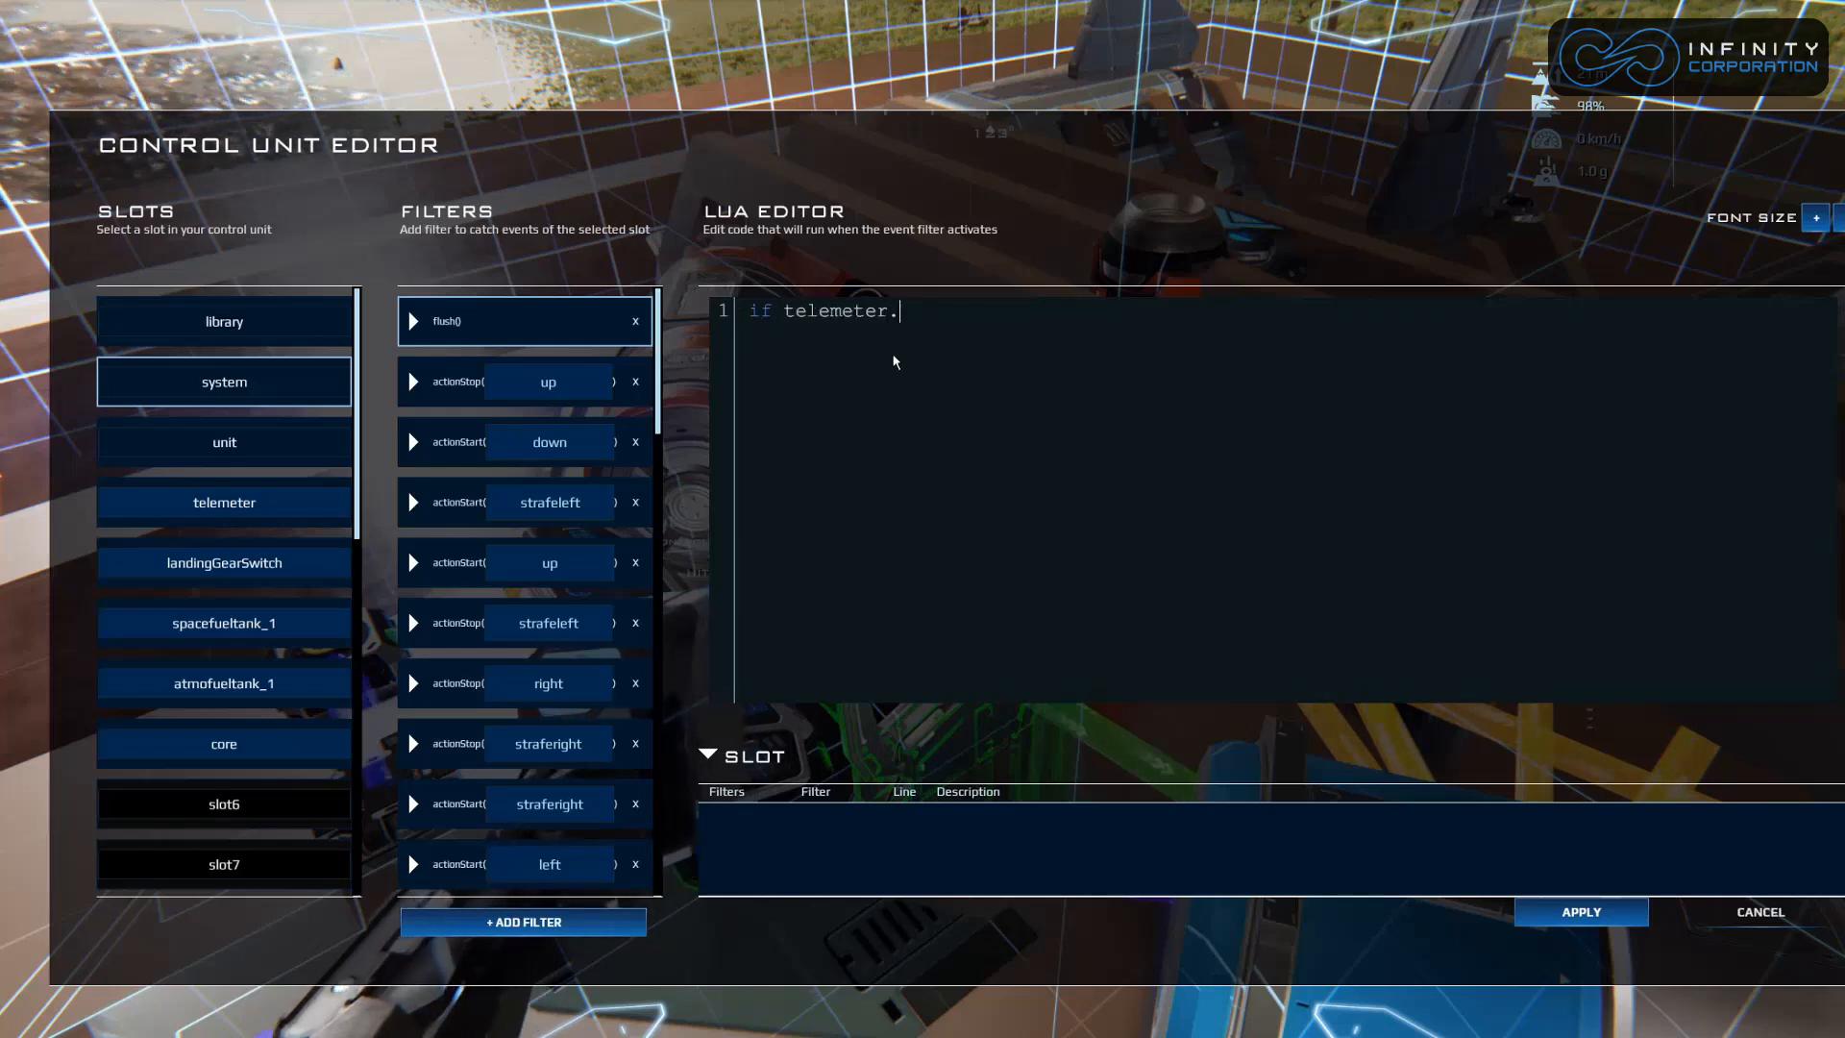
text(getDistance()
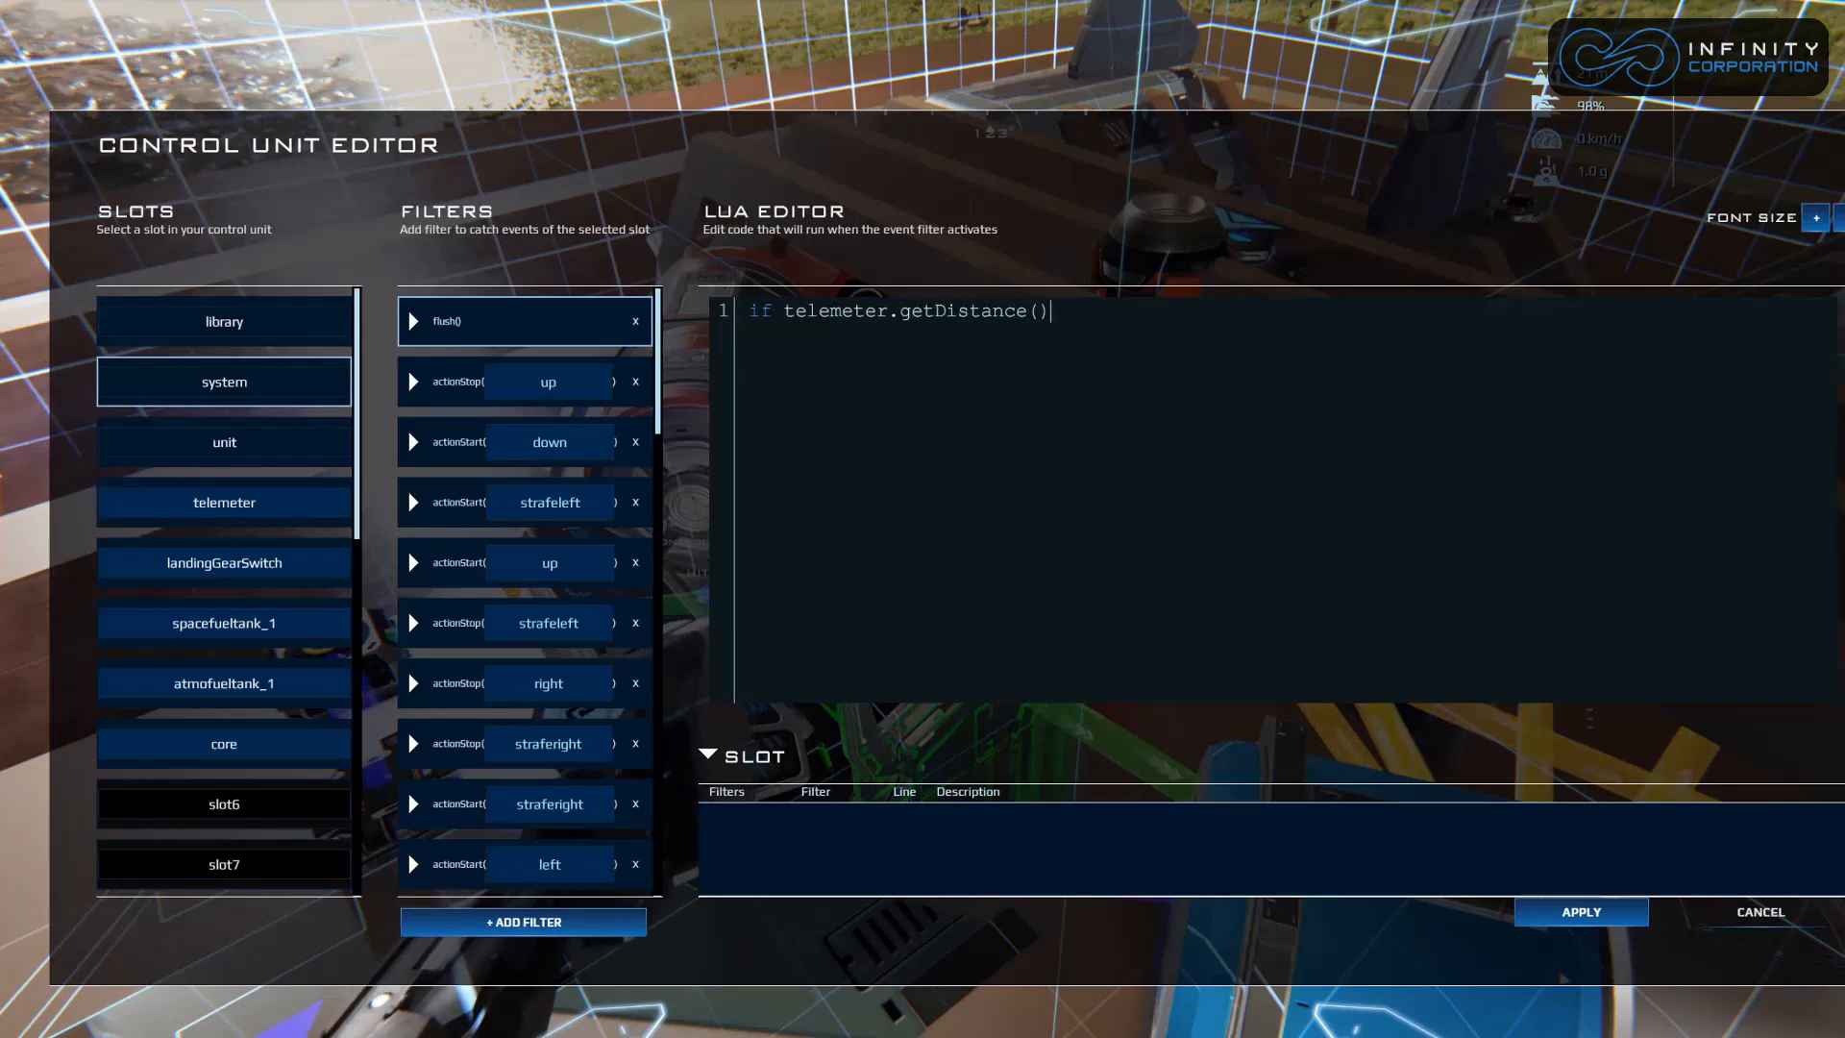
mouse_move(962, 354)
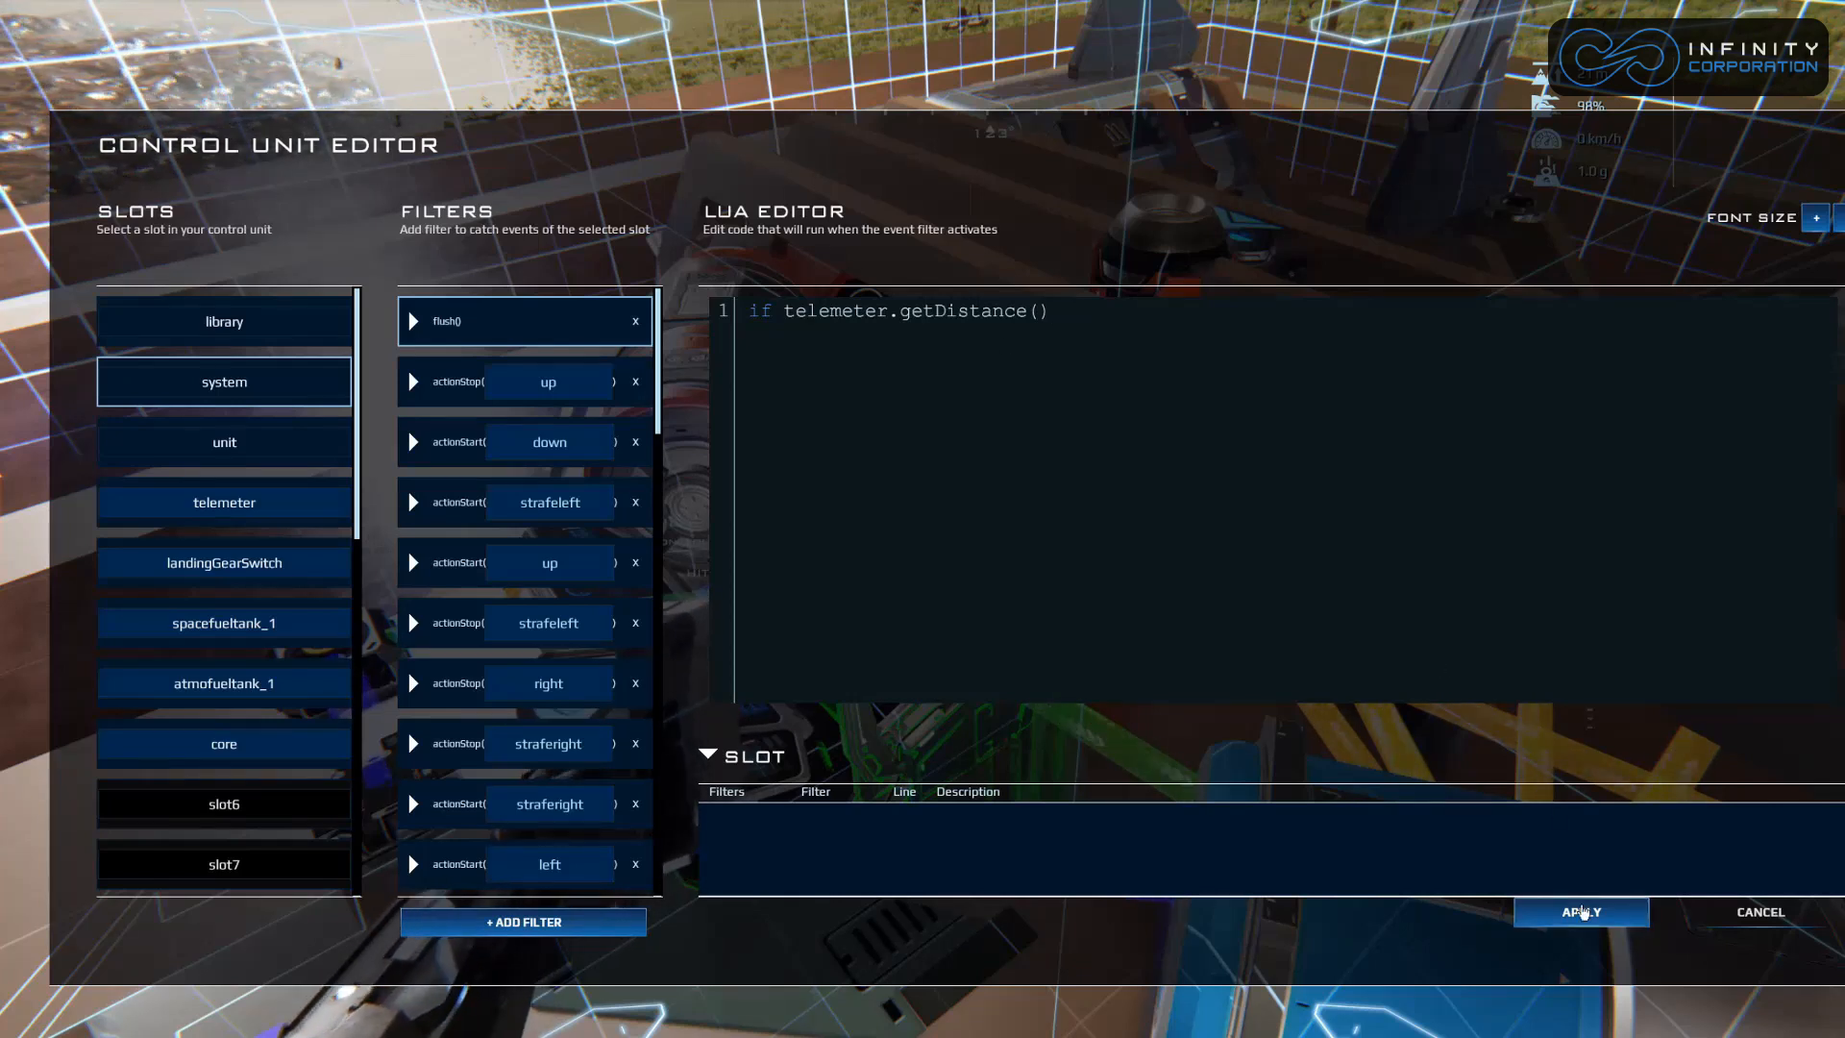
click(1581, 911)
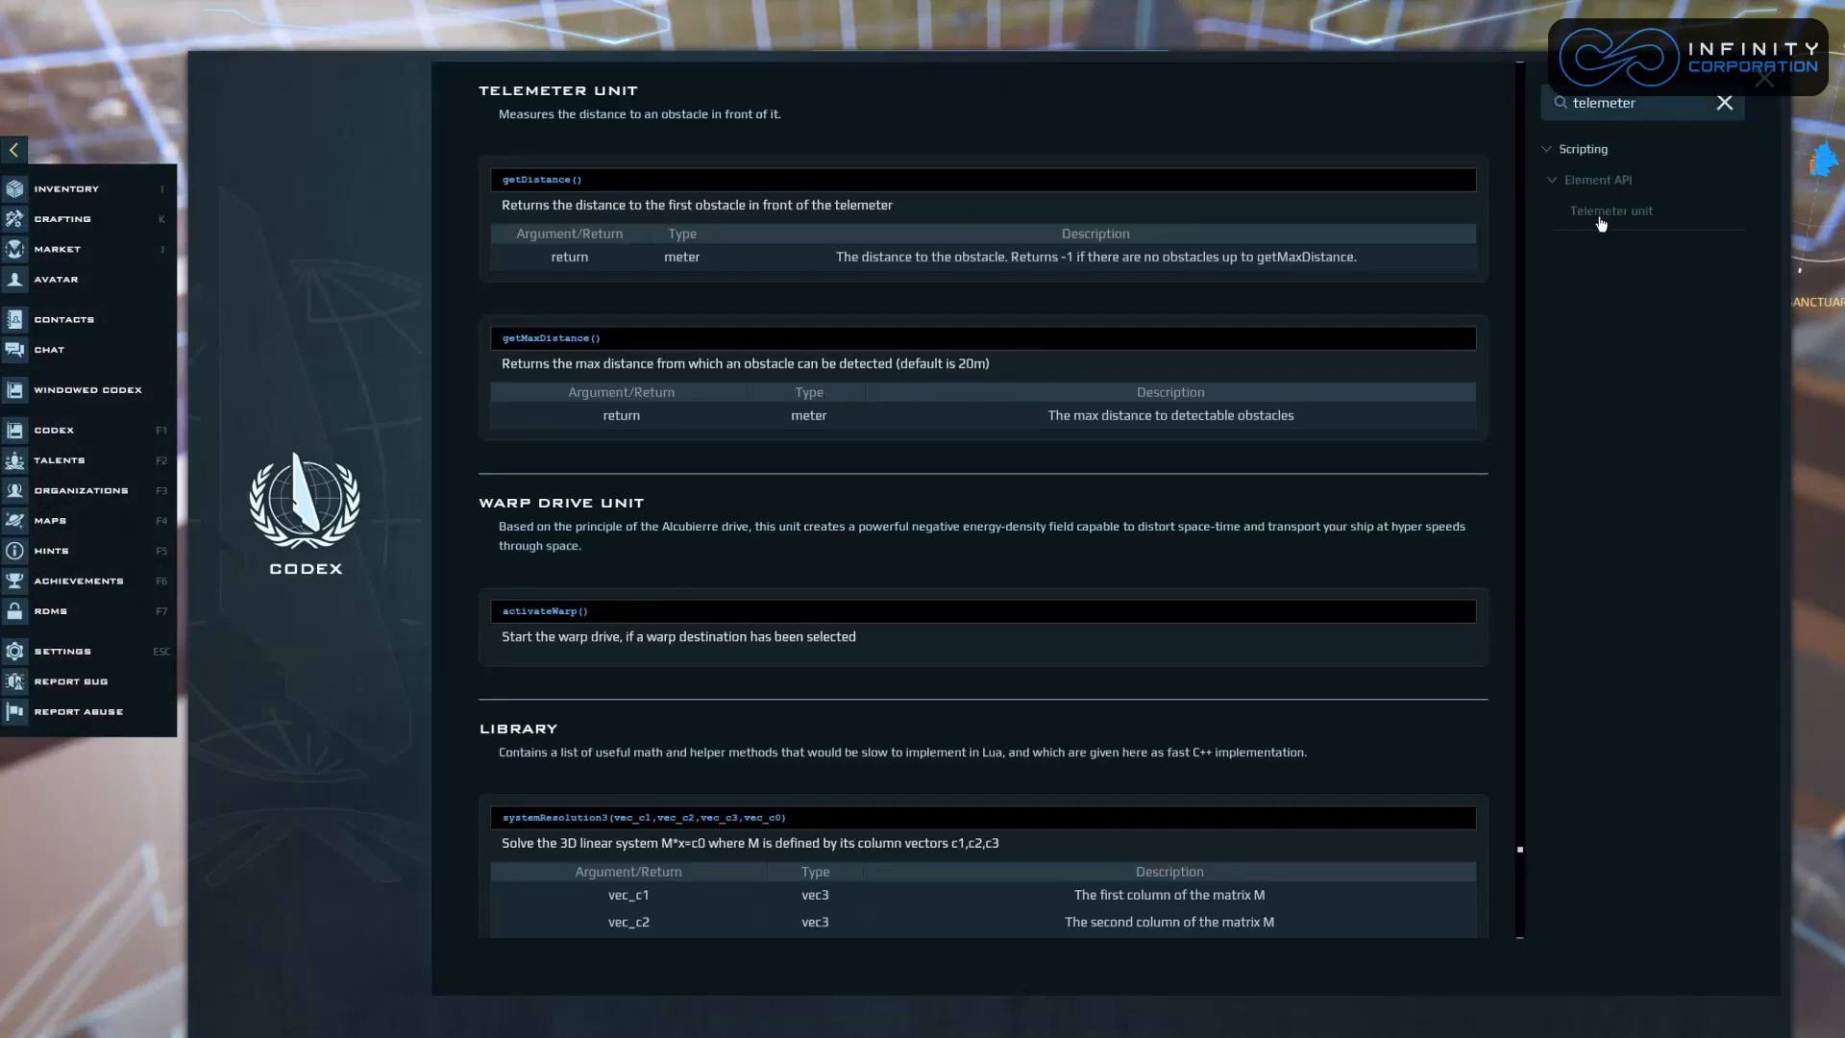
mouse_move(522, 135)
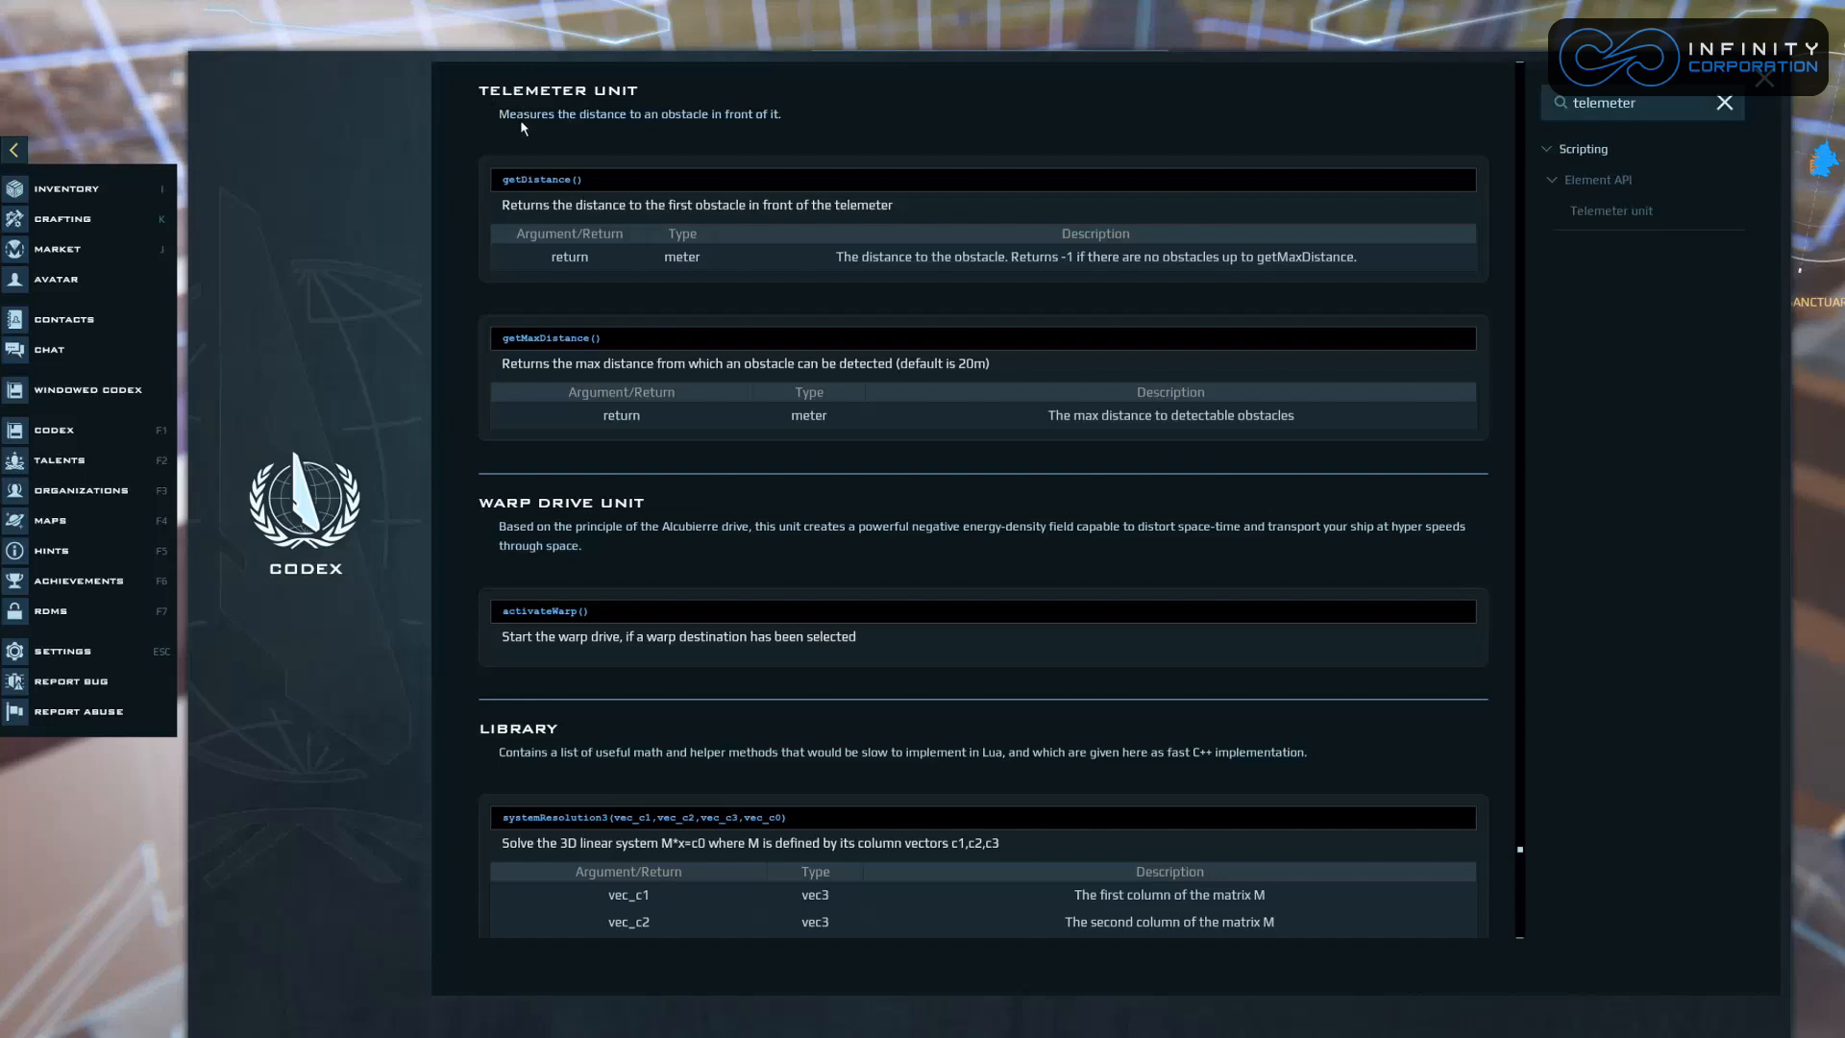
mouse_move(533, 257)
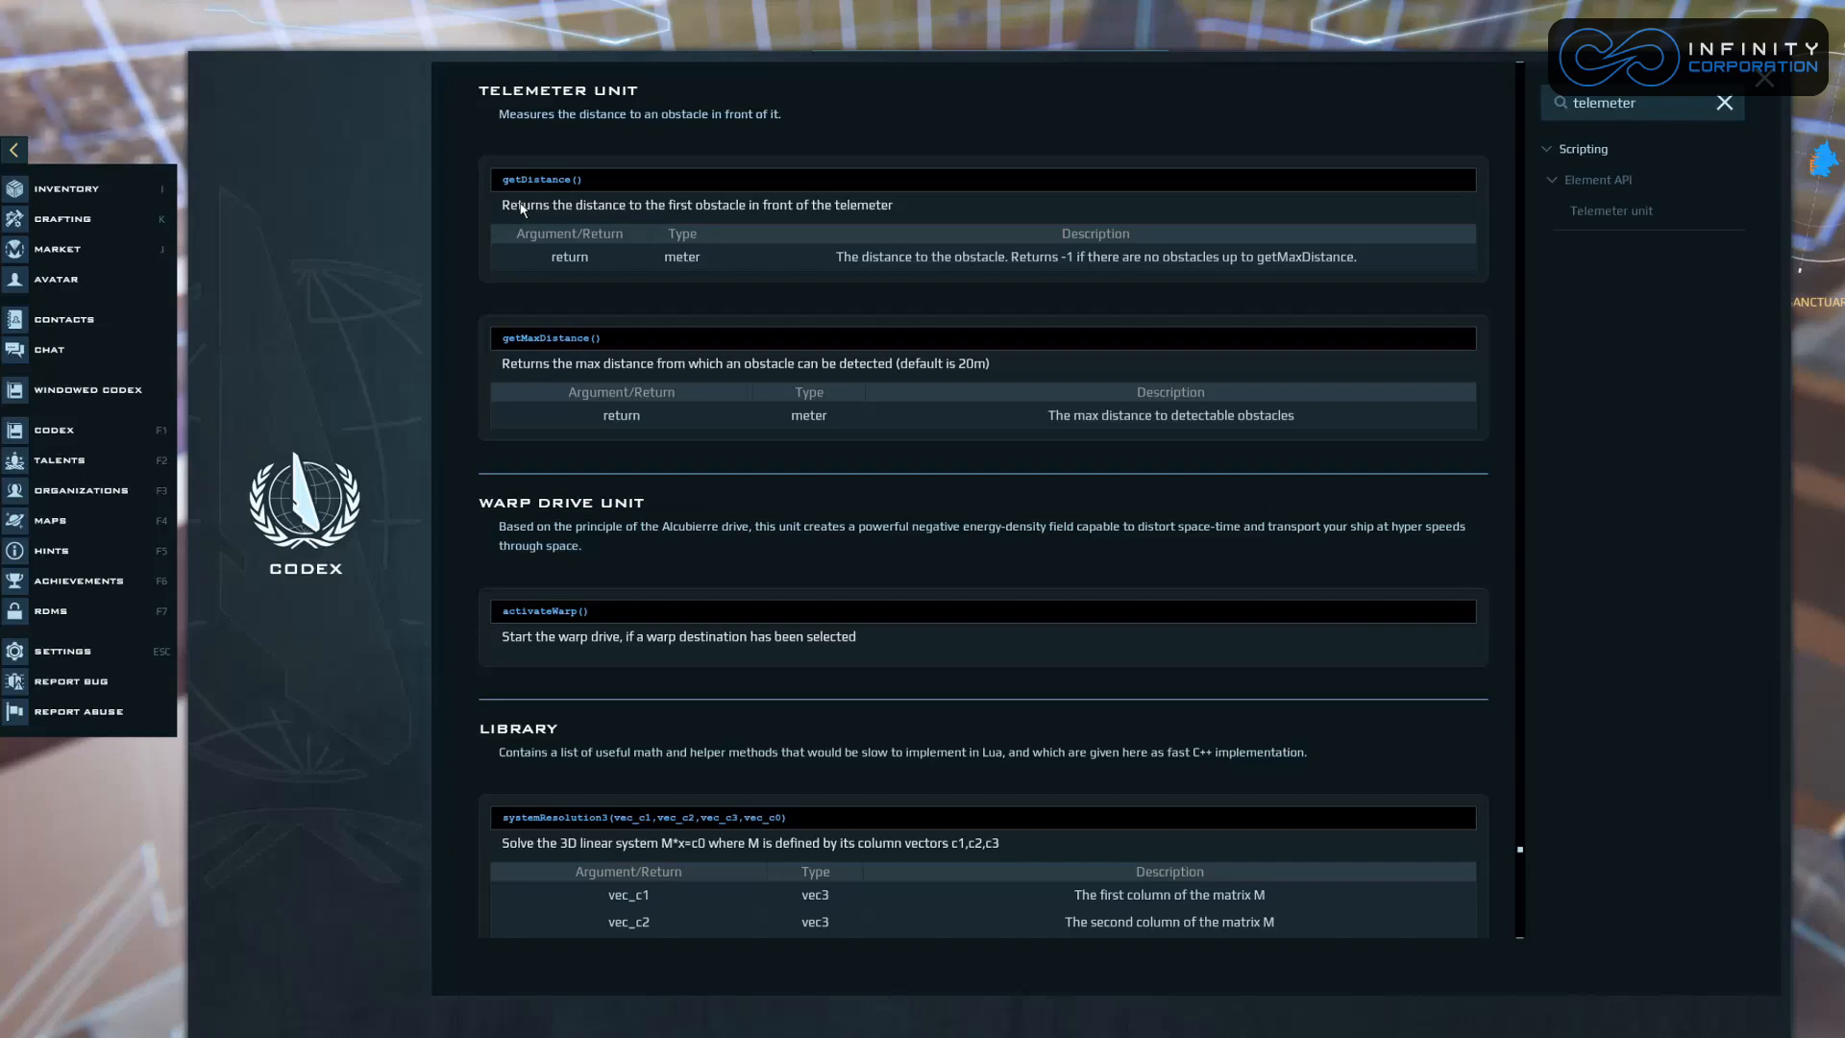
mouse_move(544, 190)
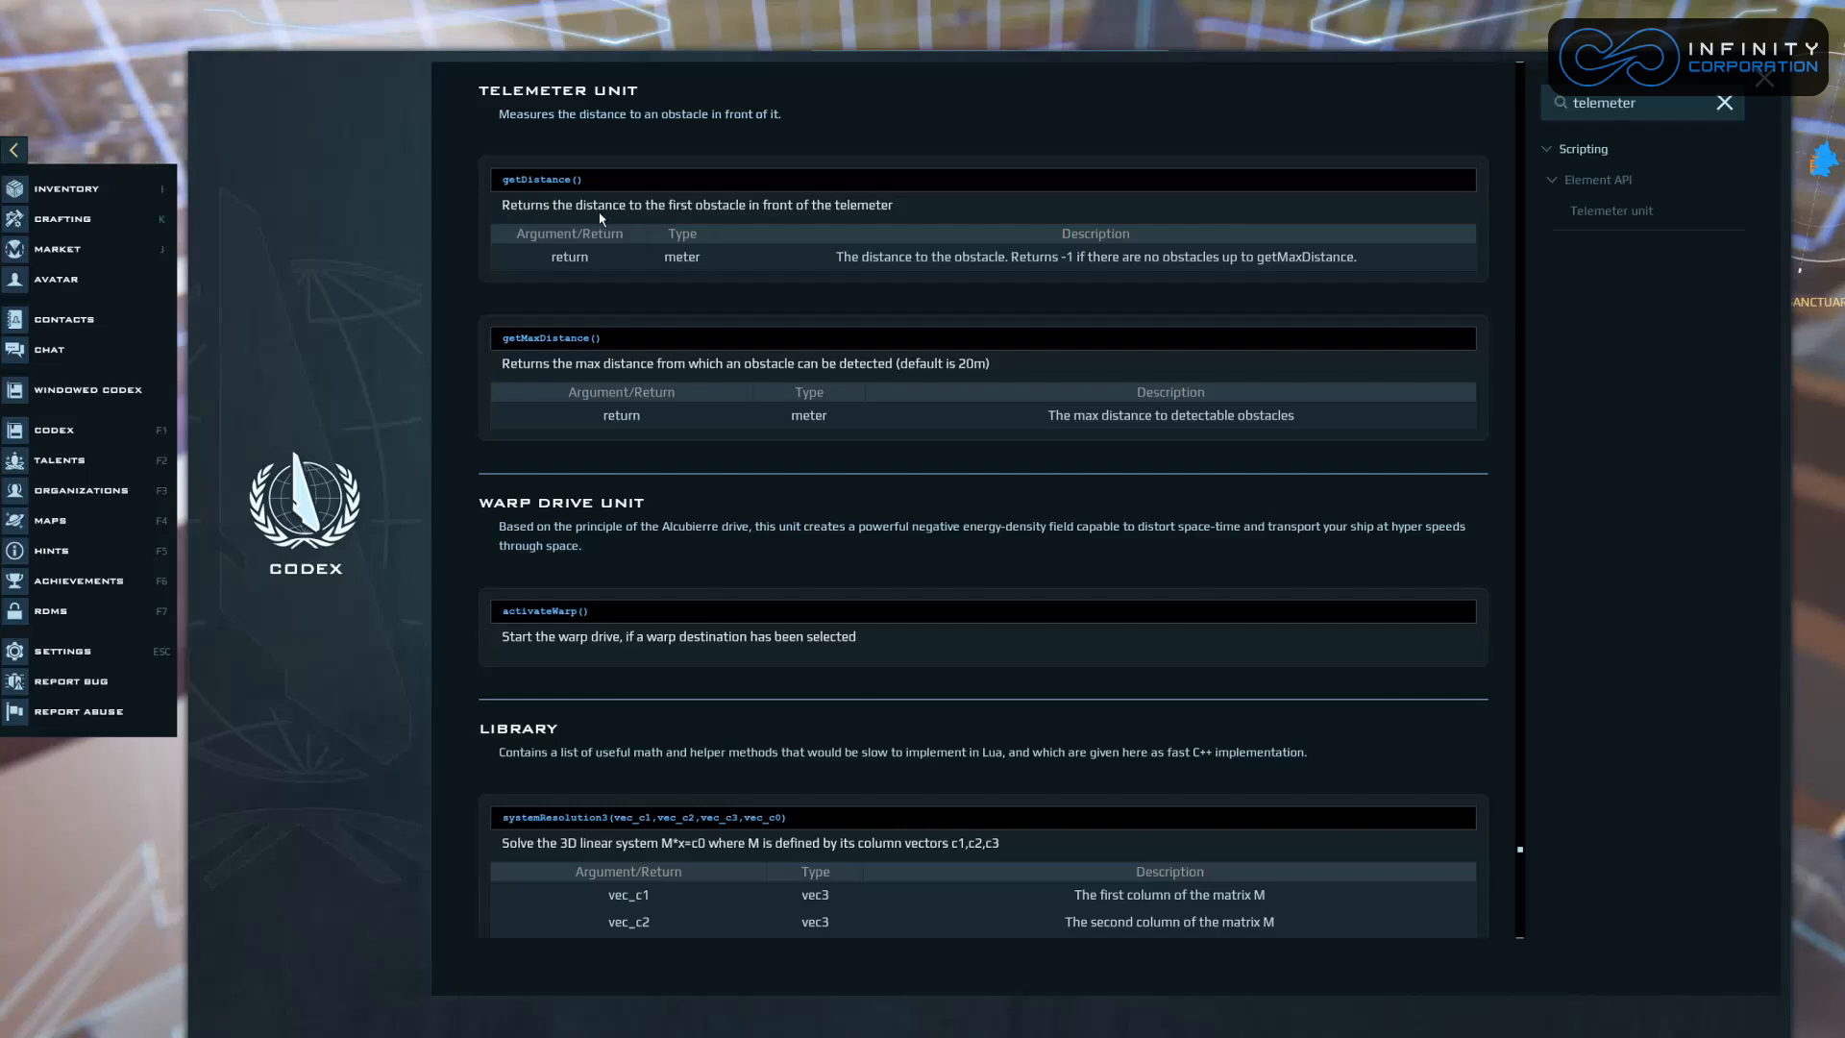
mouse_move(782, 221)
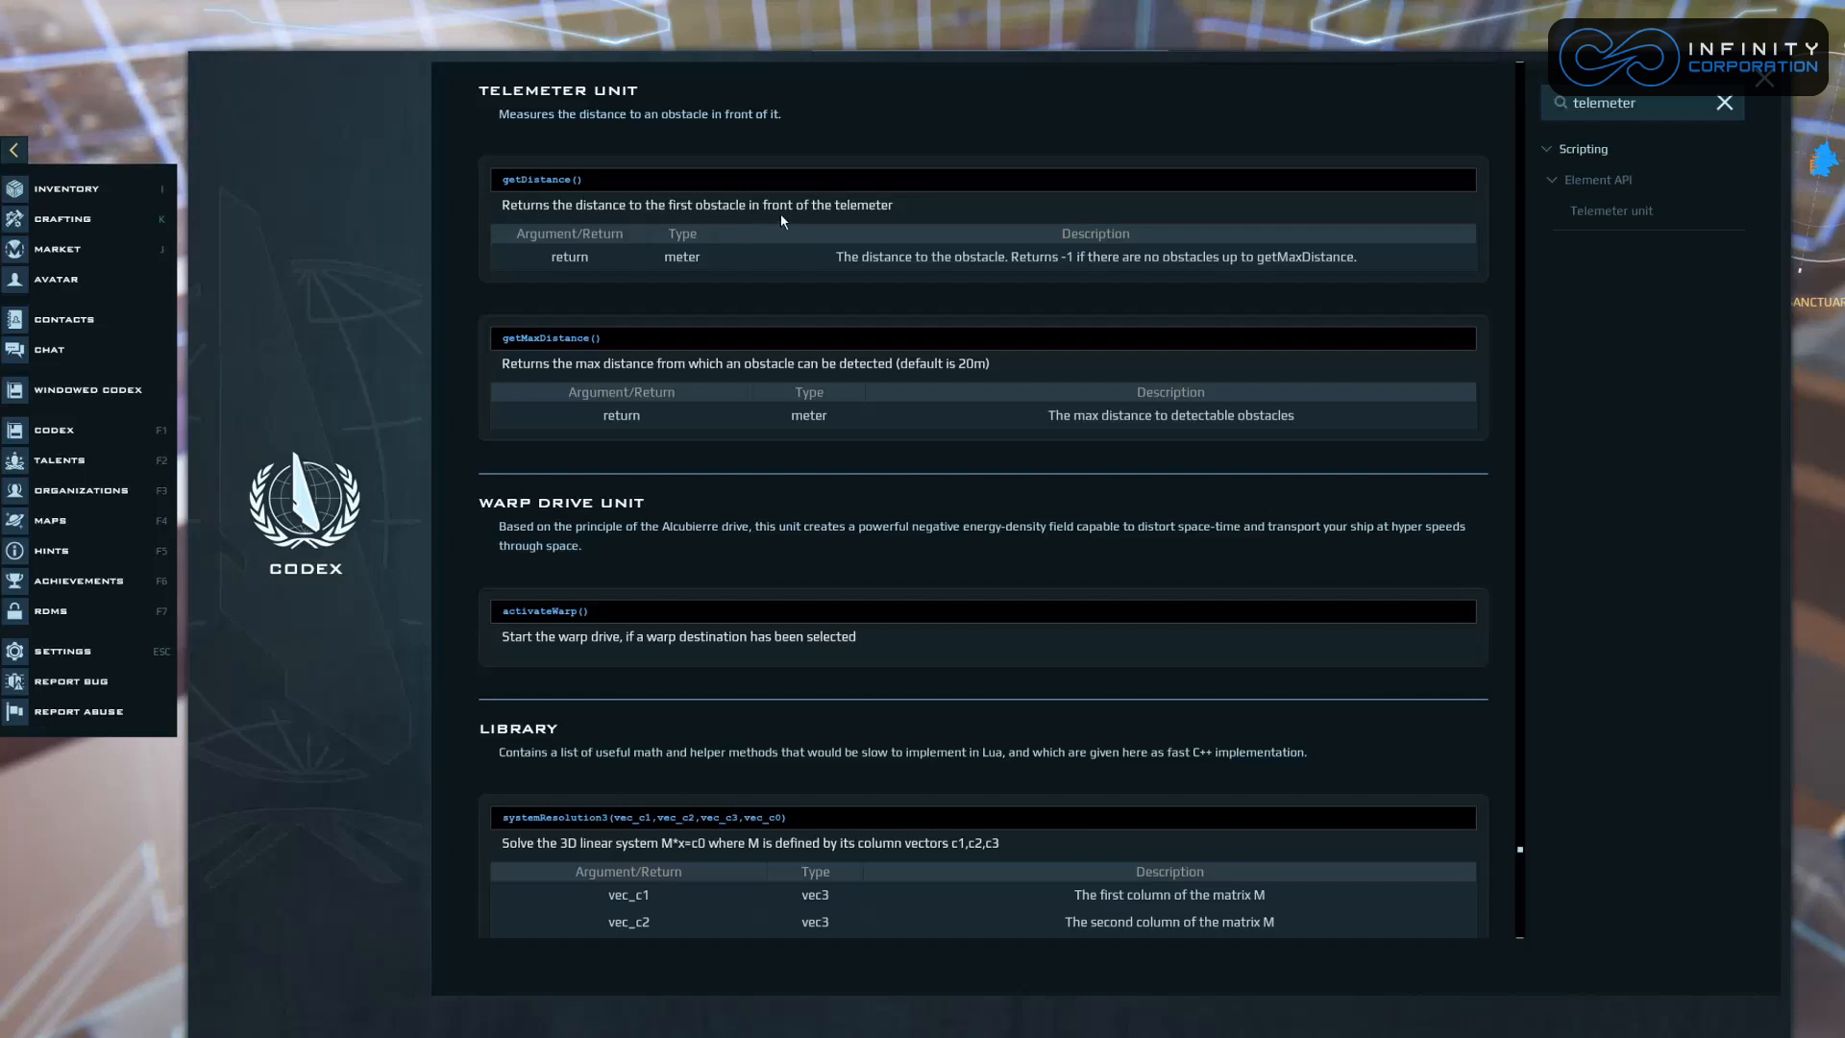
mouse_move(1781, 106)
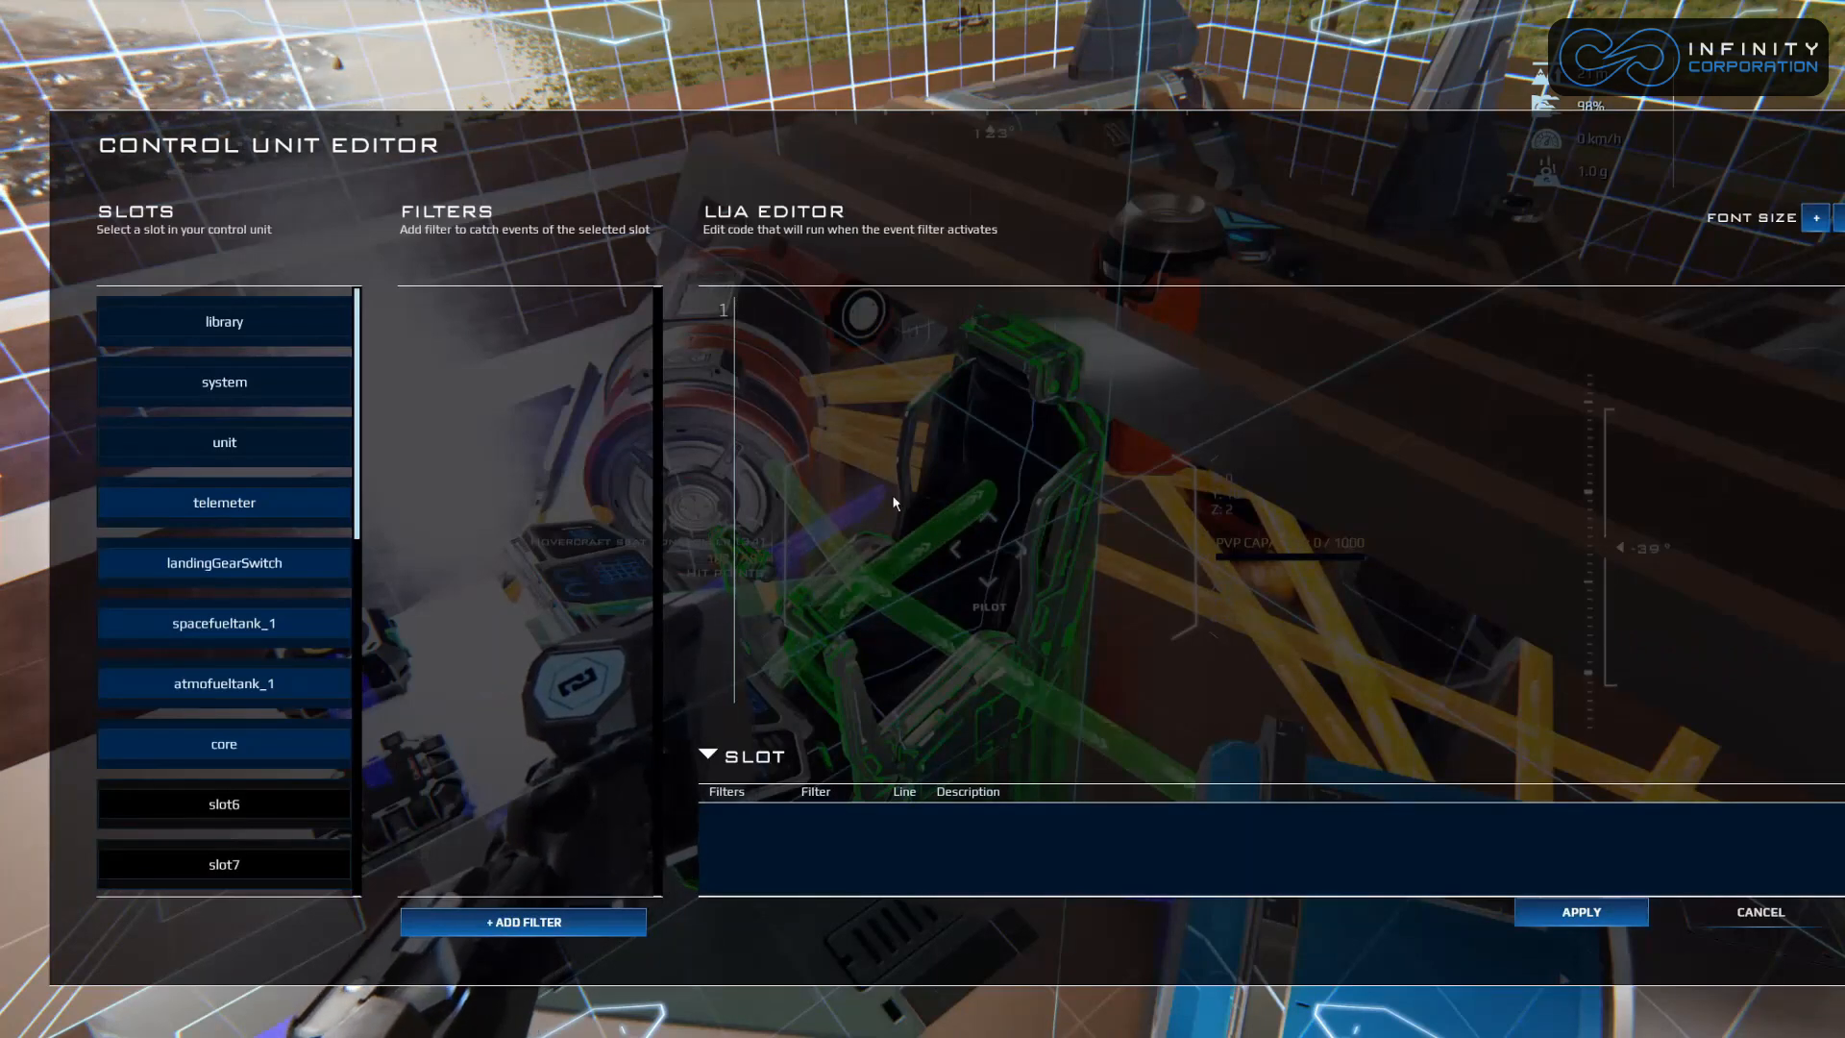
Add 'then landingGearSwitch.activate()' to the system flush script and apply it.
click(223, 382)
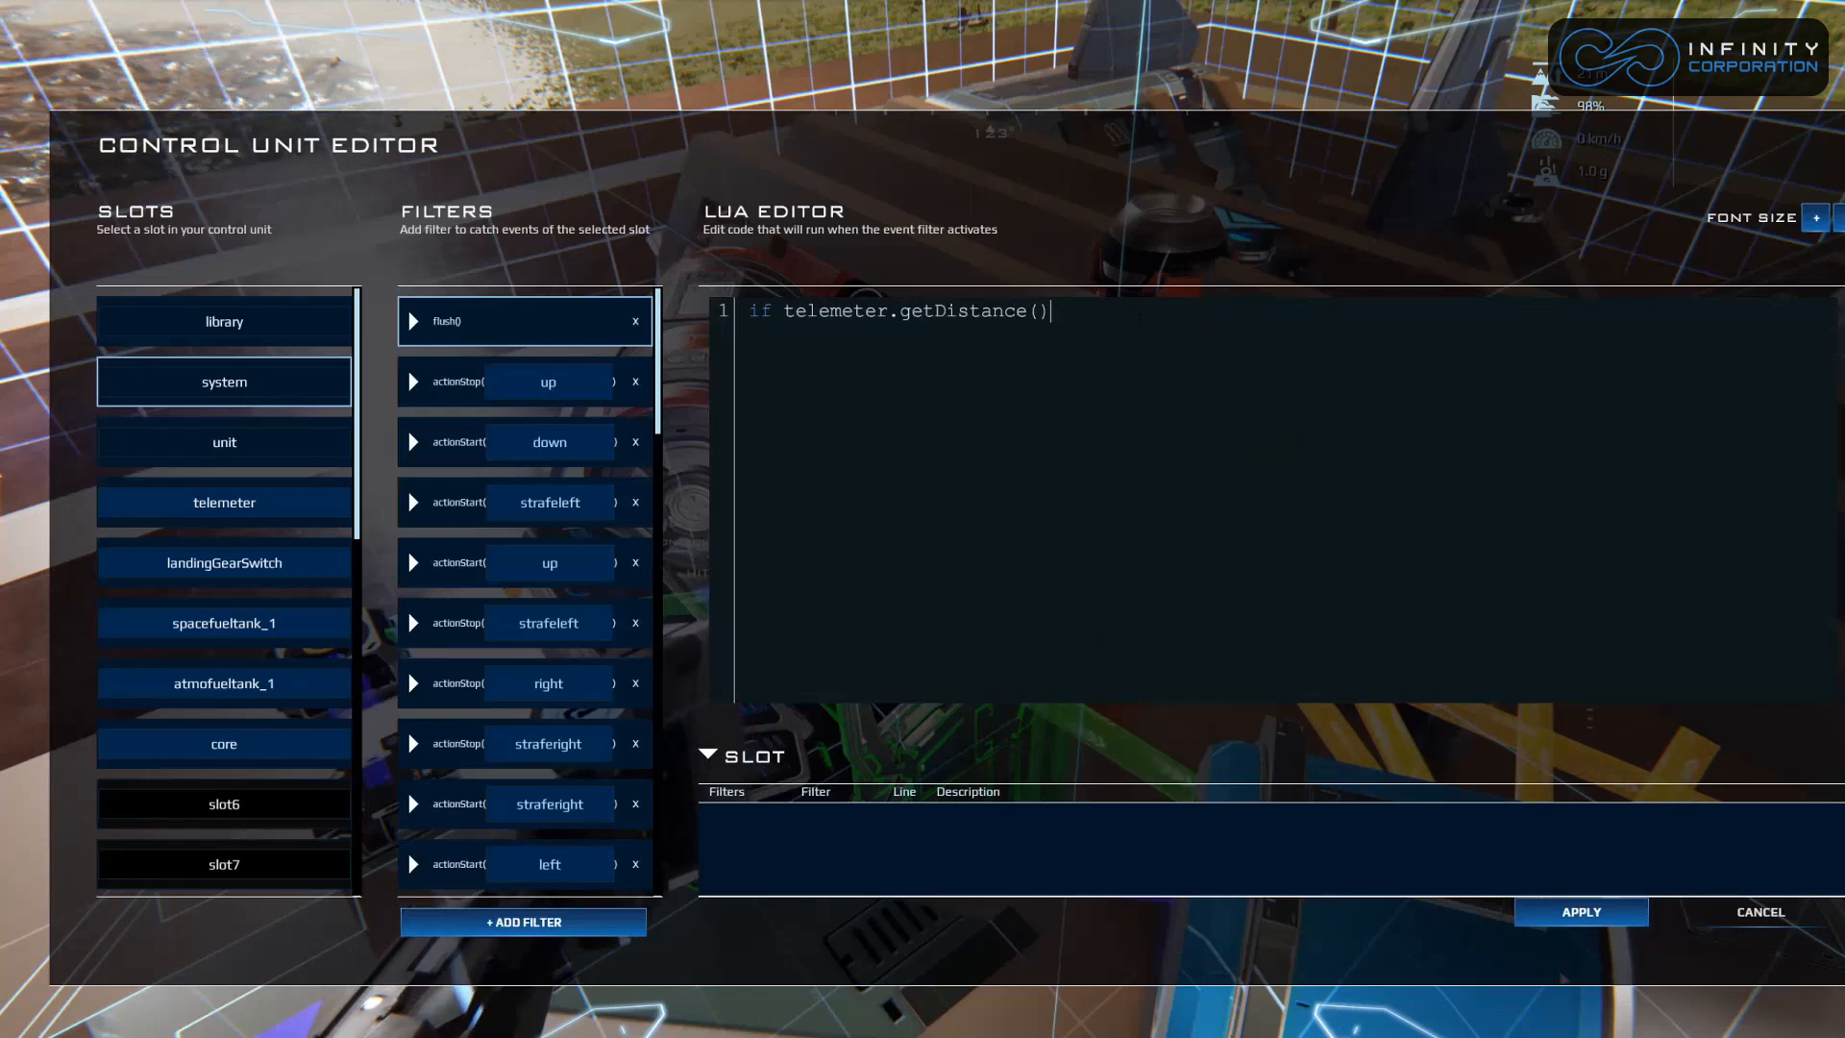
text(then)
text(l)
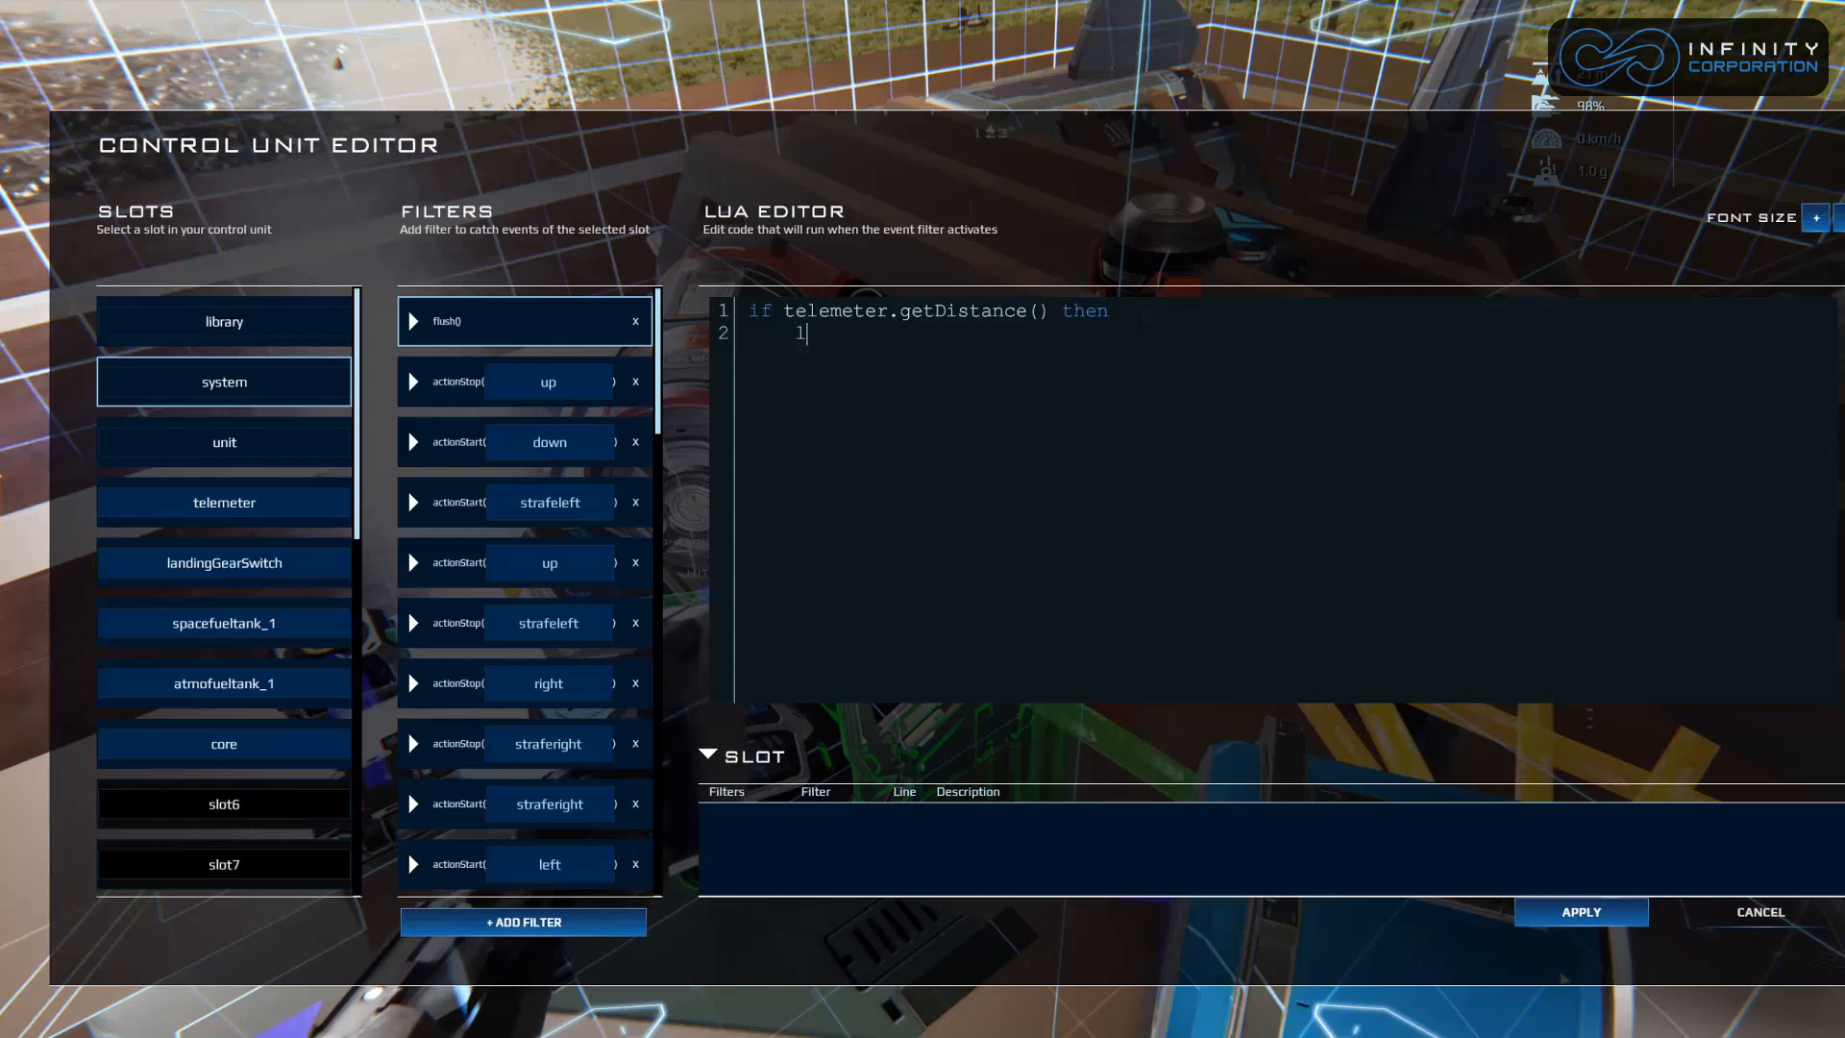
text(andingG)
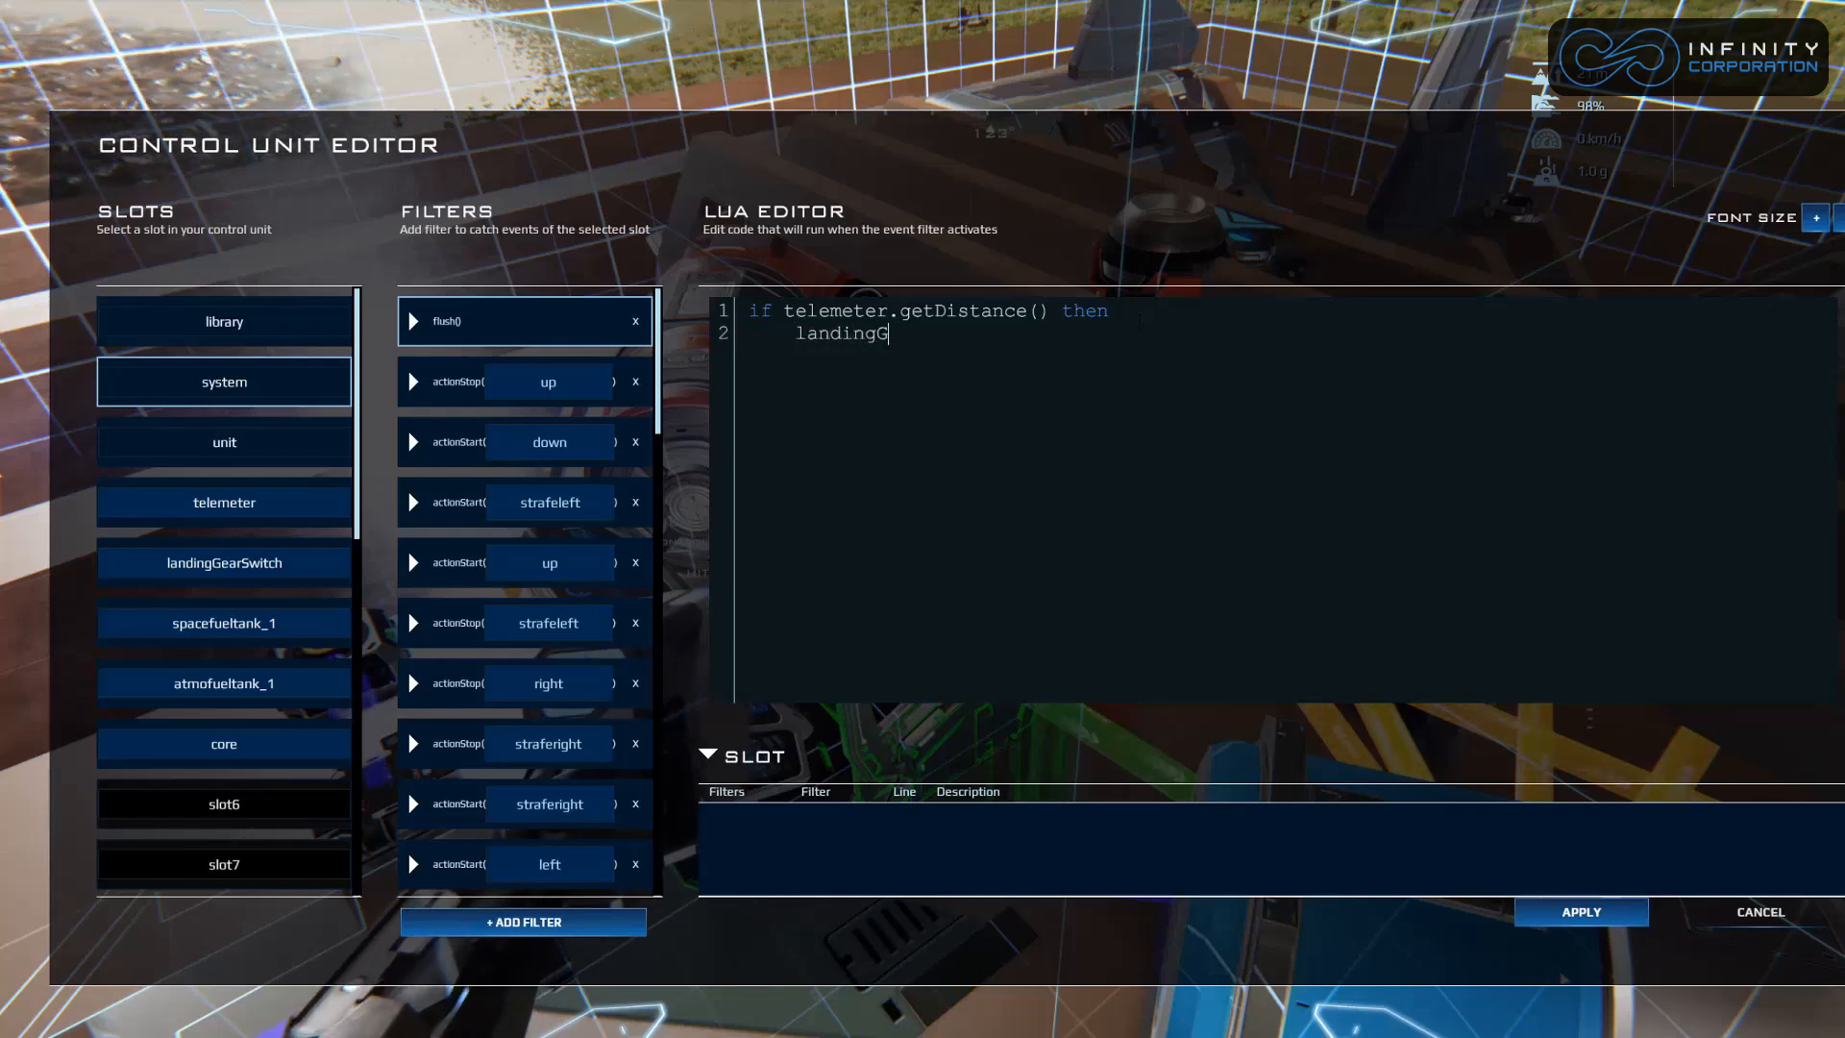
text(earSwitch)
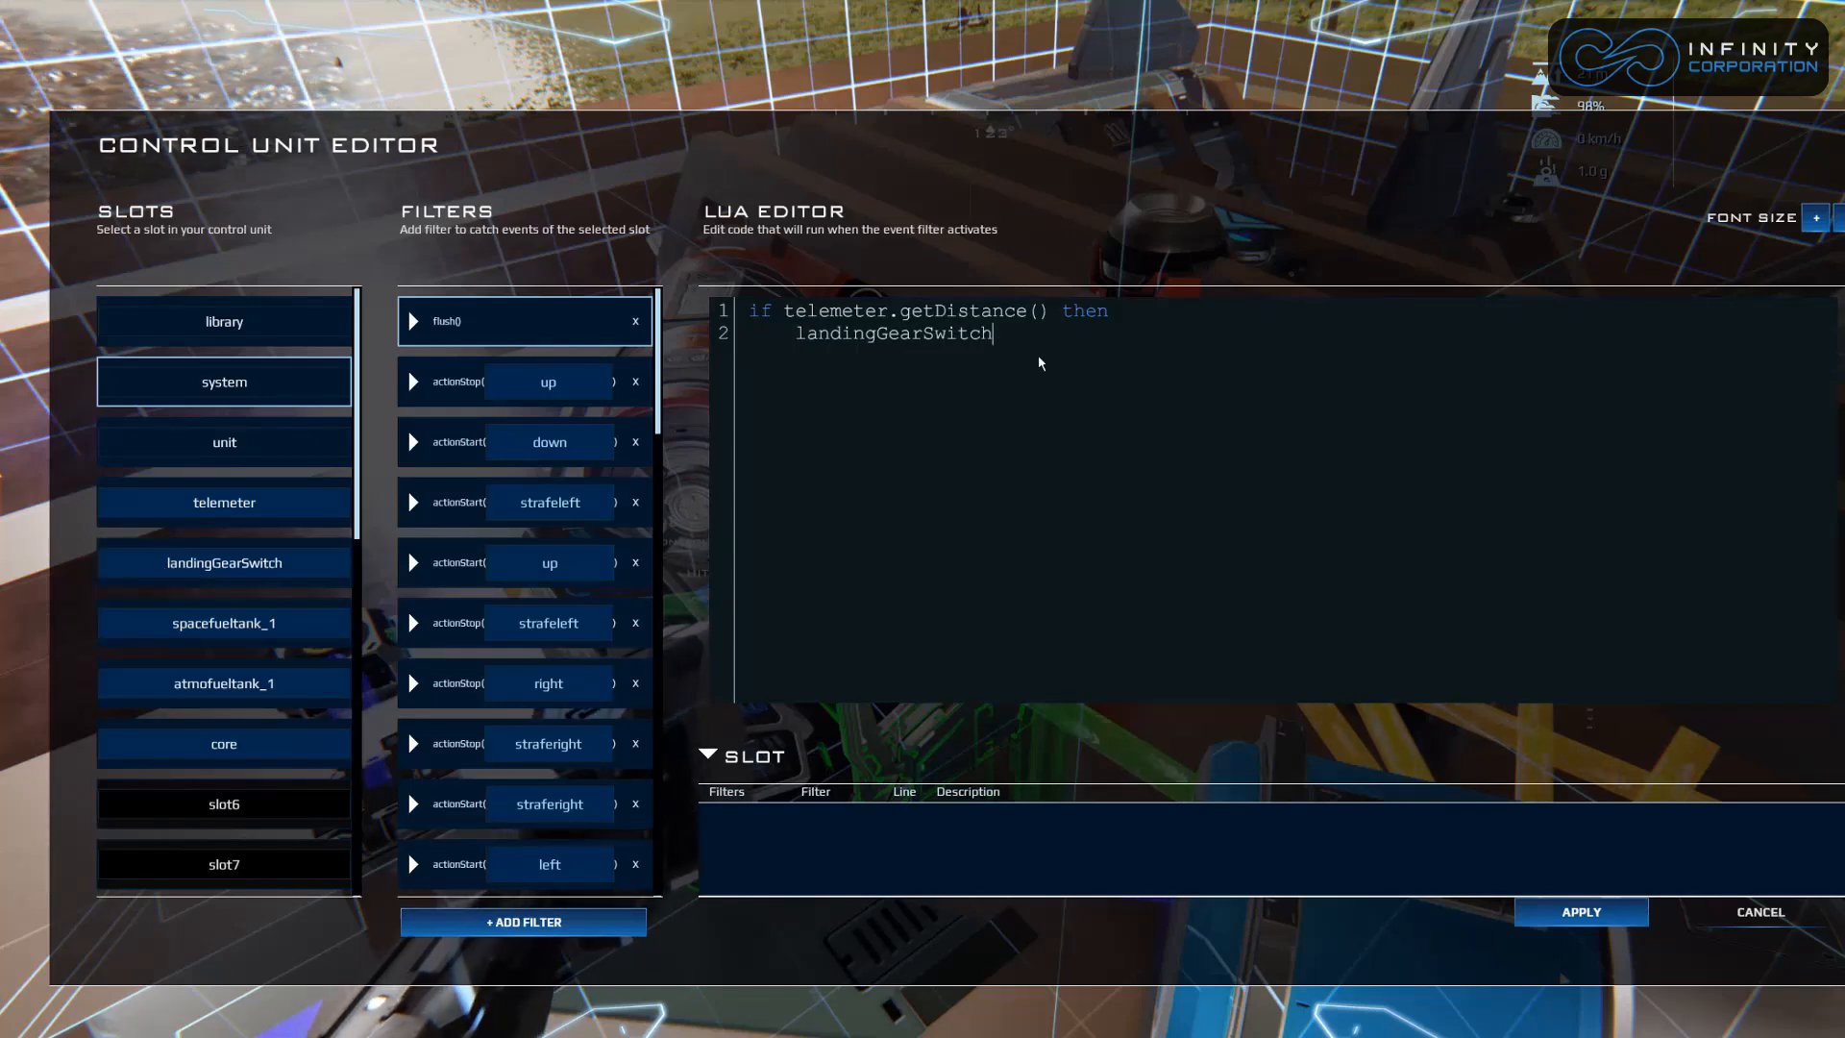
text(.activat)
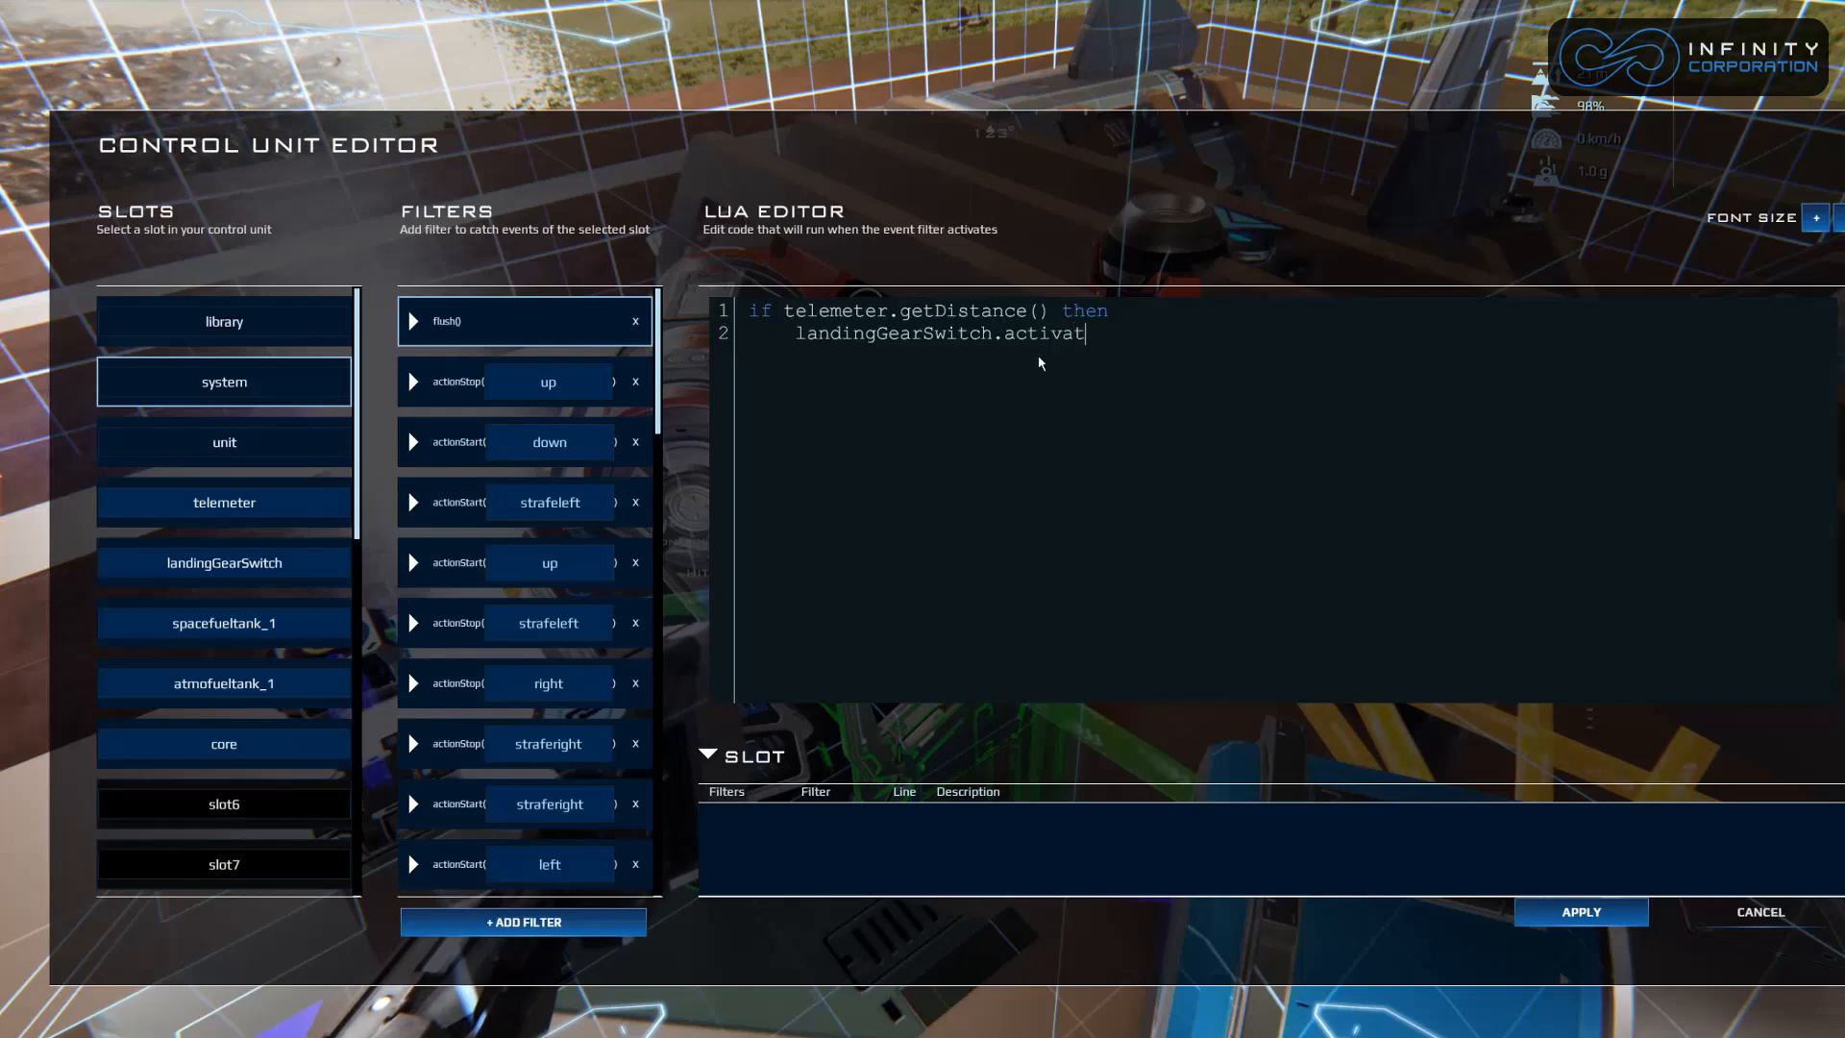
text(e())
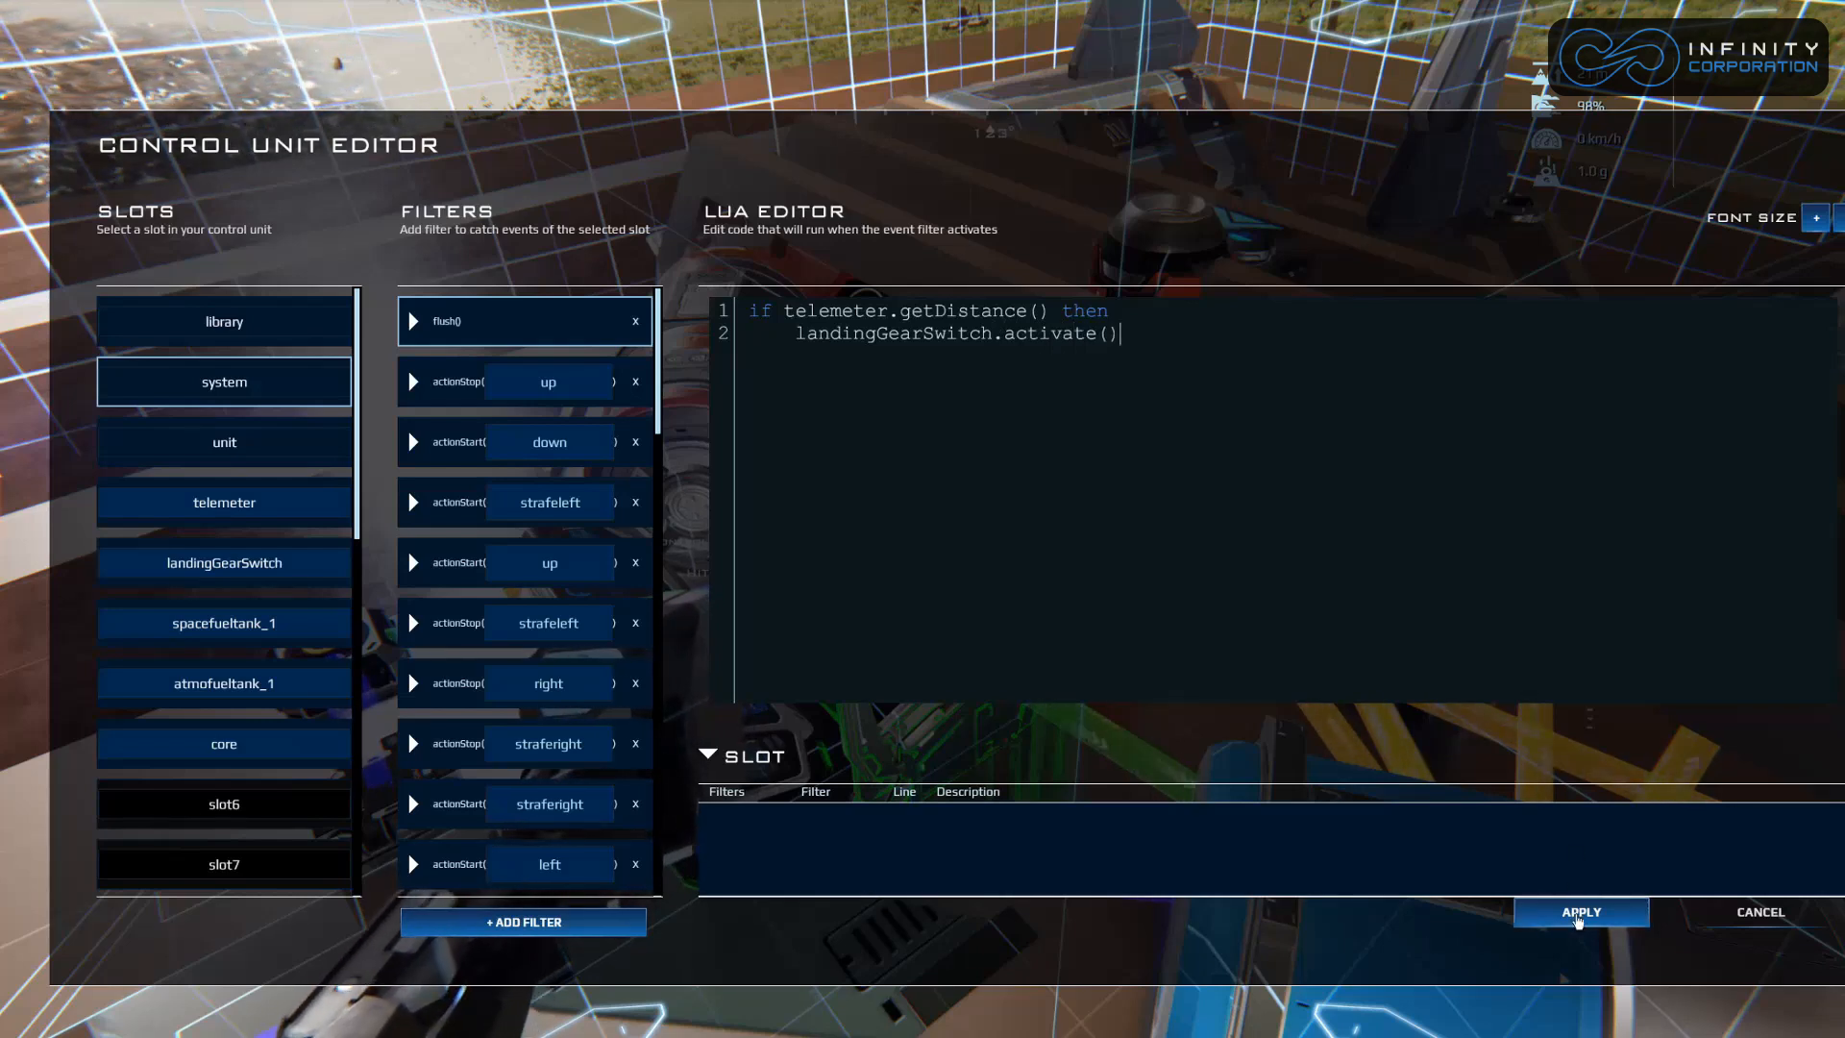
click(1580, 913)
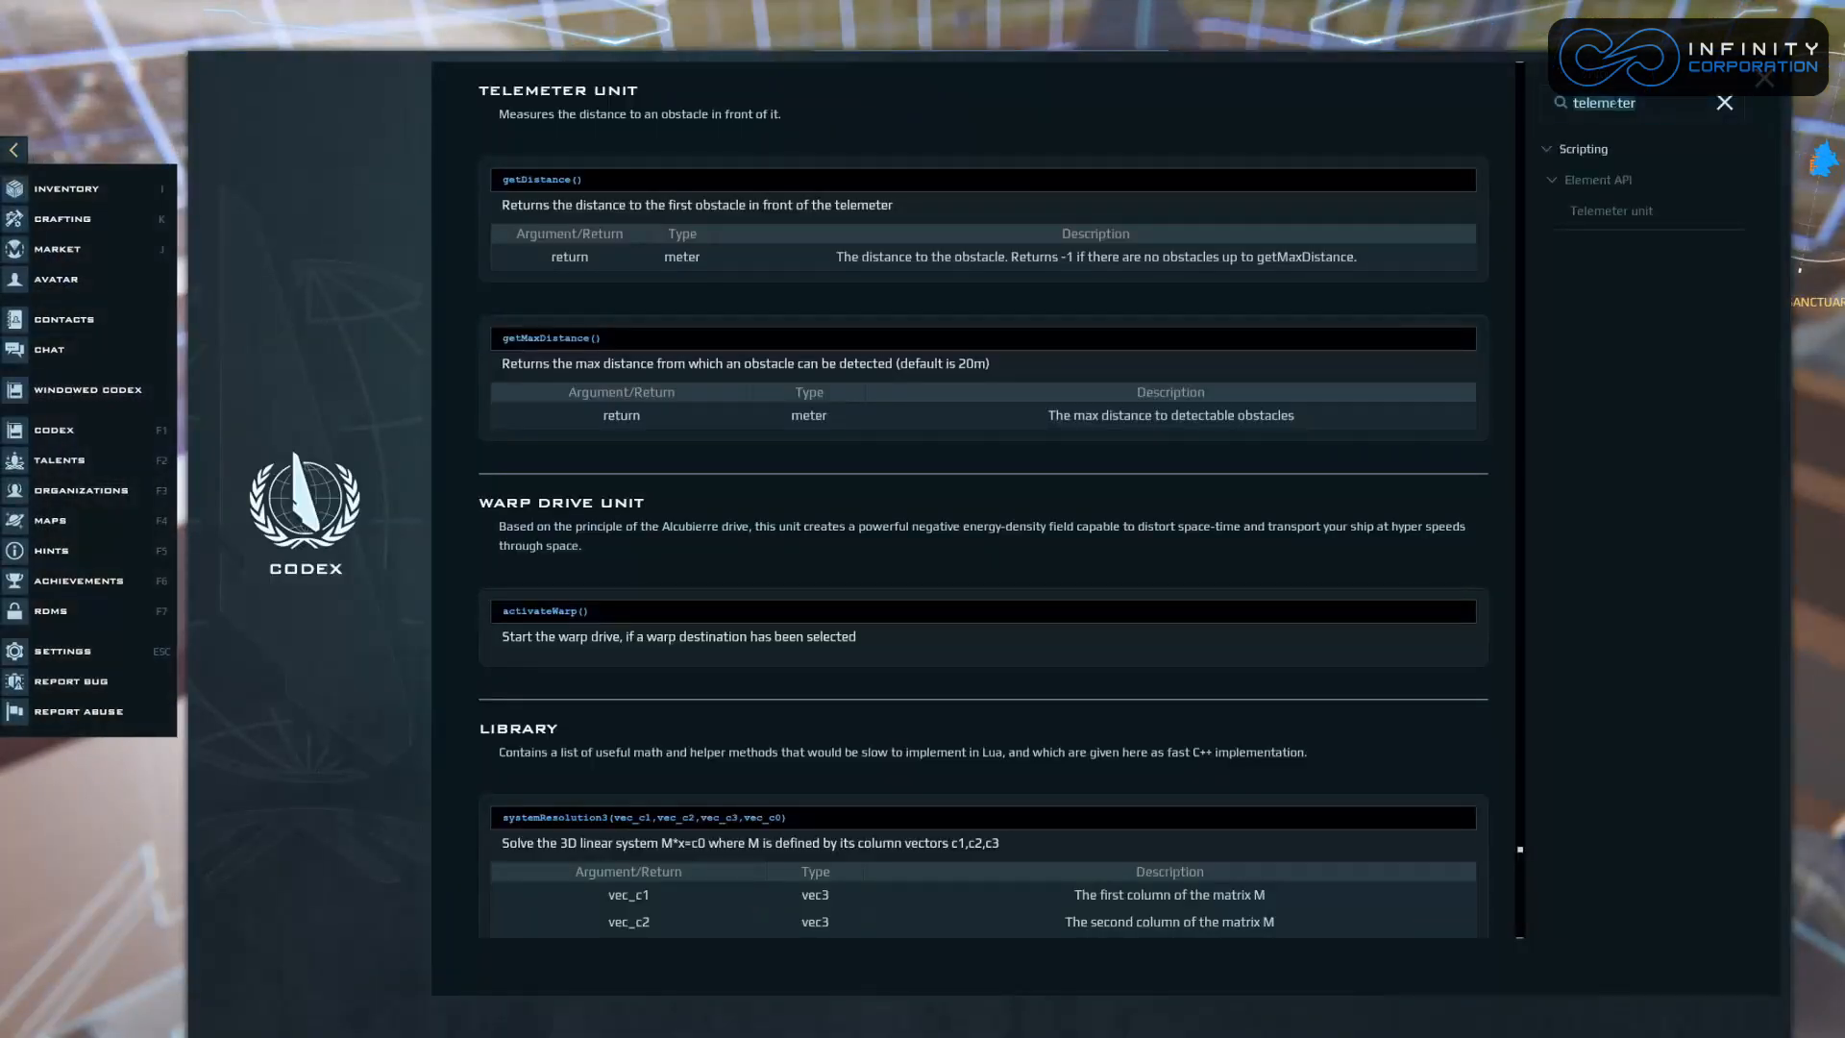
Search the Codex for 'switch' and show the Manual switch unit page.
text(switch)
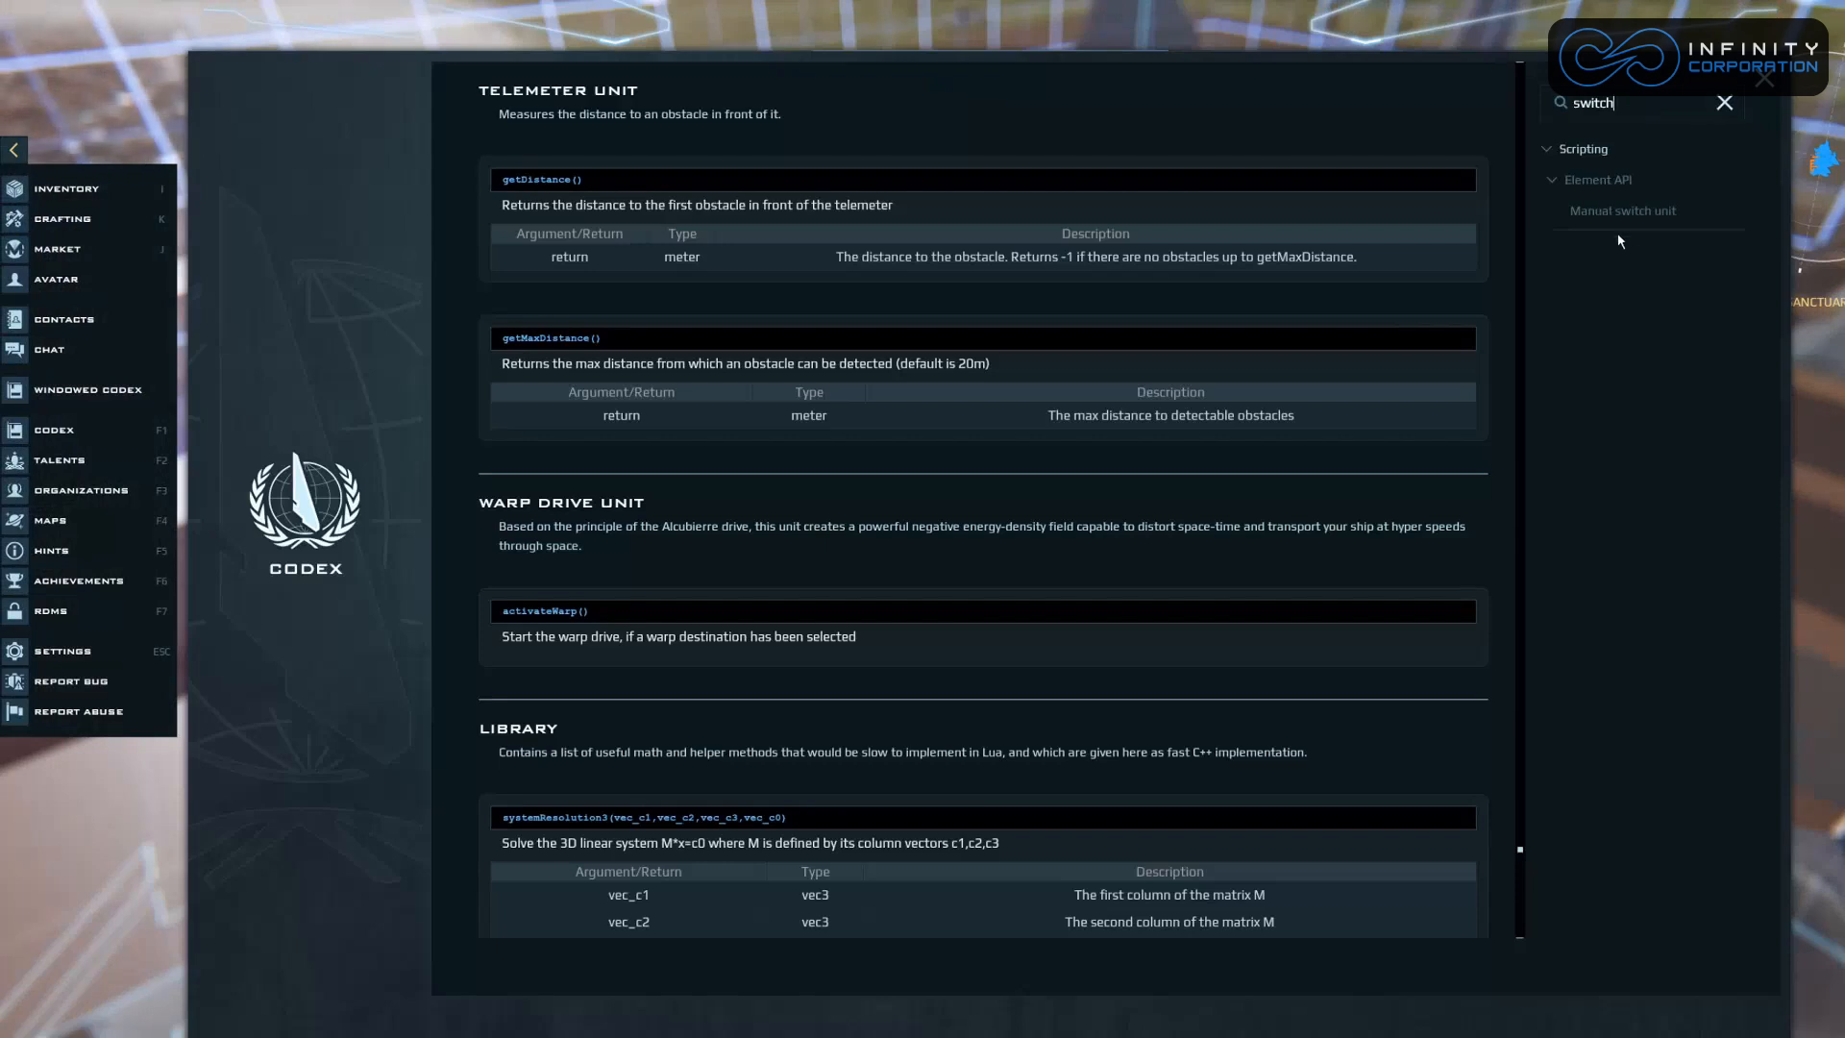
click(1622, 210)
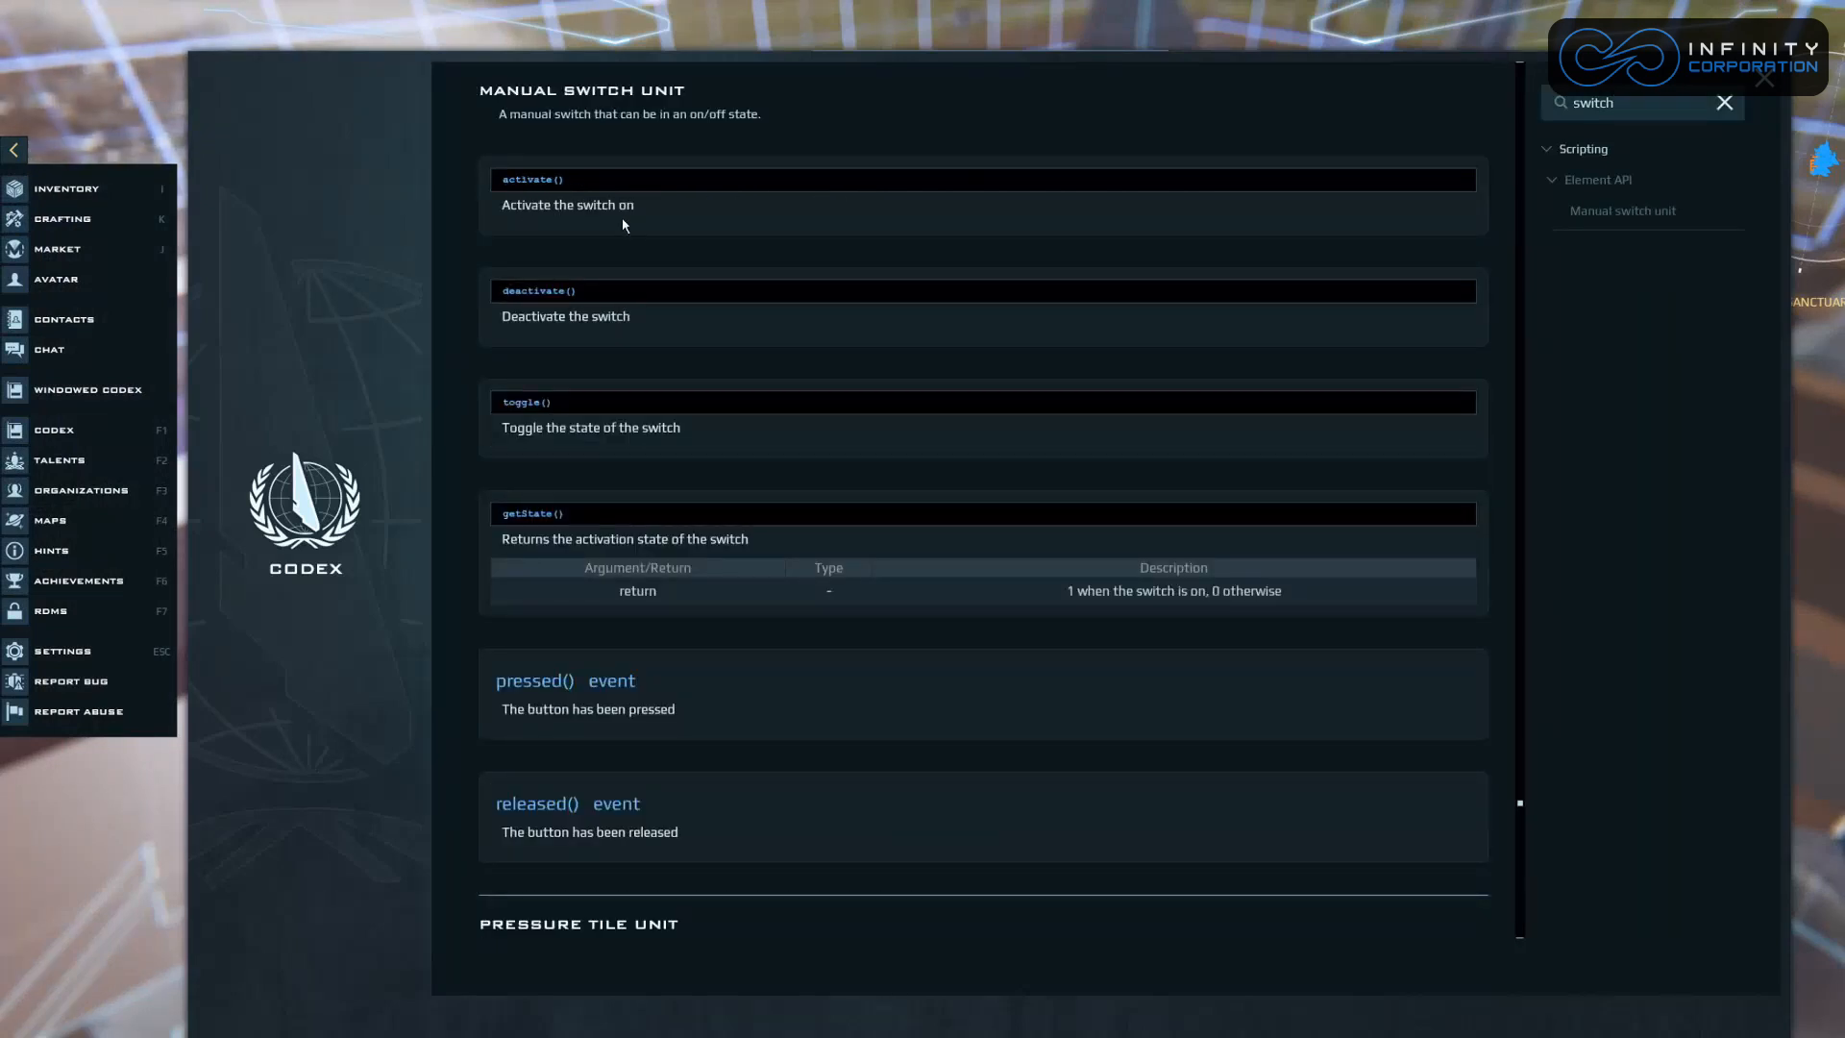
mouse_move(546, 298)
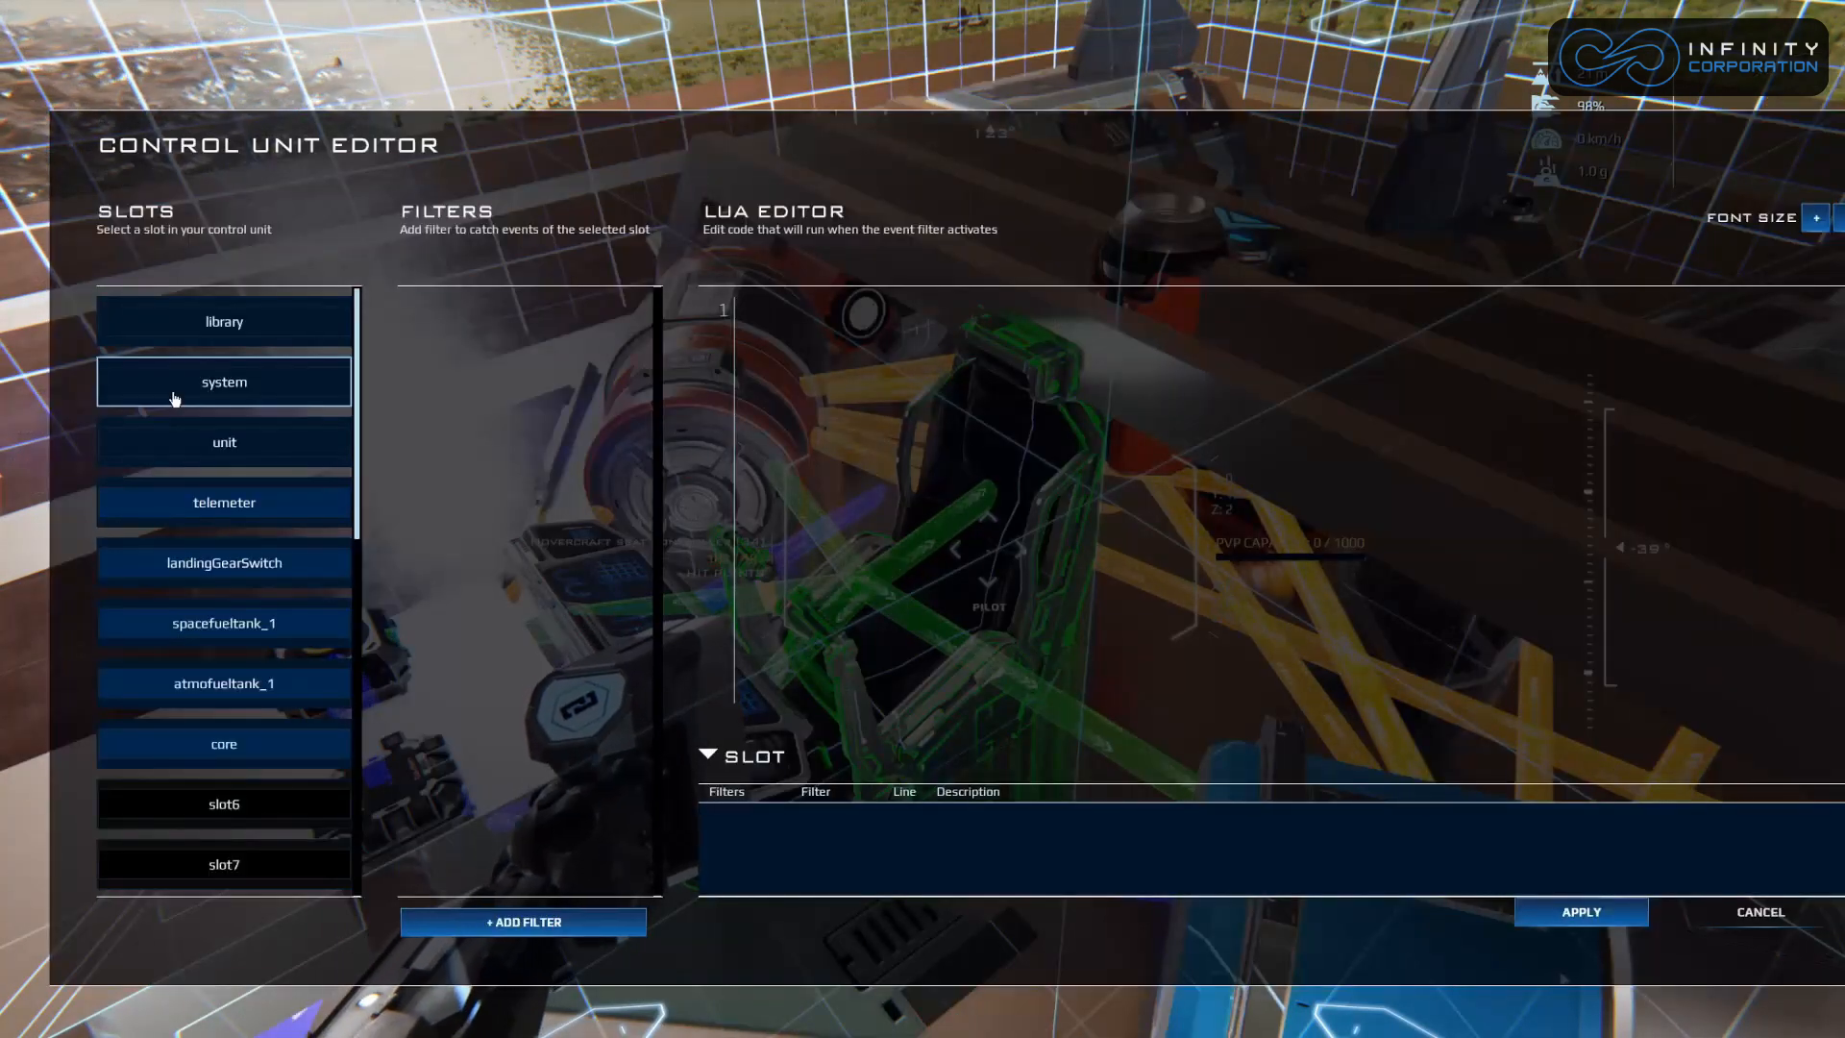
Add an else branch calling landingGearSwitch.deactivate(), closed with end, to the flush script.
click(224, 381)
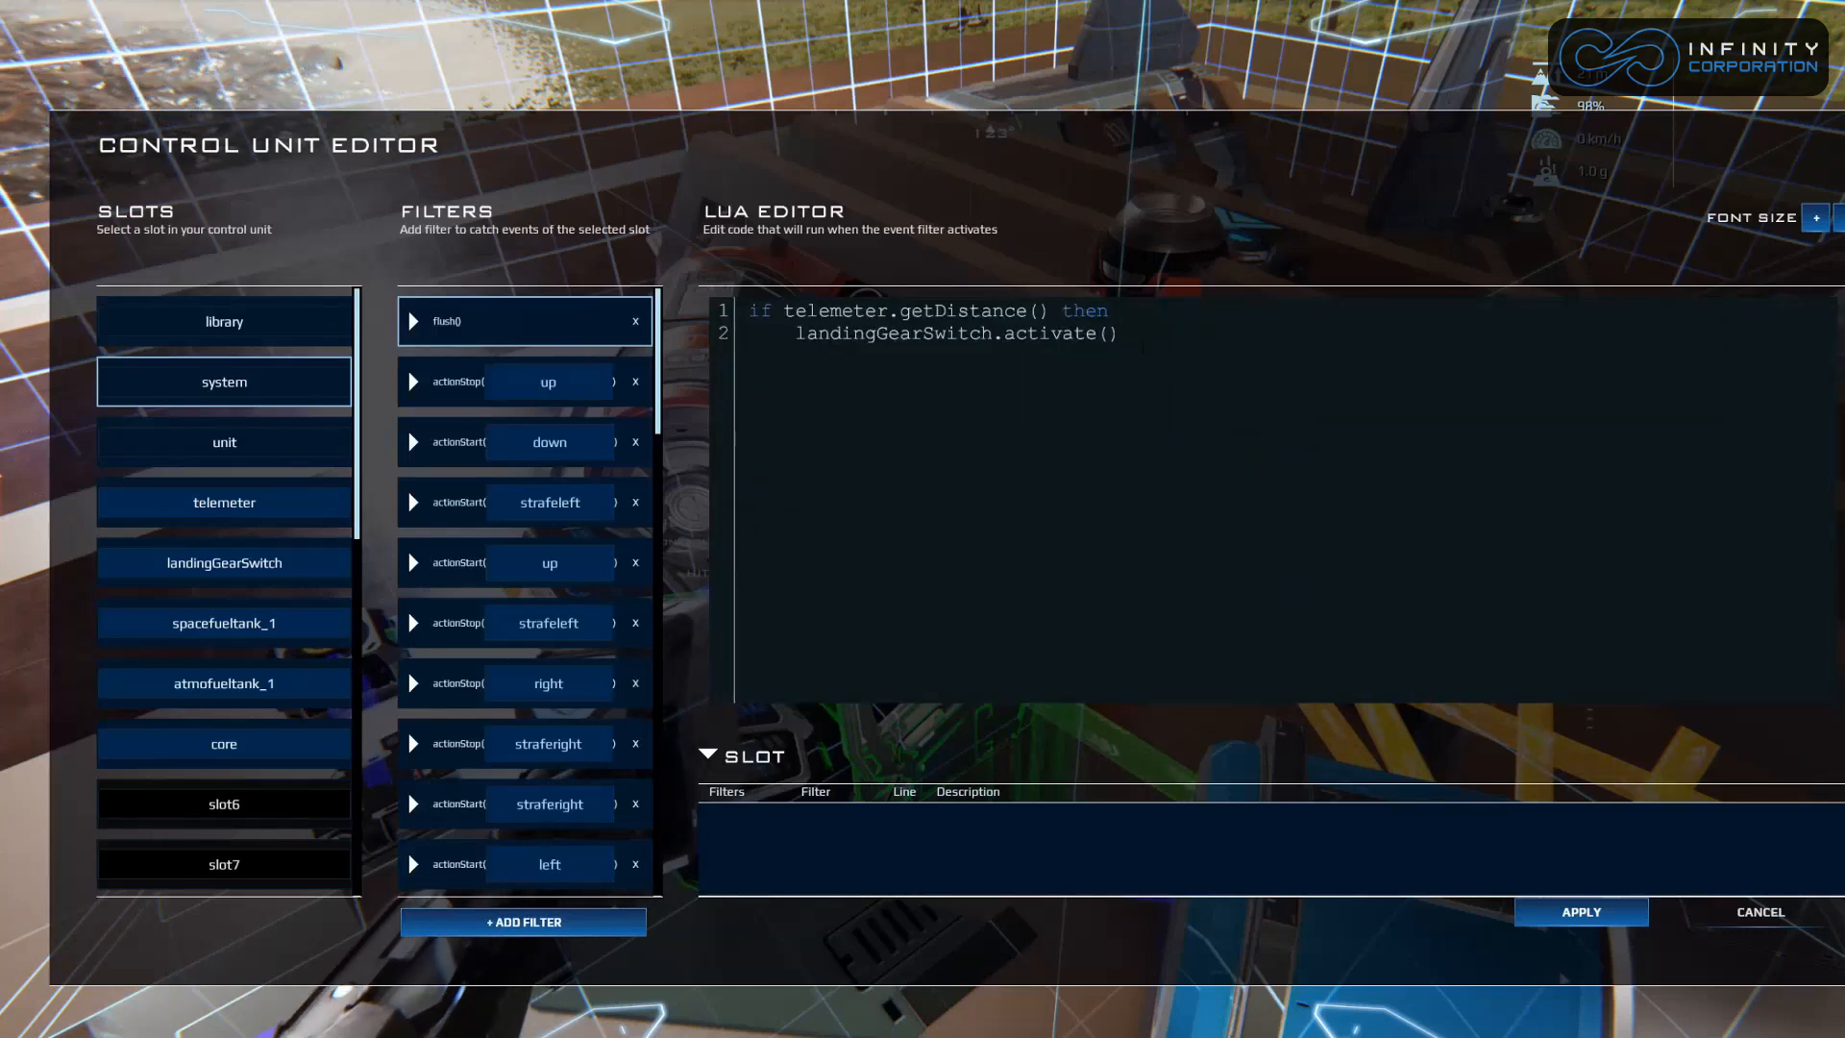
click(1121, 333)
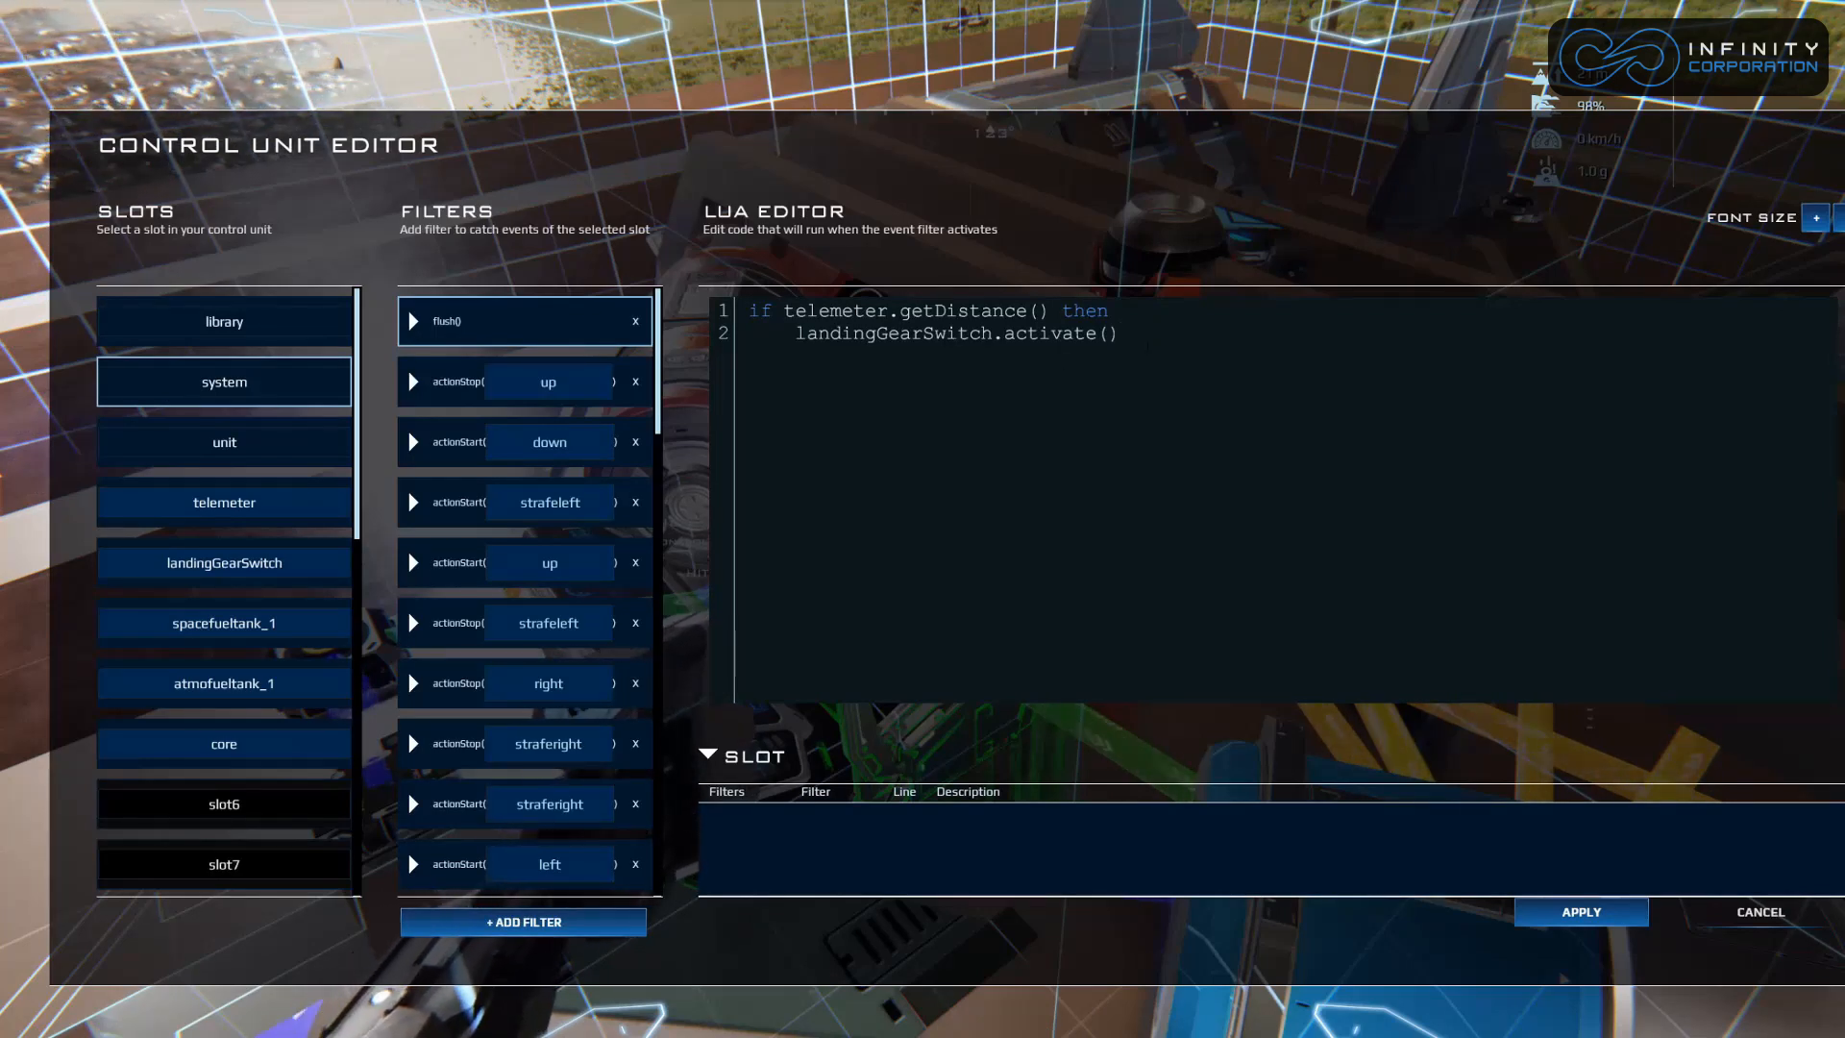
text(else)
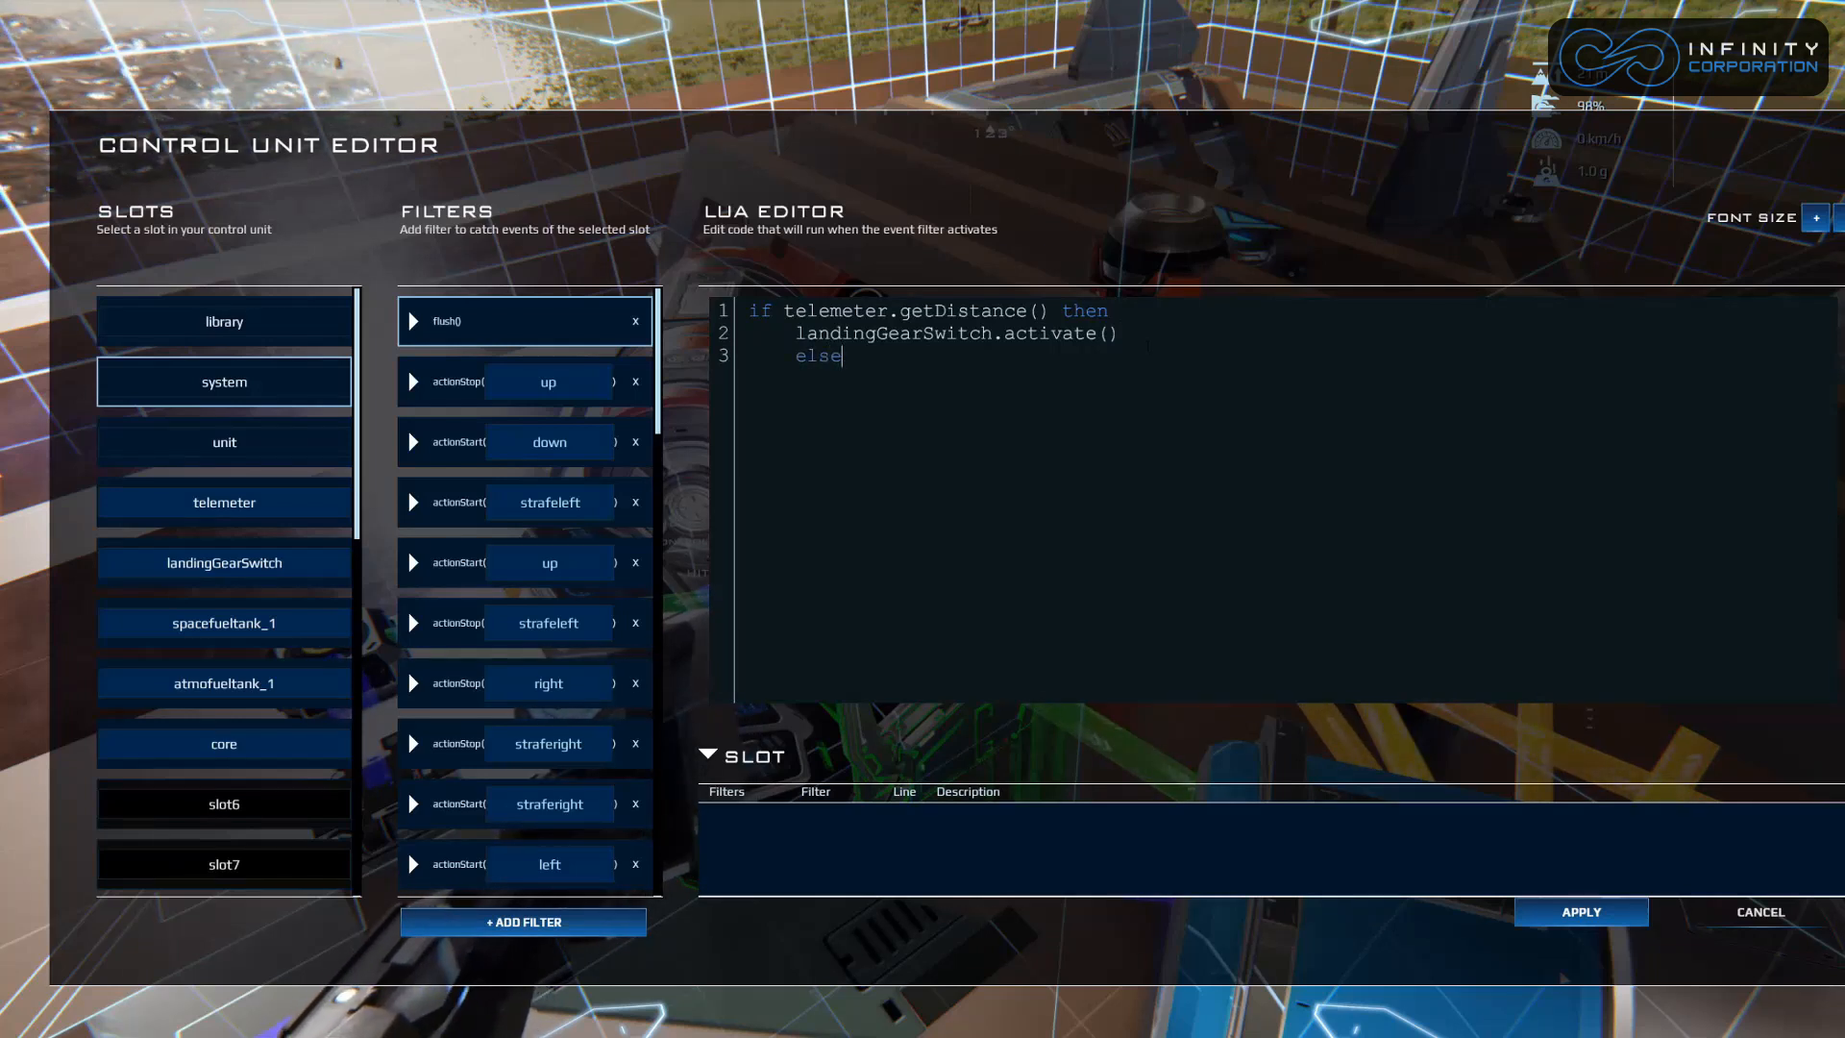
key(Enter)
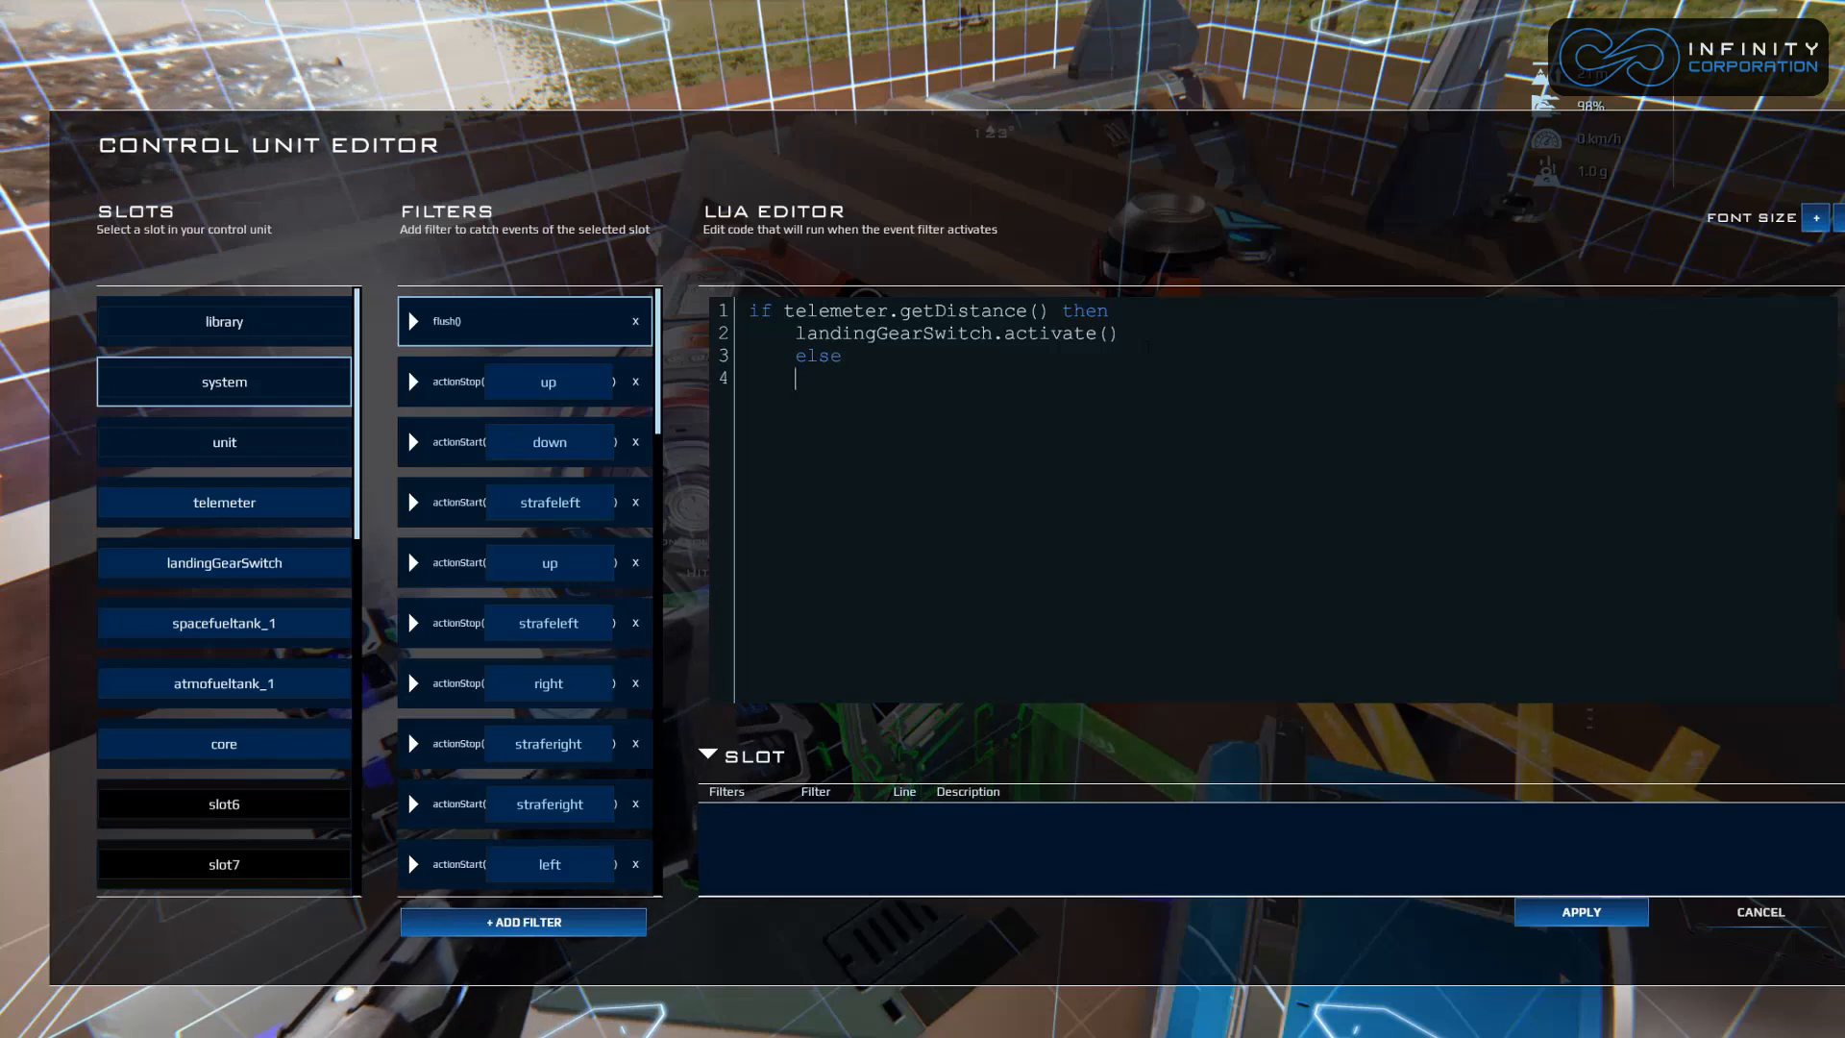
text(landingGearSwitch.)
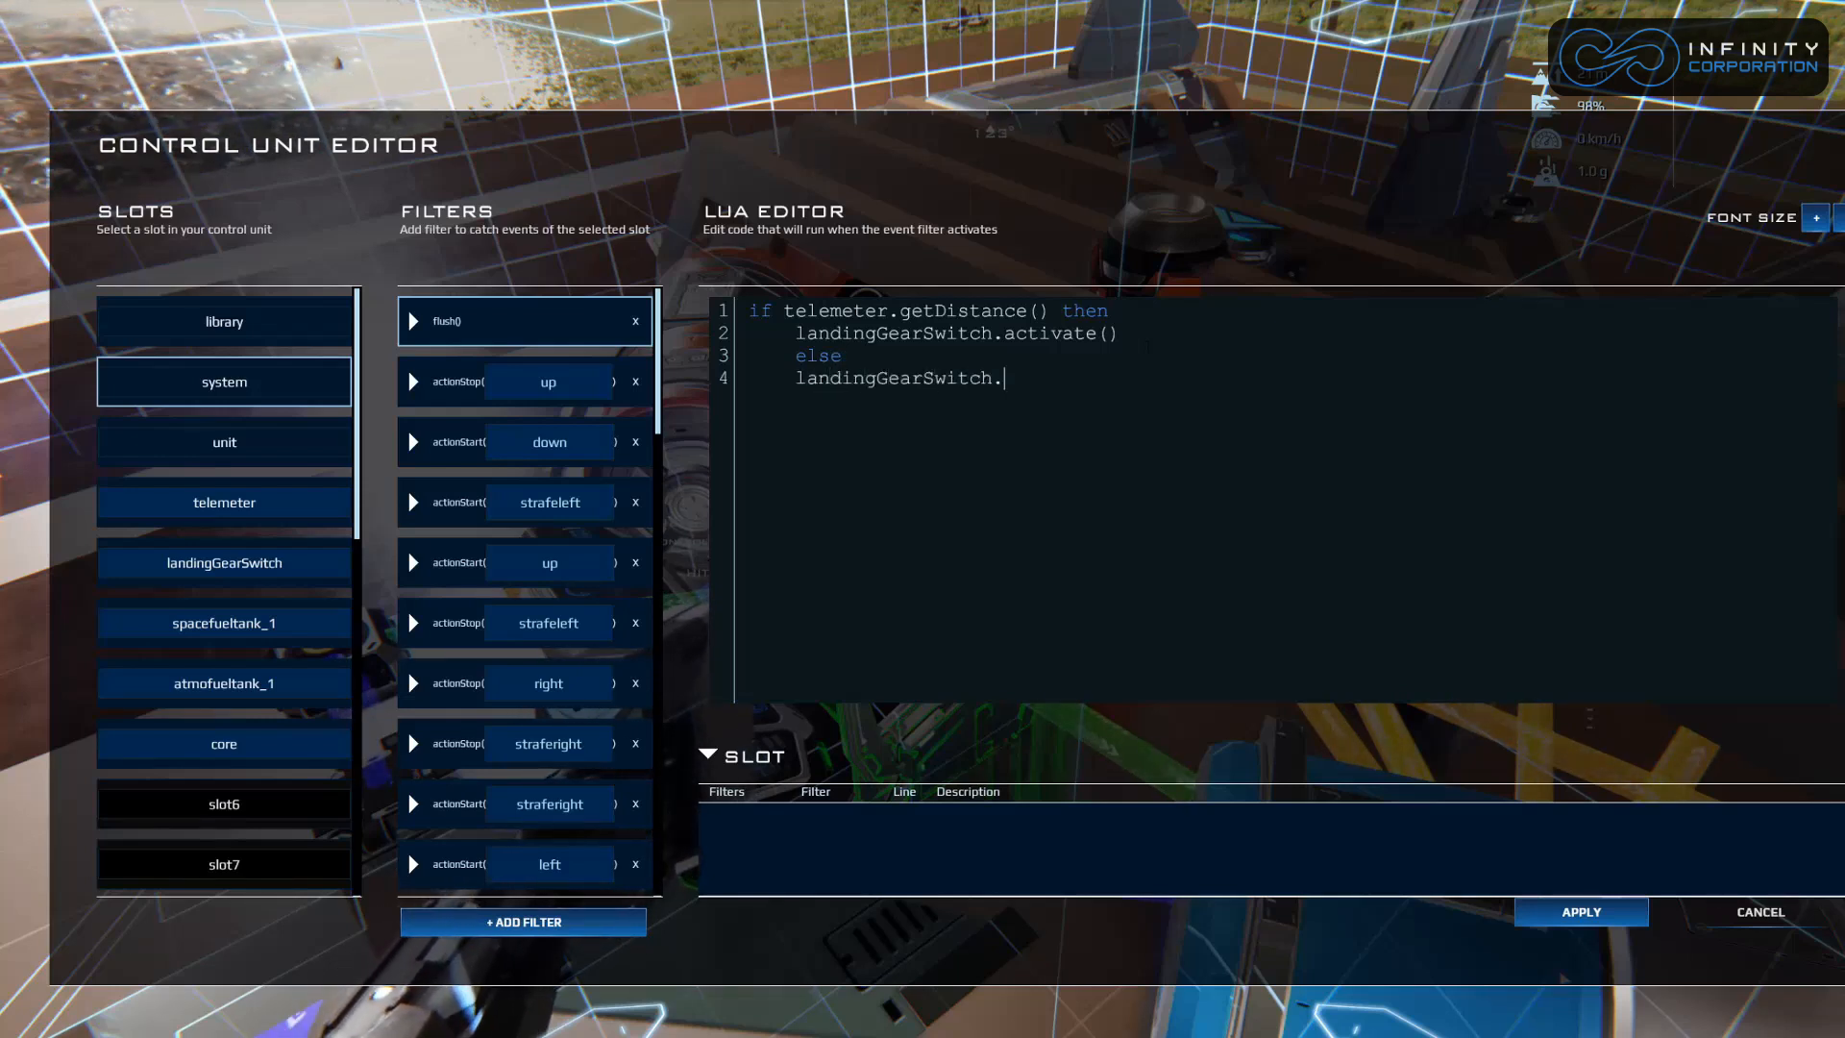
text(deactivat)
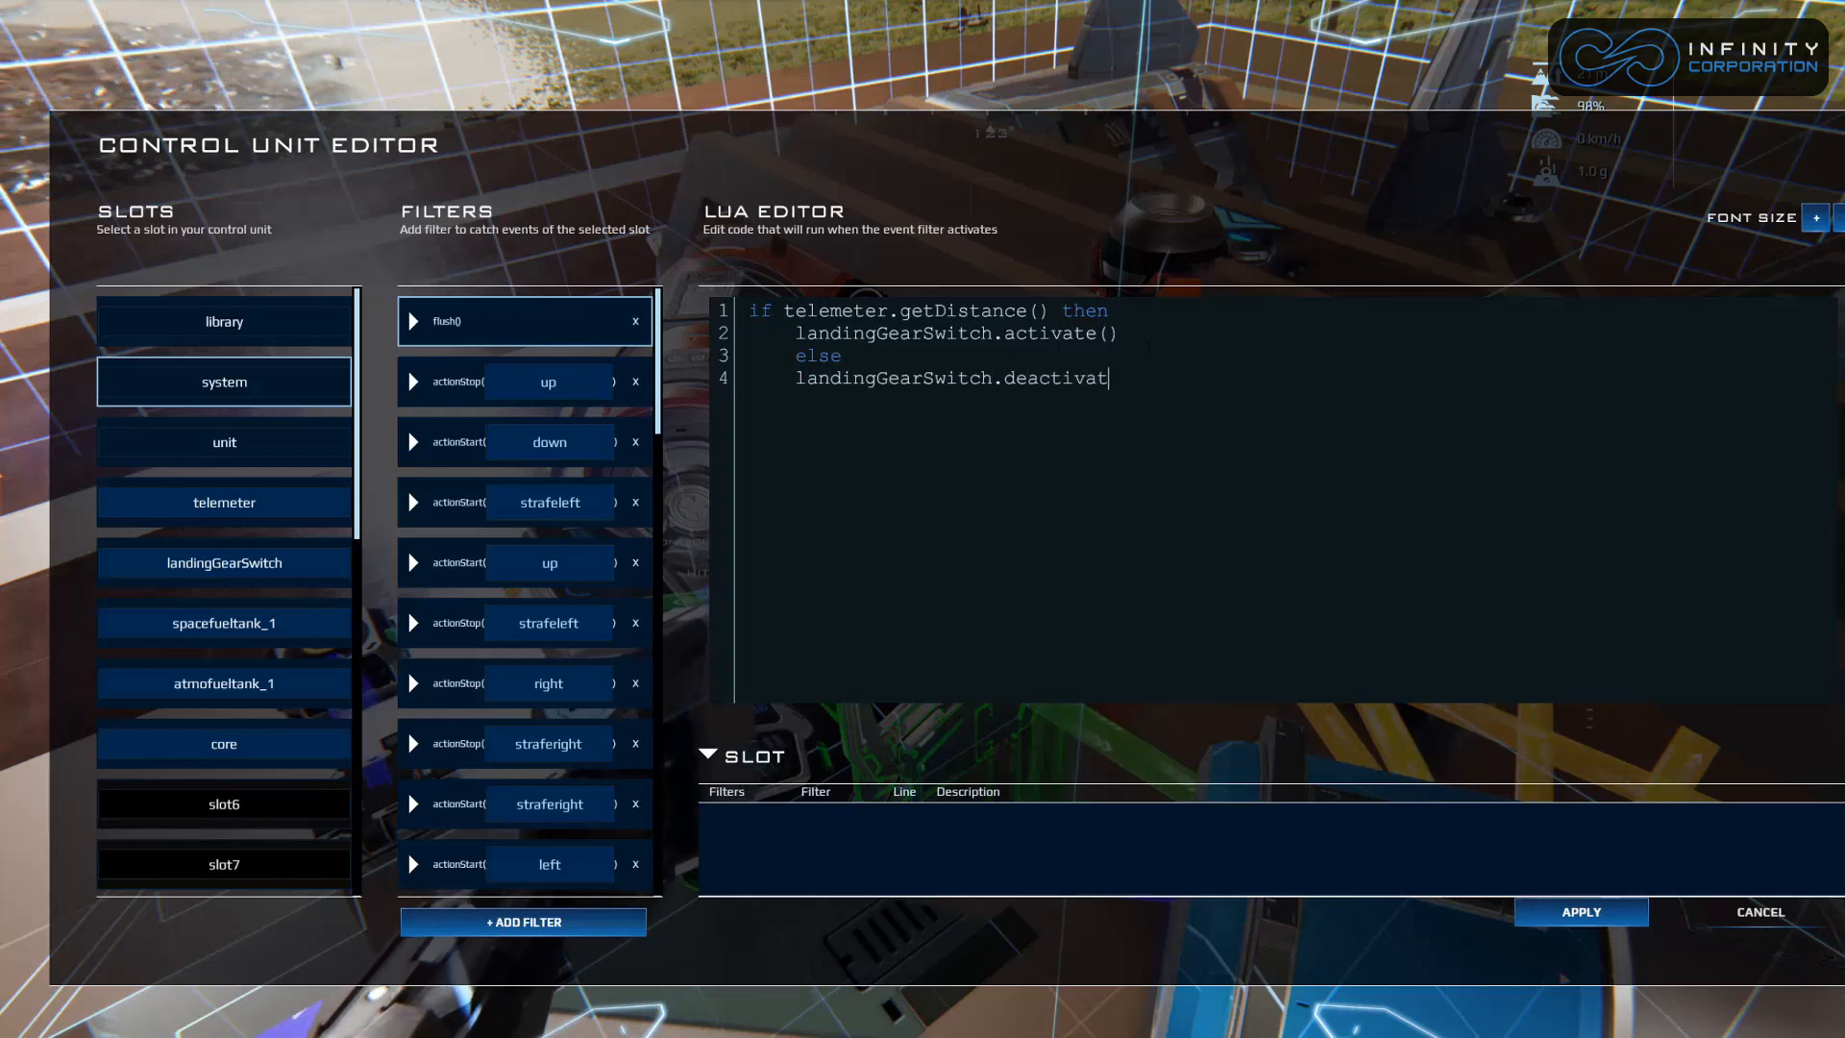
text(e())
text(end)
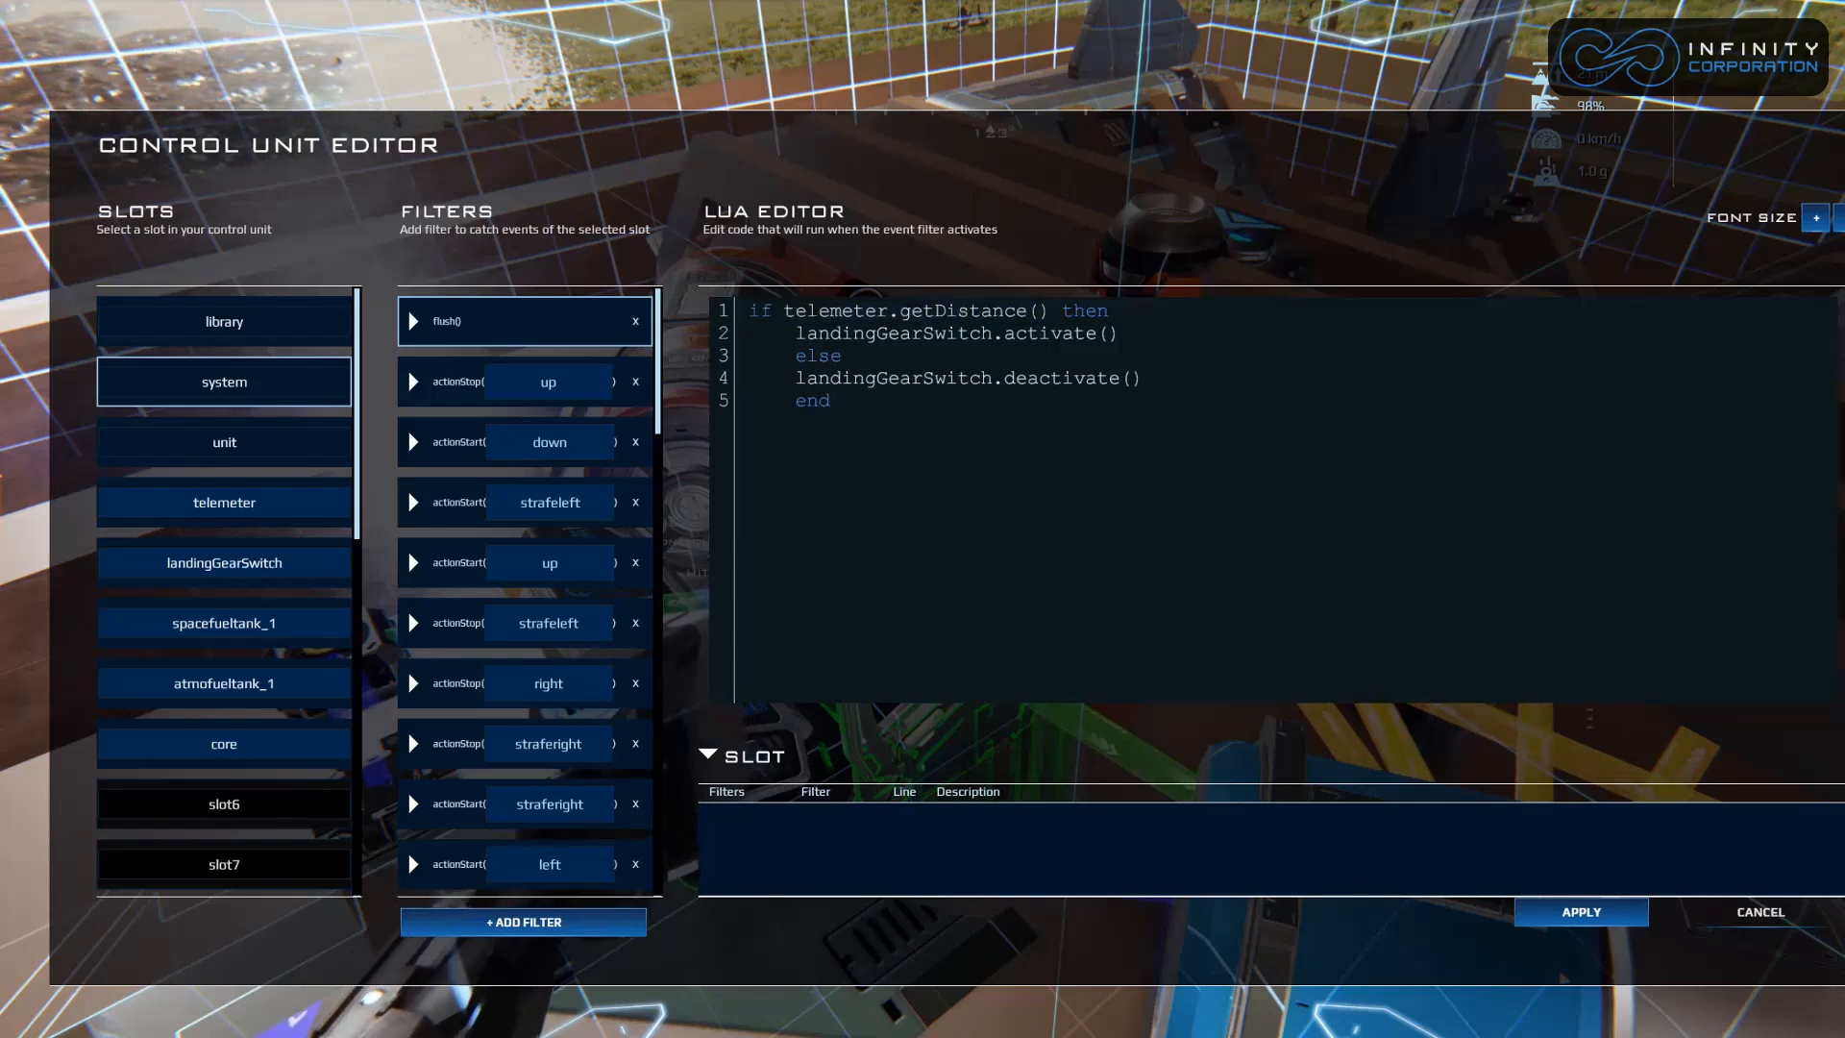
click(1052, 310)
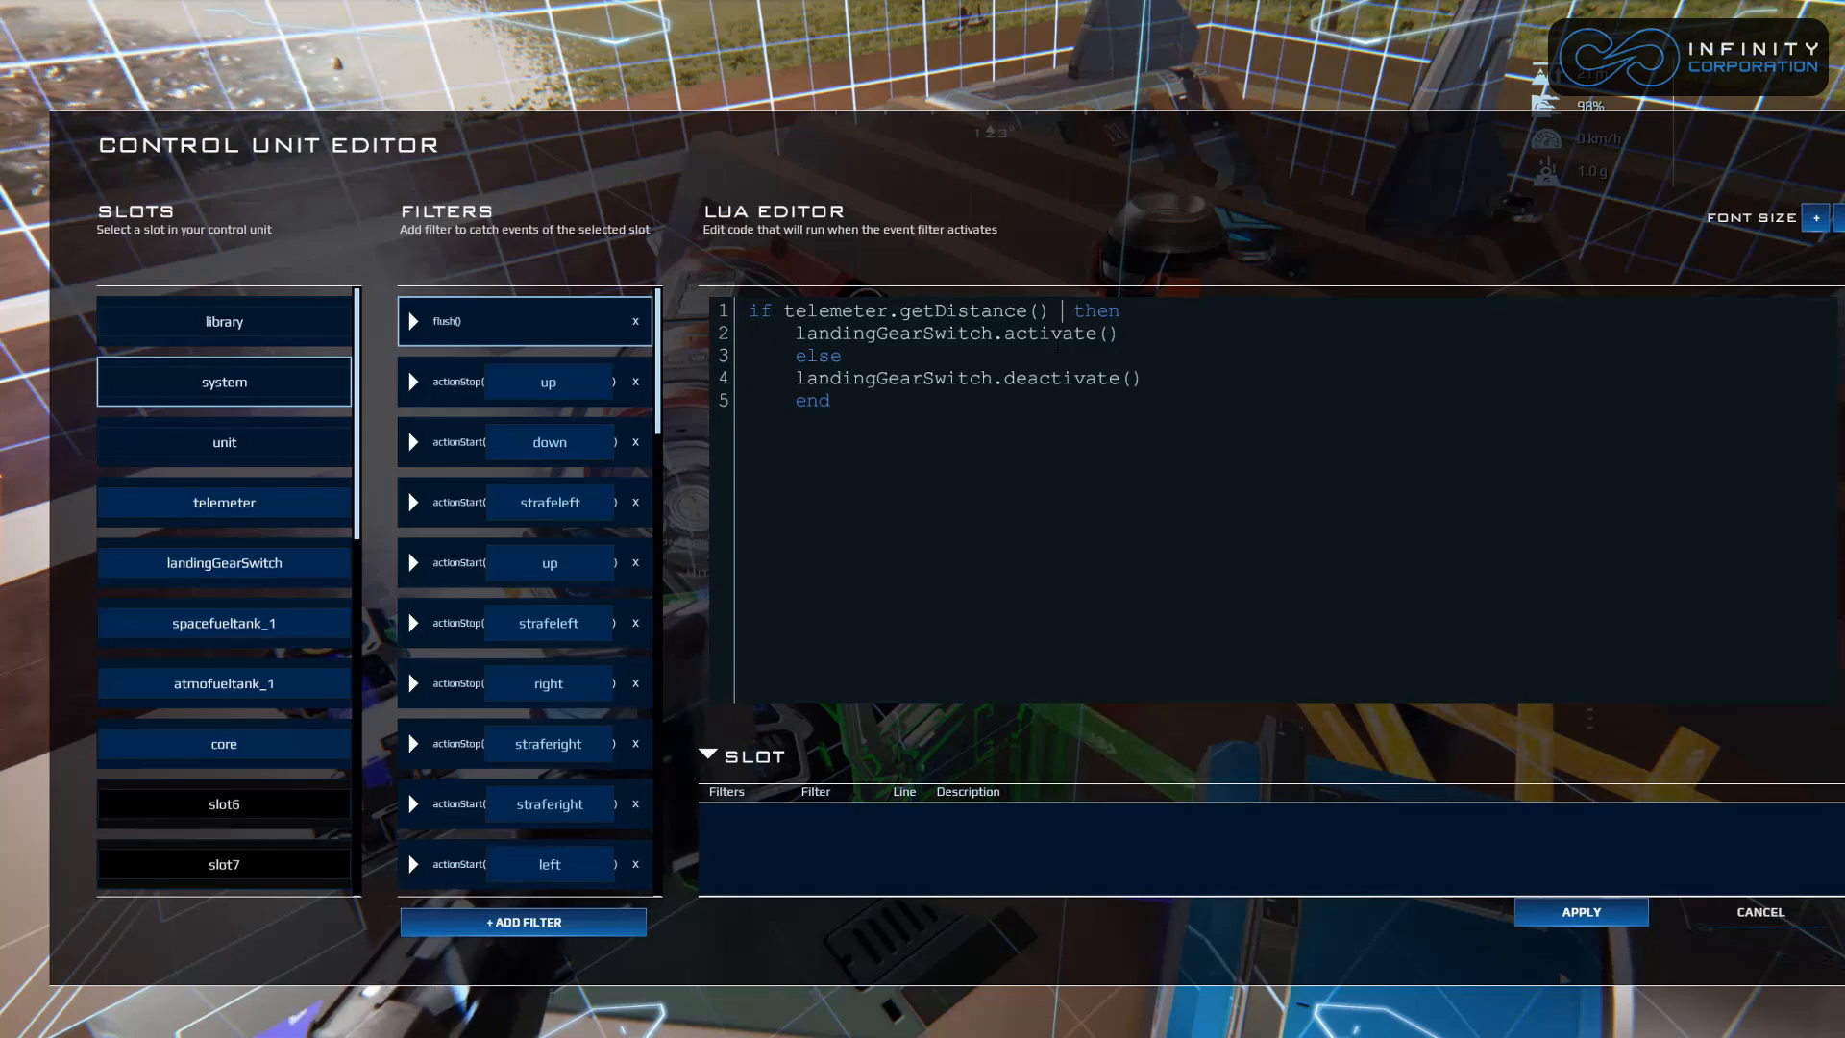
Extend the condition to 'getDistance() < 20 and telemeter.getDistance() > 0'.
text(< 2)
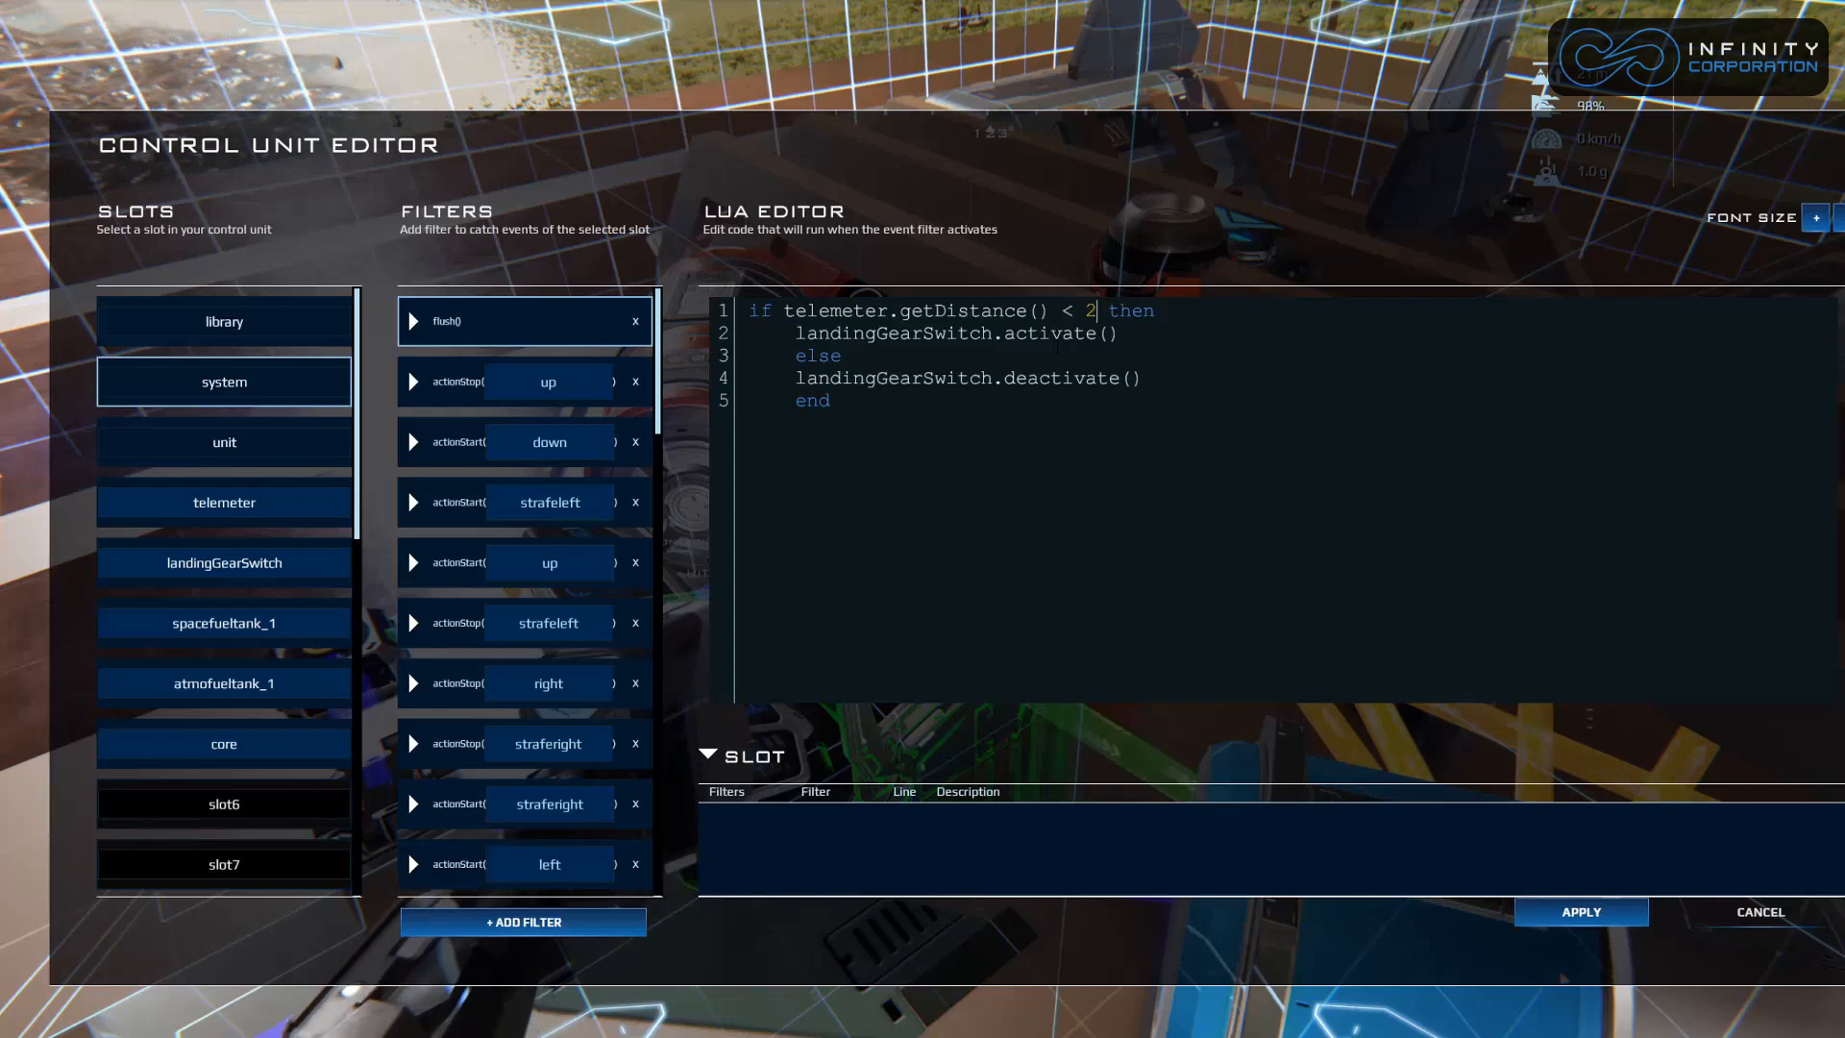
text(0)
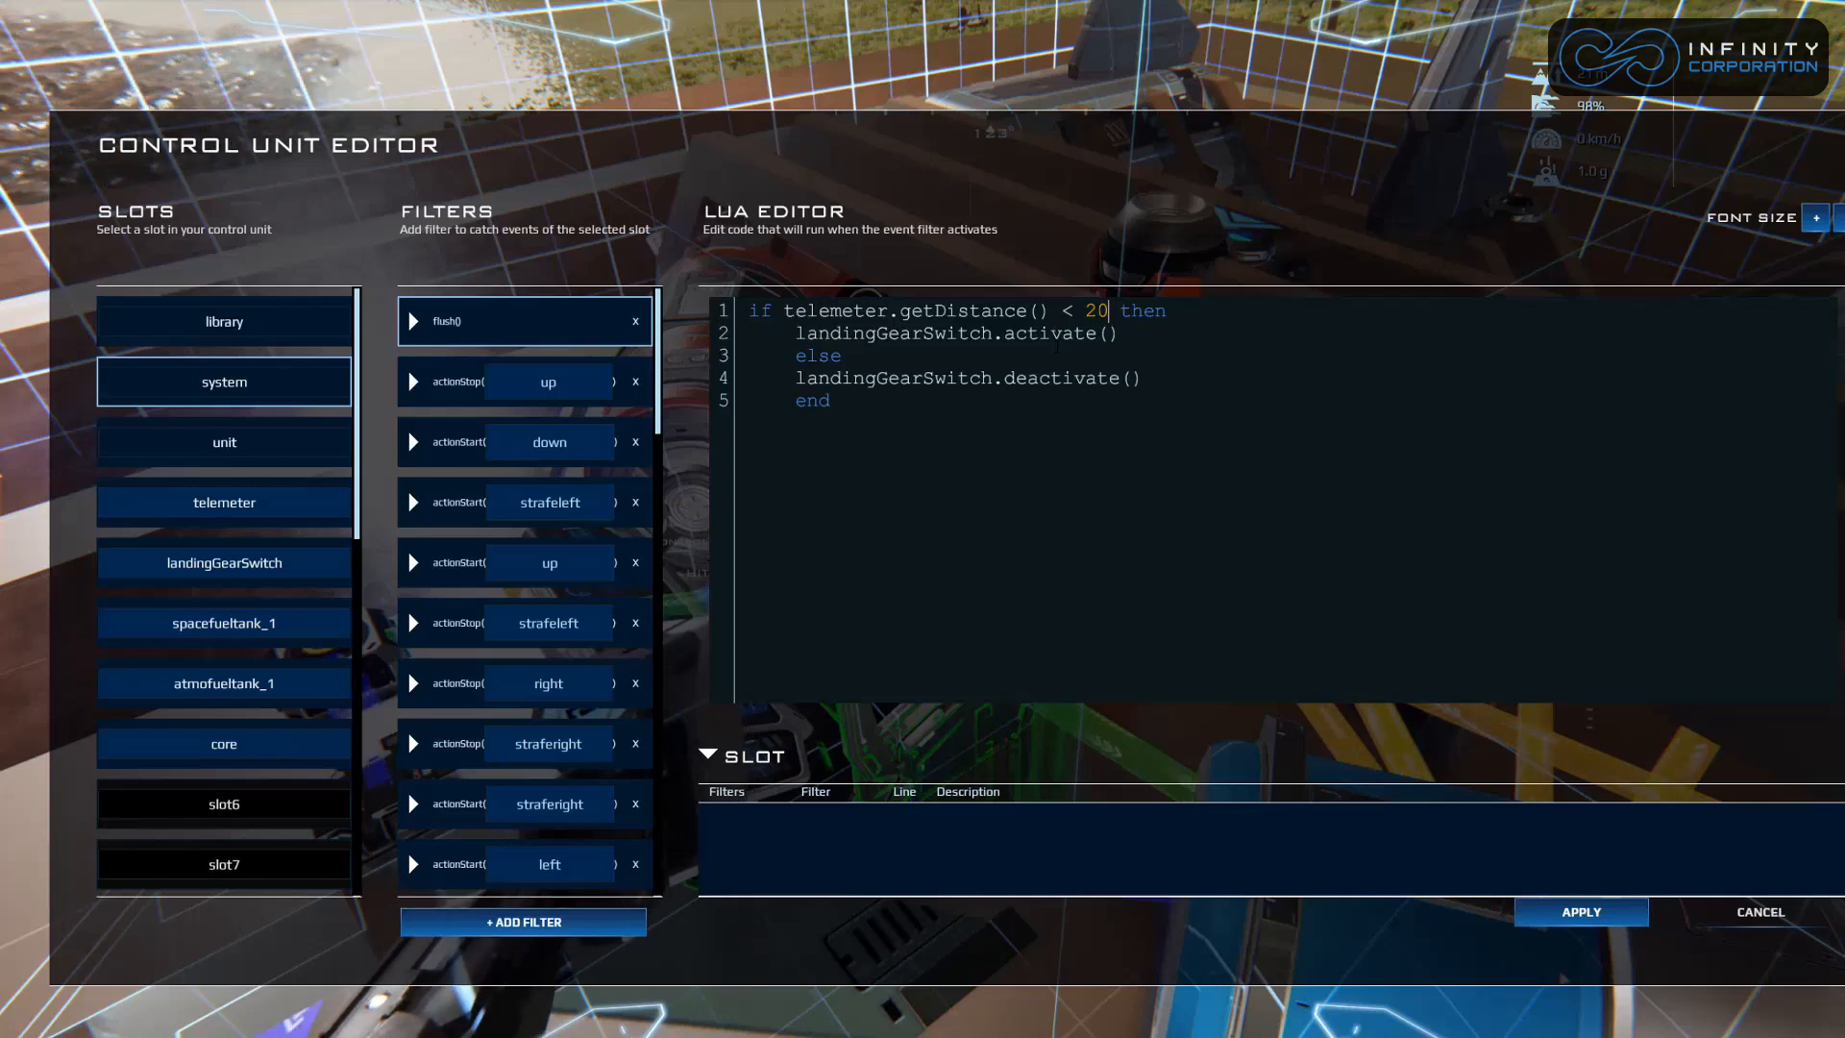
text(and telemeter.getDistanc)
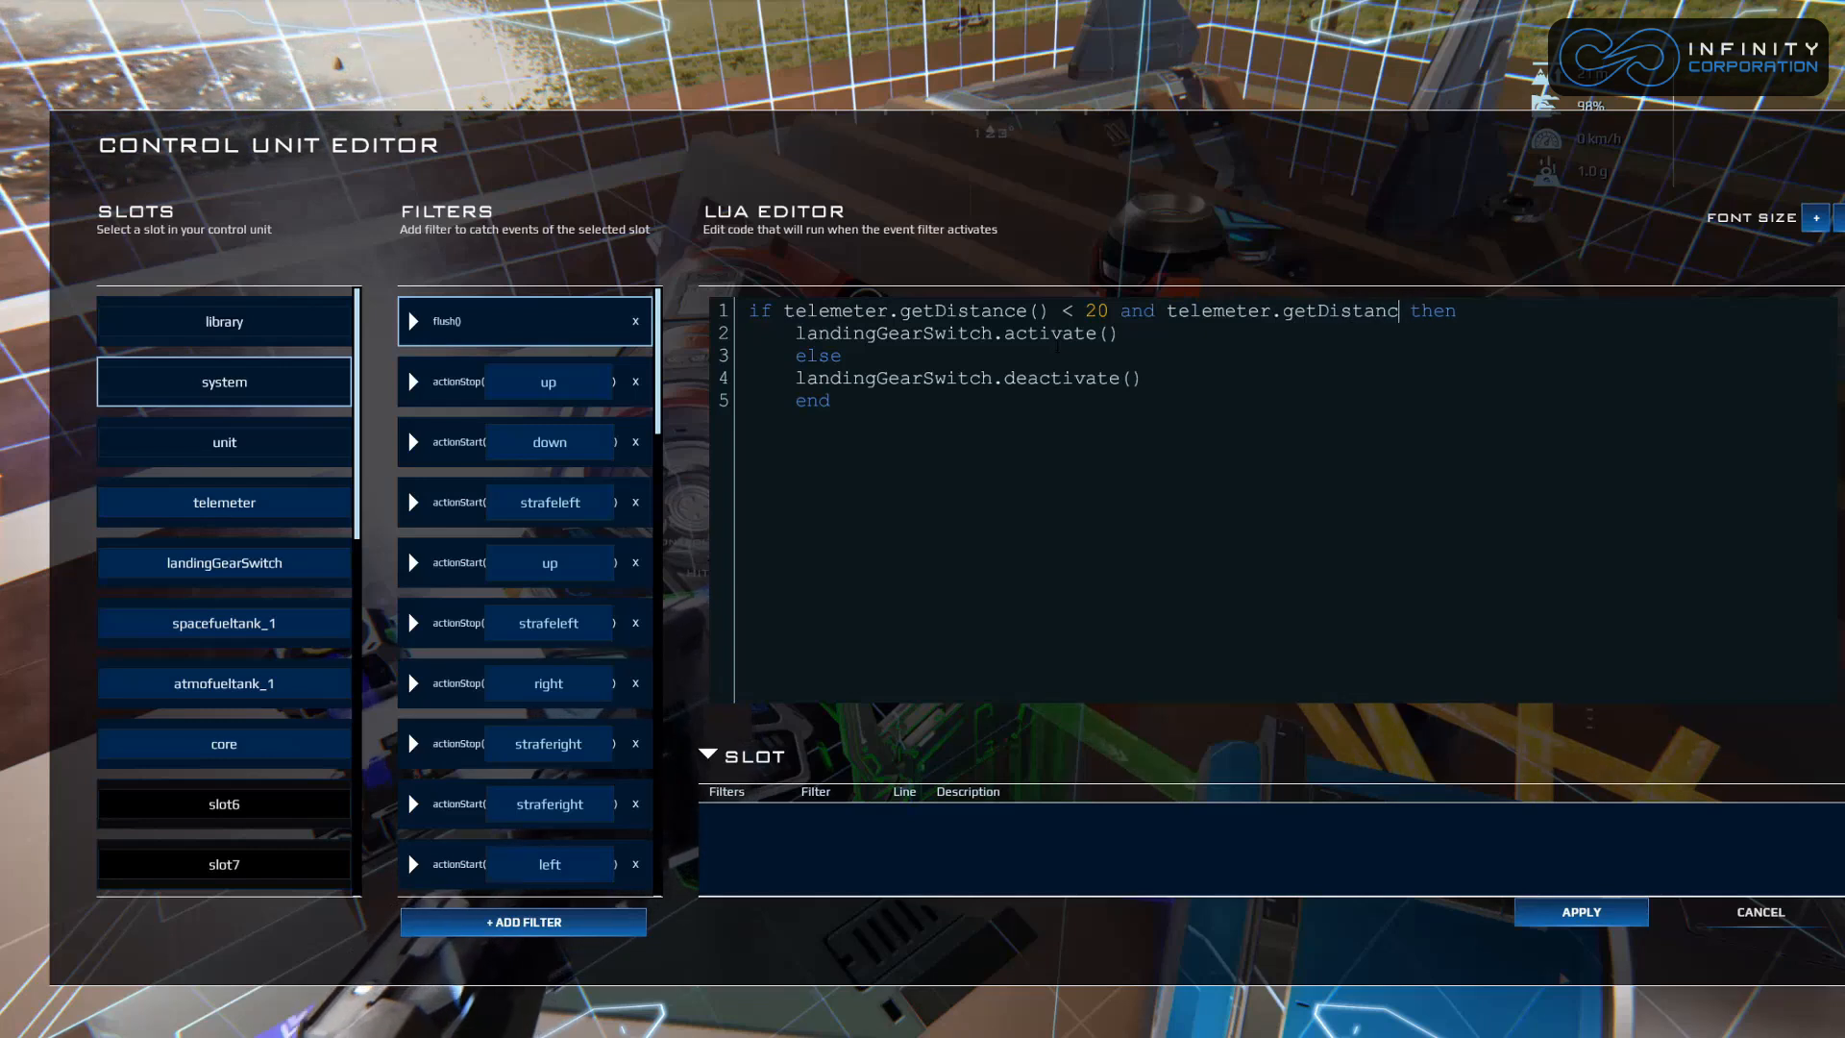
text(() >)
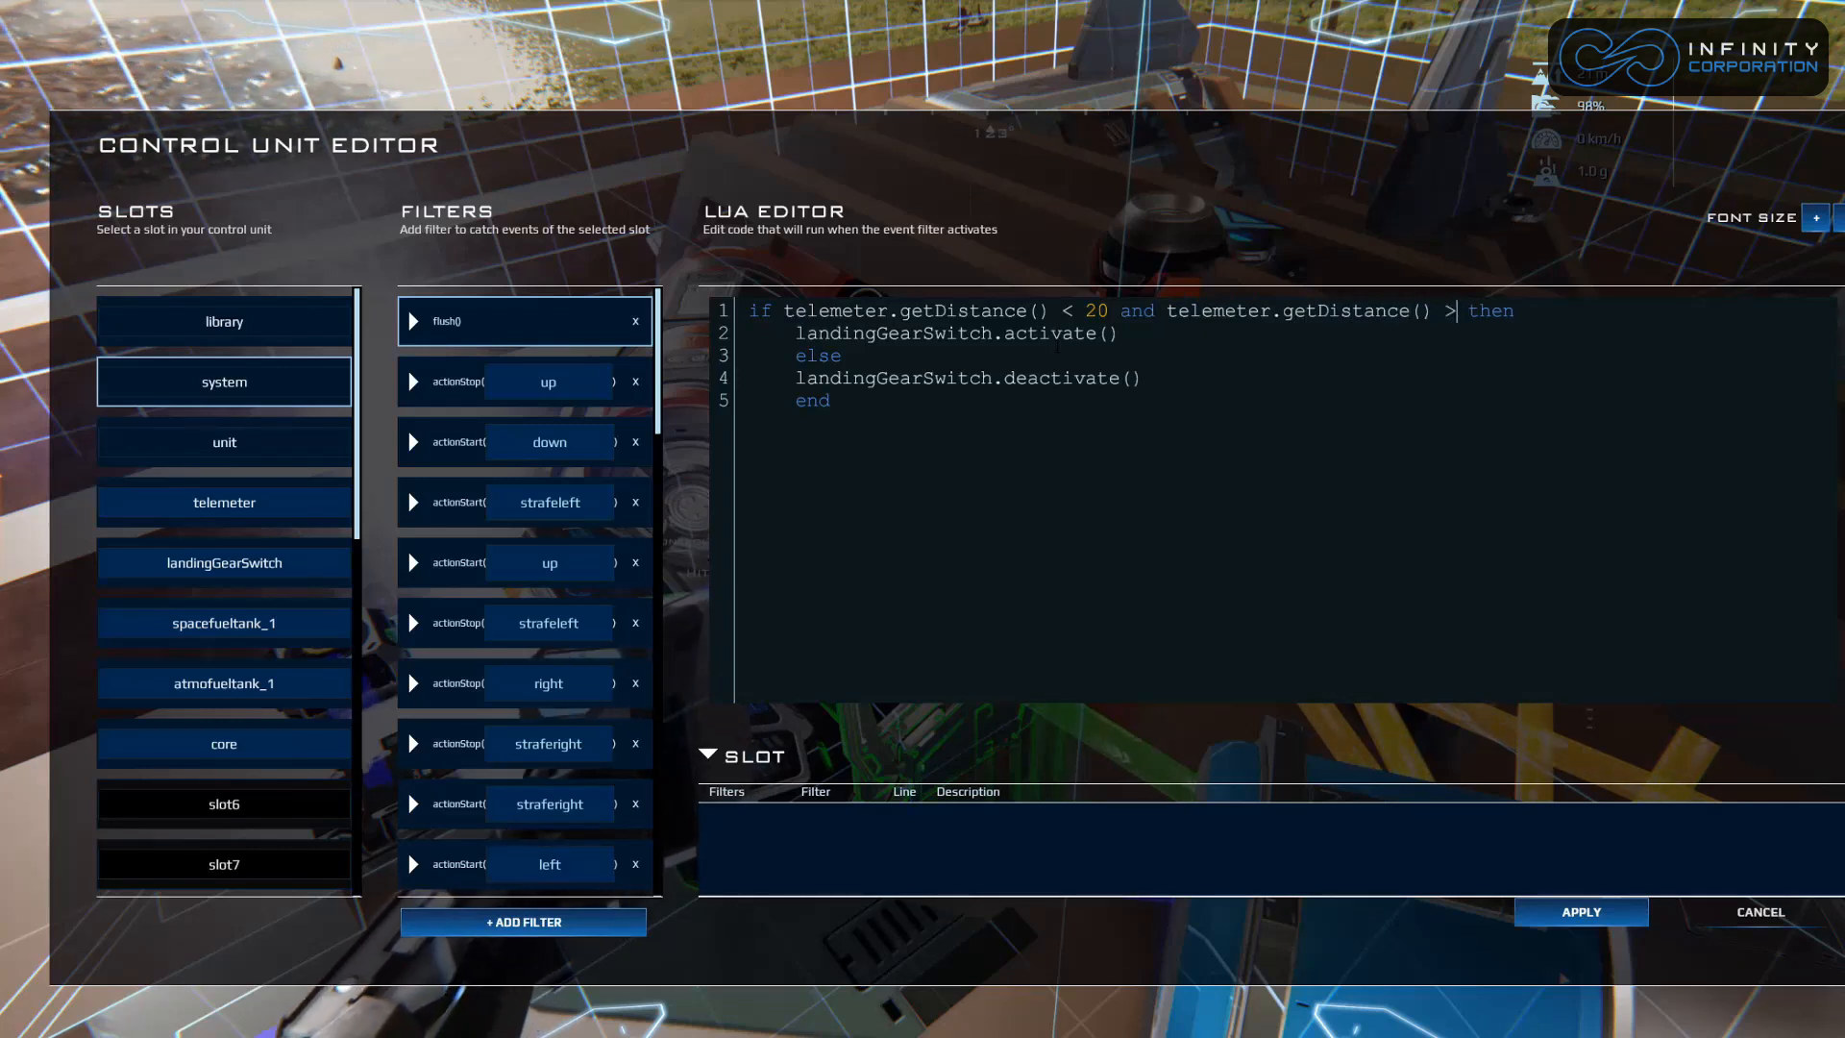
text(0)
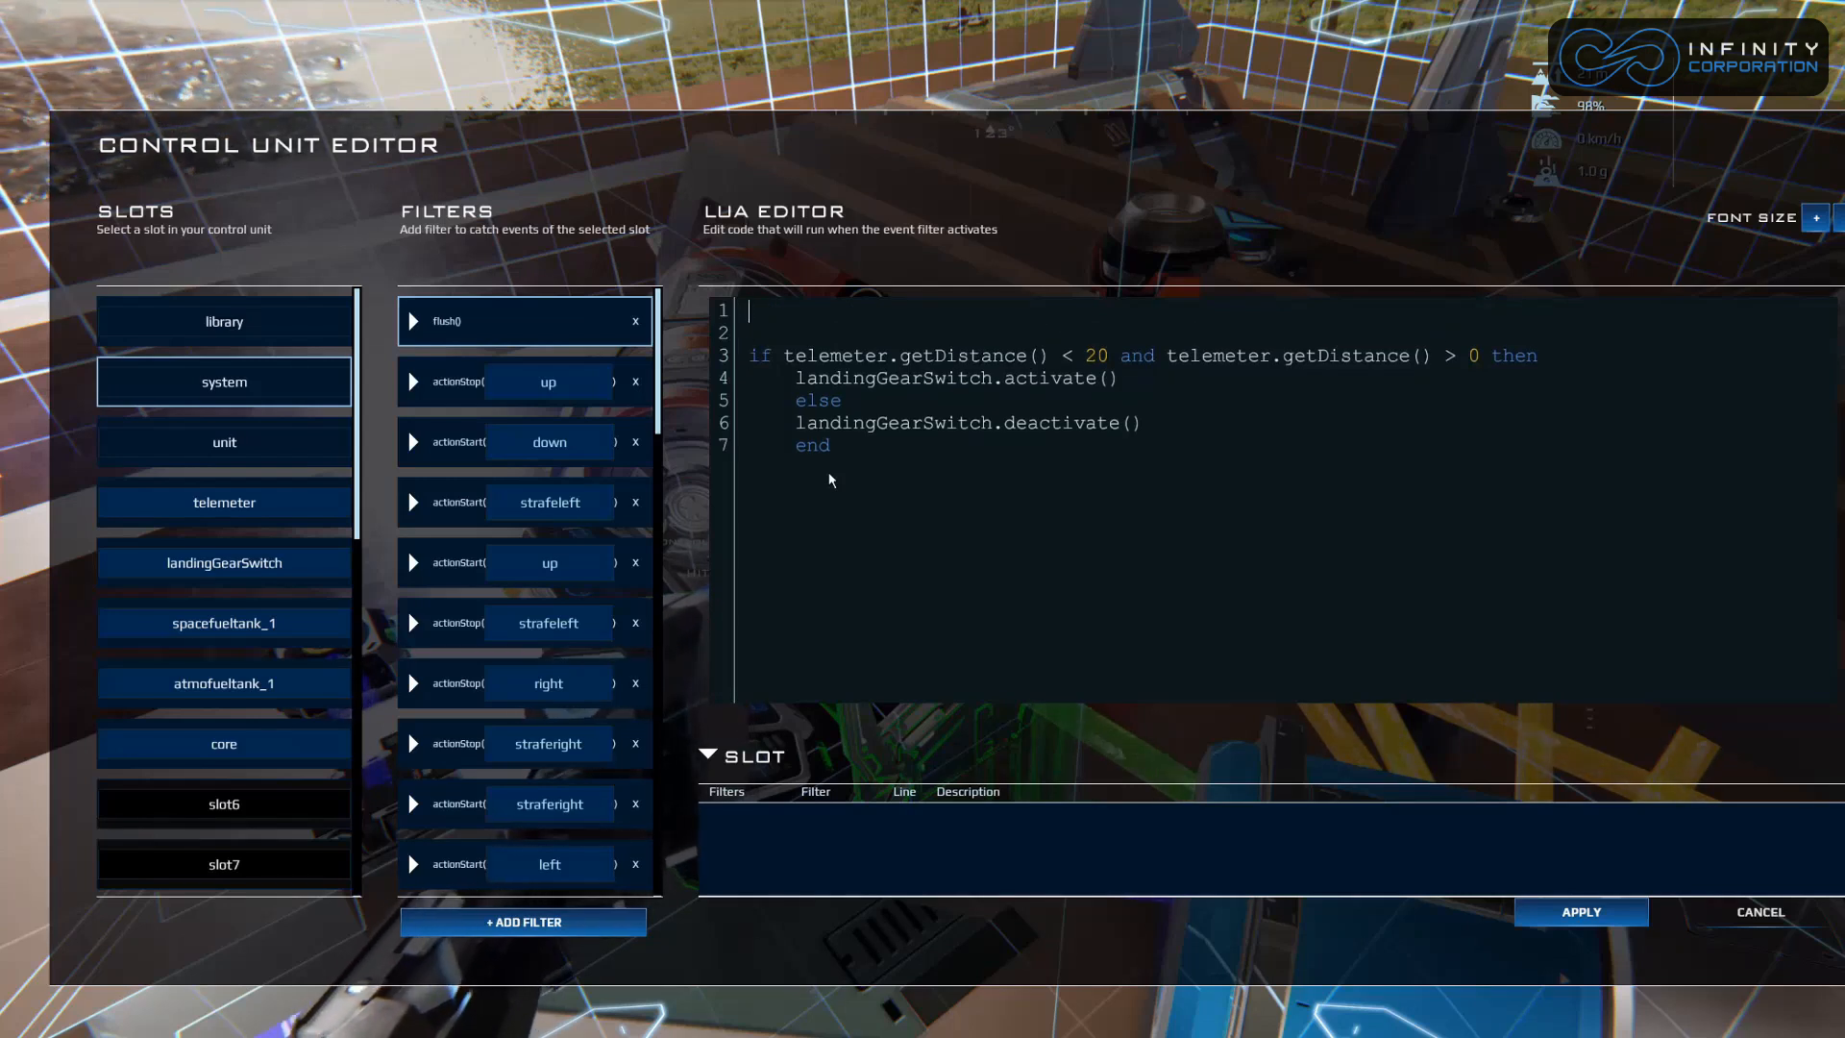
Move the distance condition into 'local obstacleDown =' and test obstacleDown in the if.
text(local obsta)
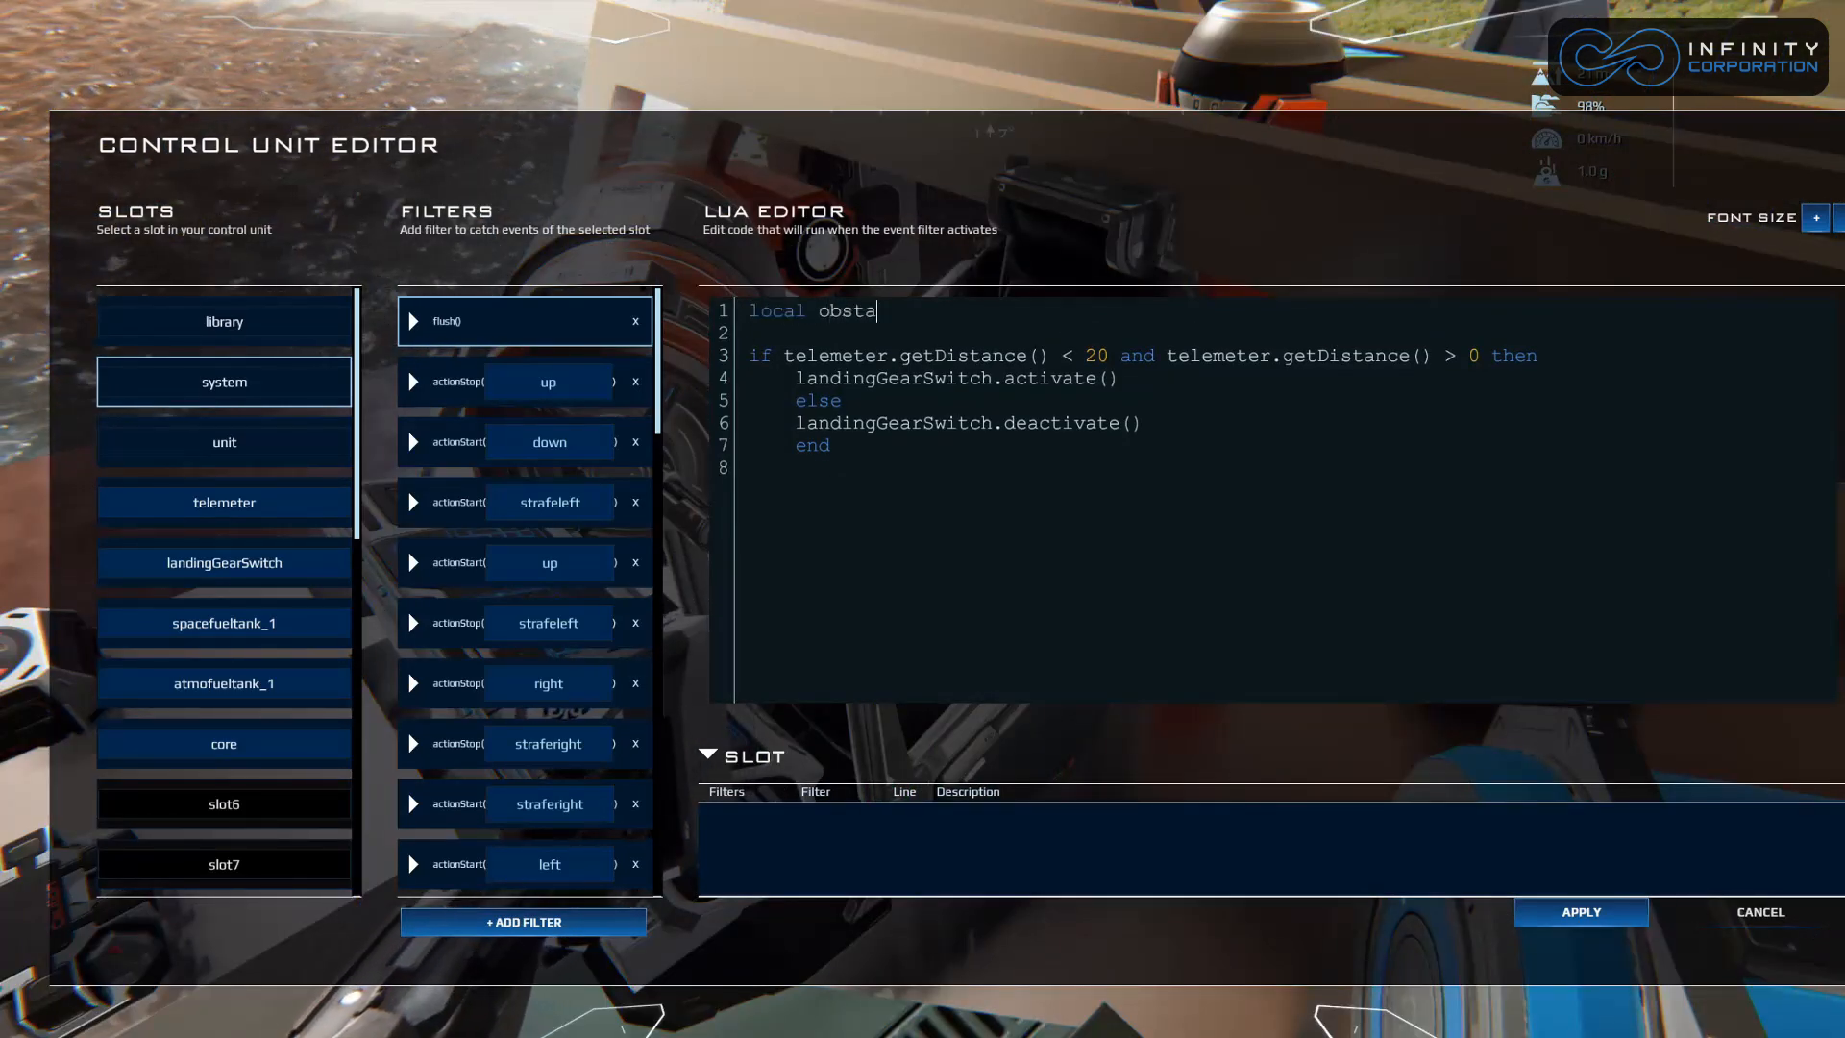
text(cleDown =)
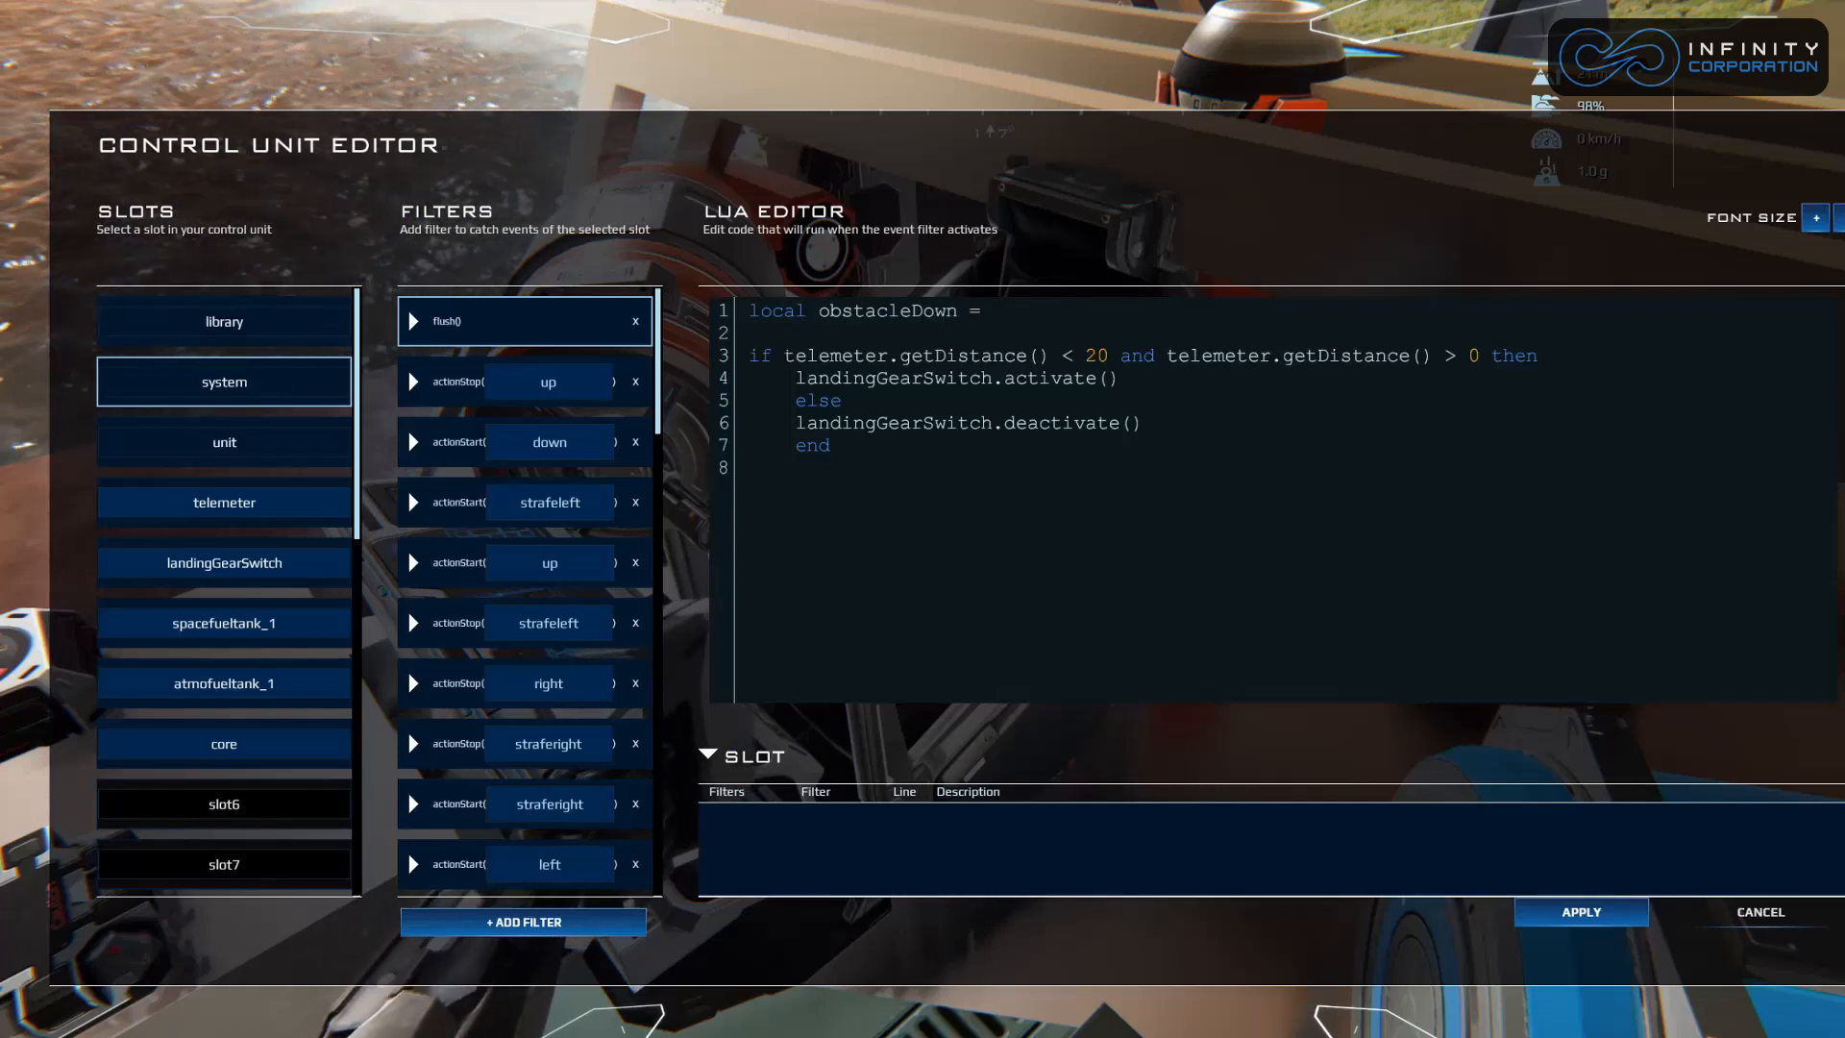
drag(787, 355, 1480, 356)
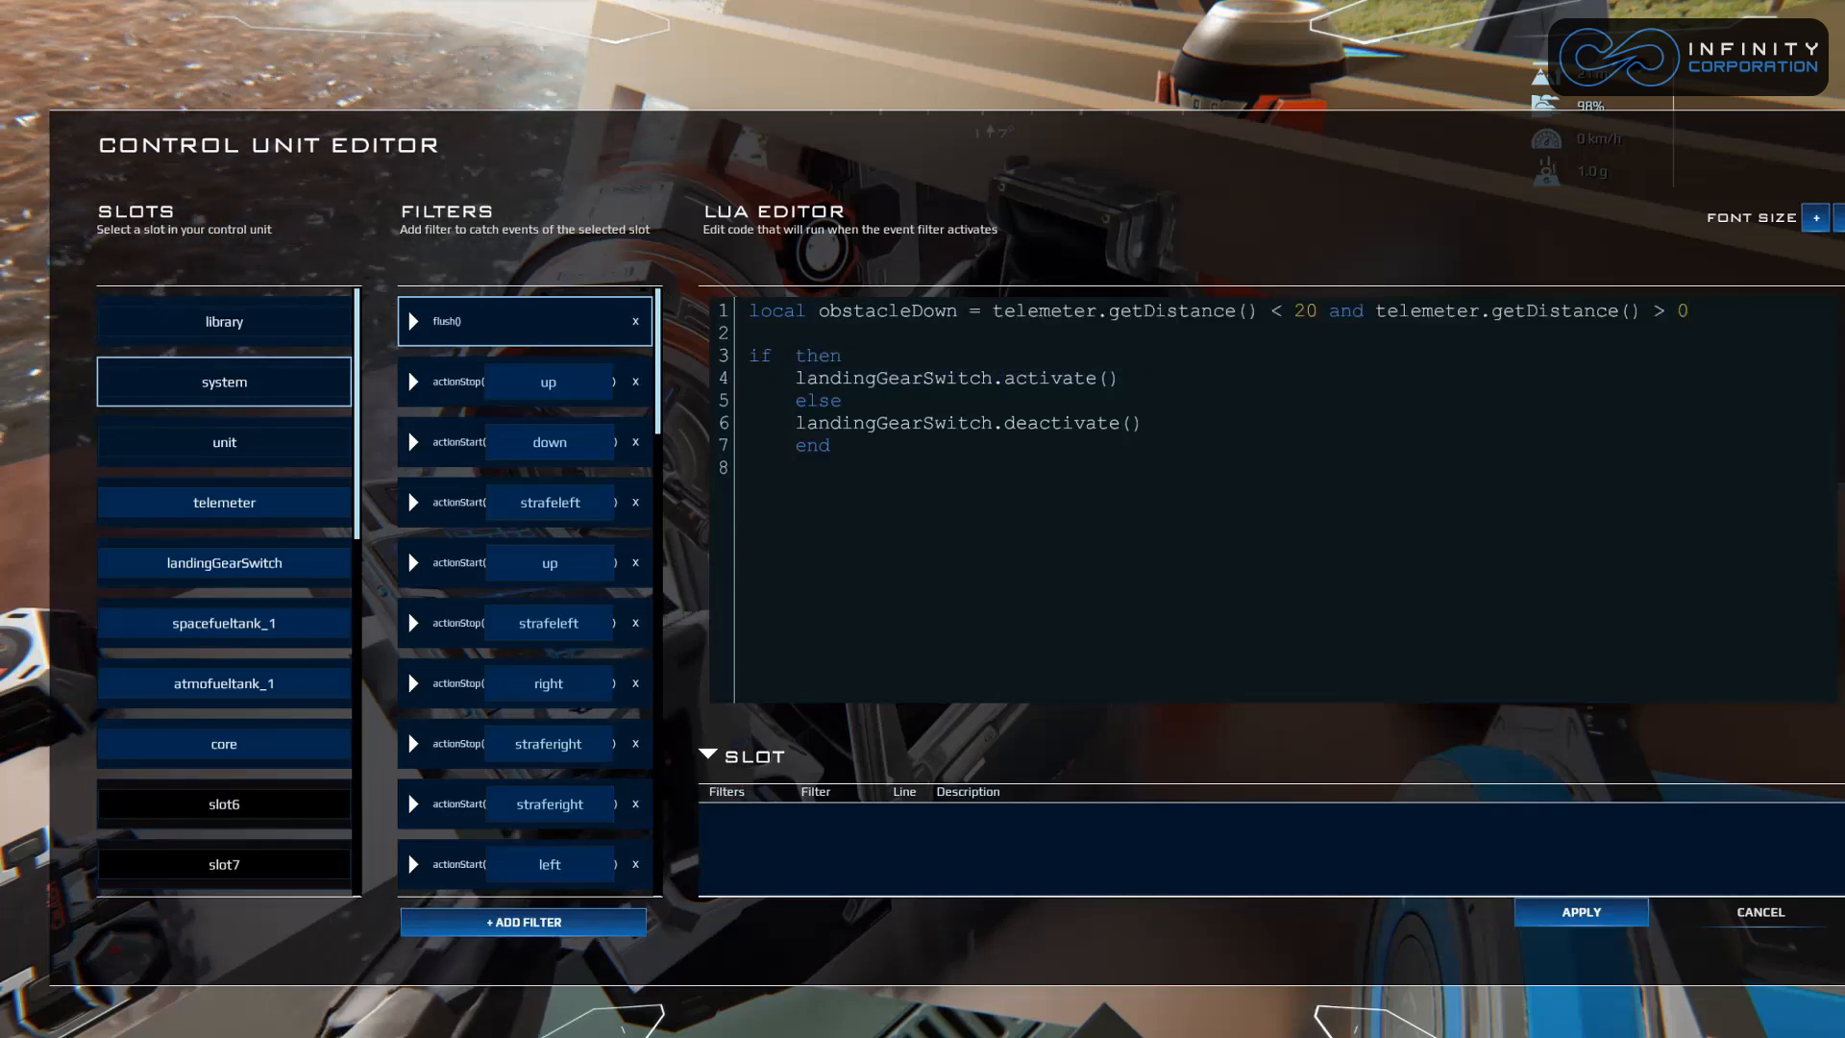
text(ob)
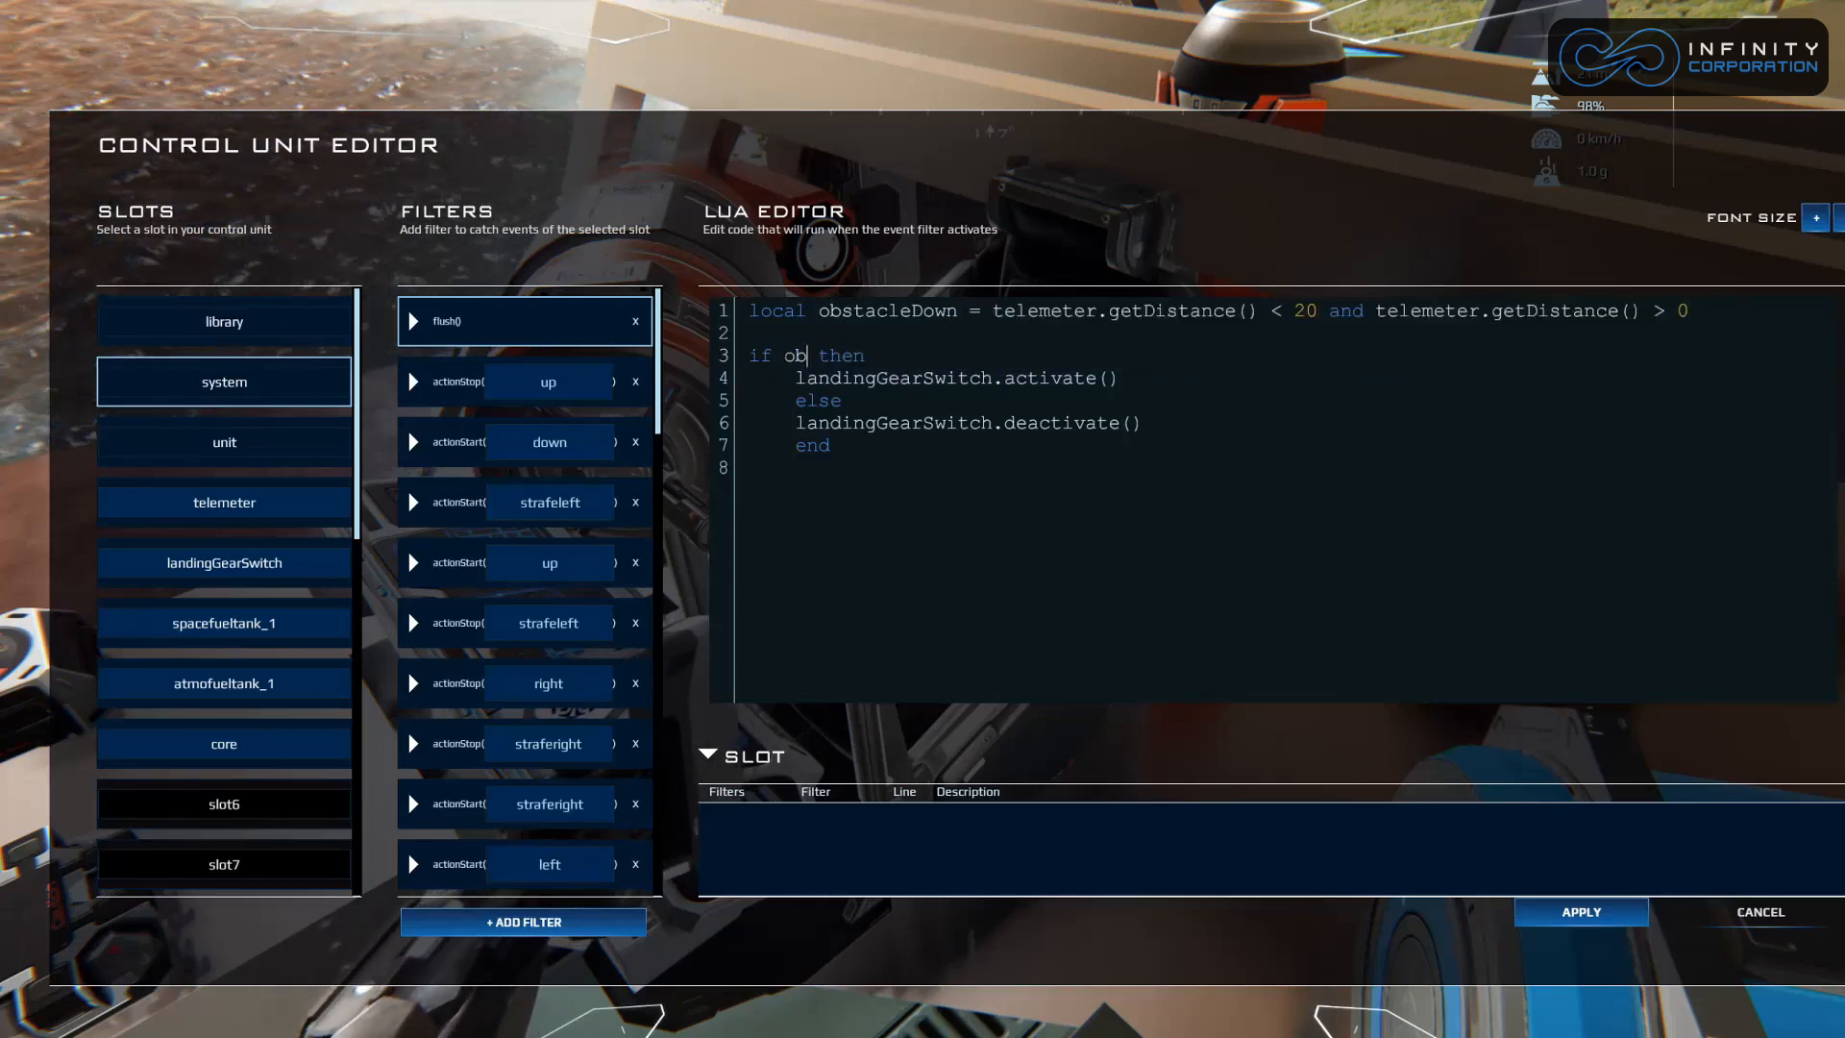
text(stacleDown)
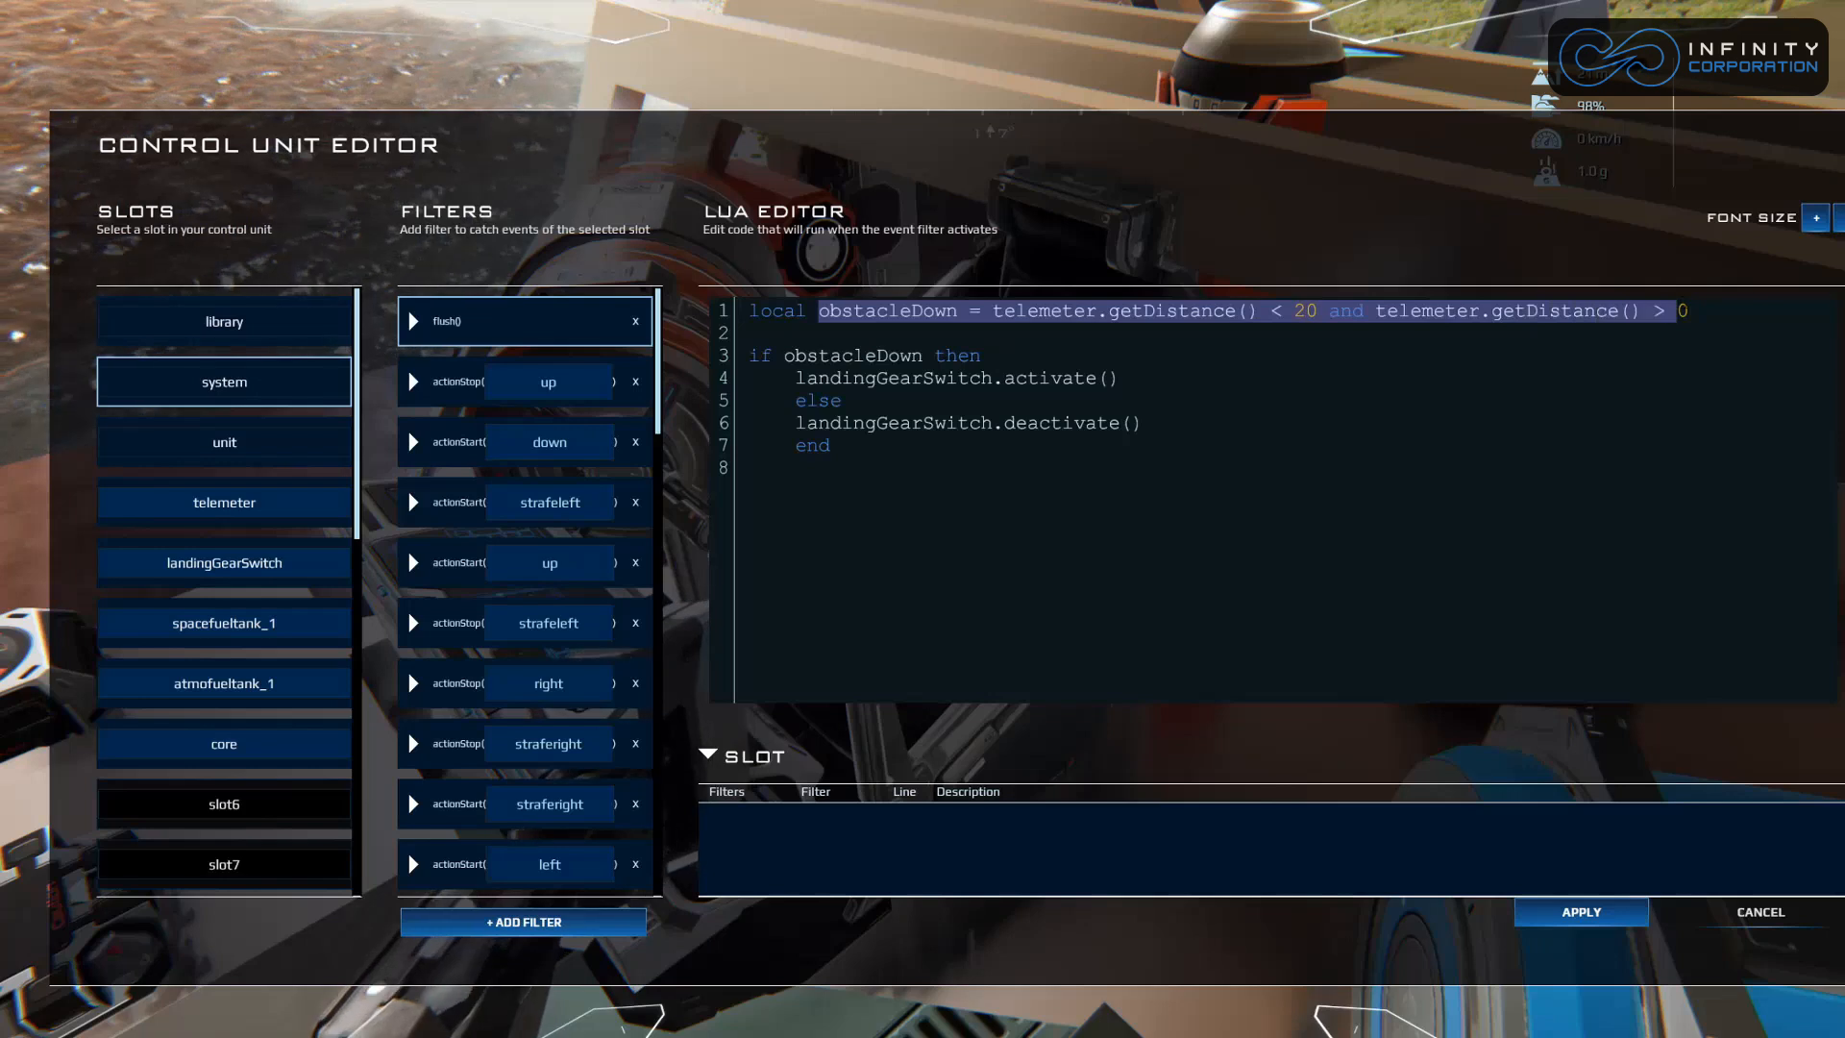
click(960, 703)
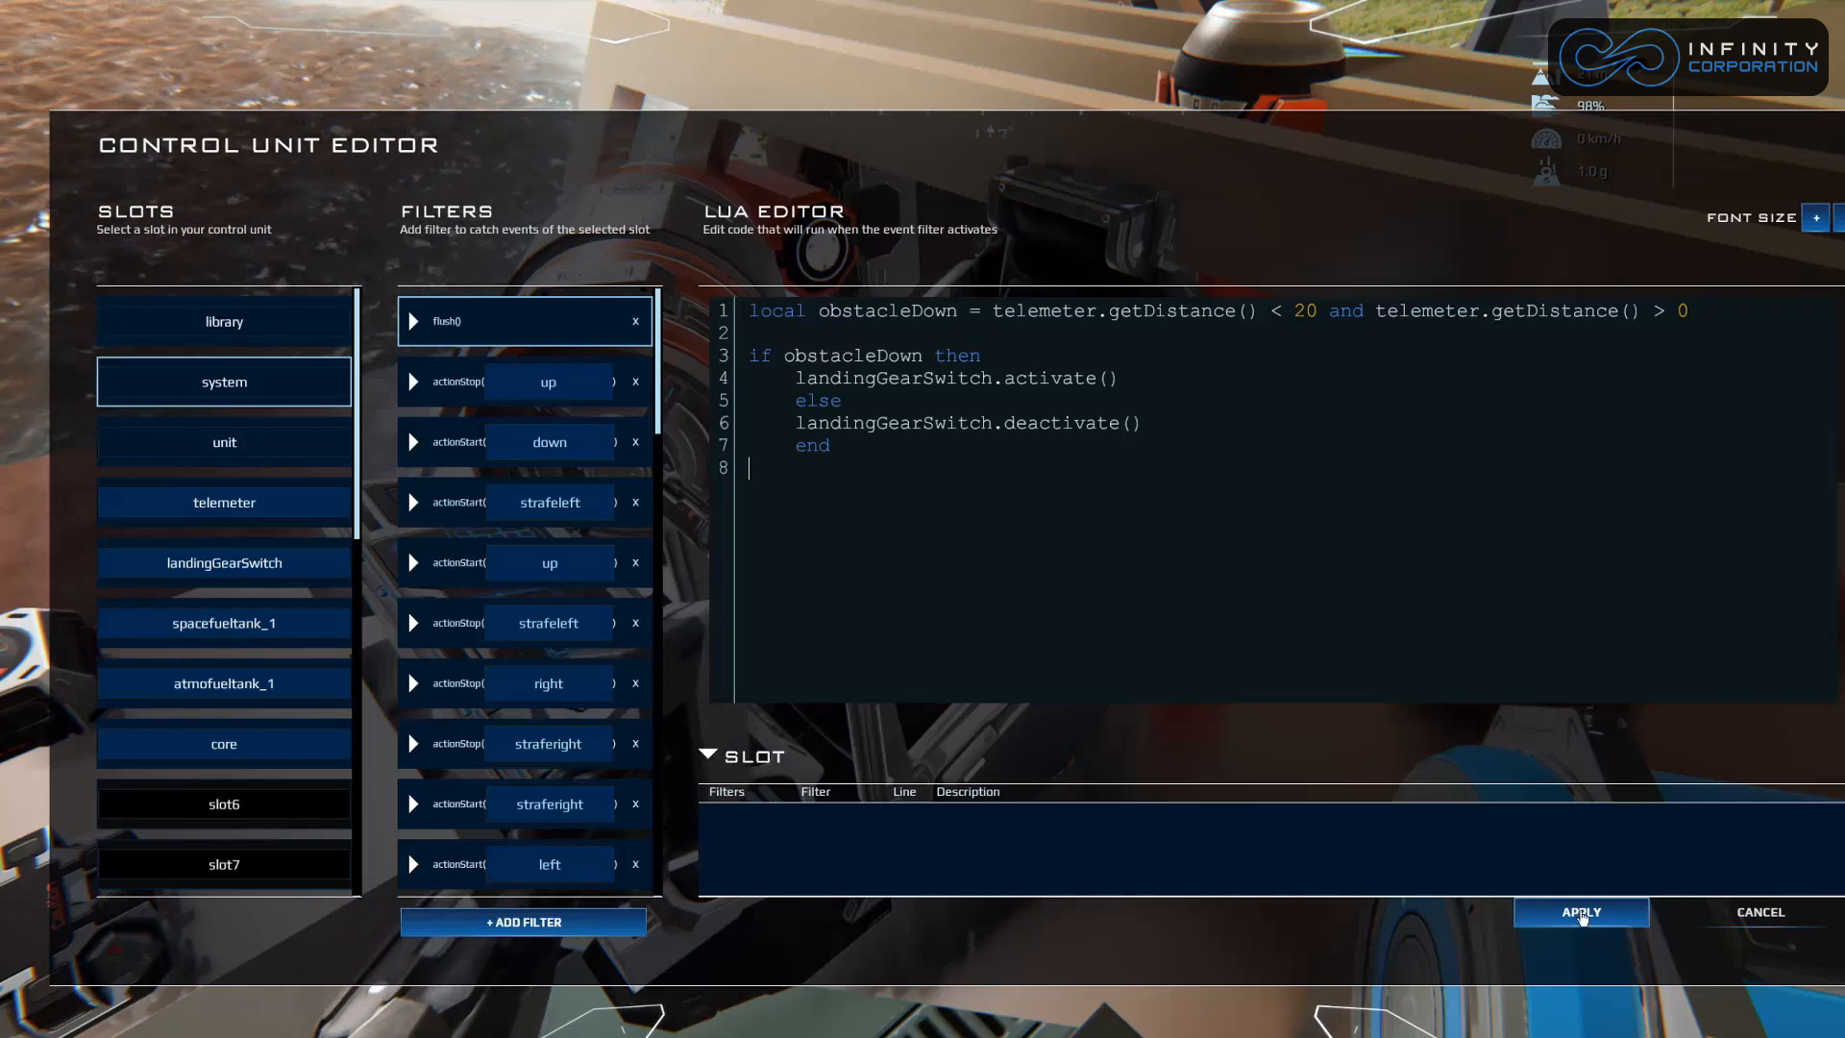
Apply the flush script, then fly the hovercraft from the pilot seat to test it.
click(1580, 912)
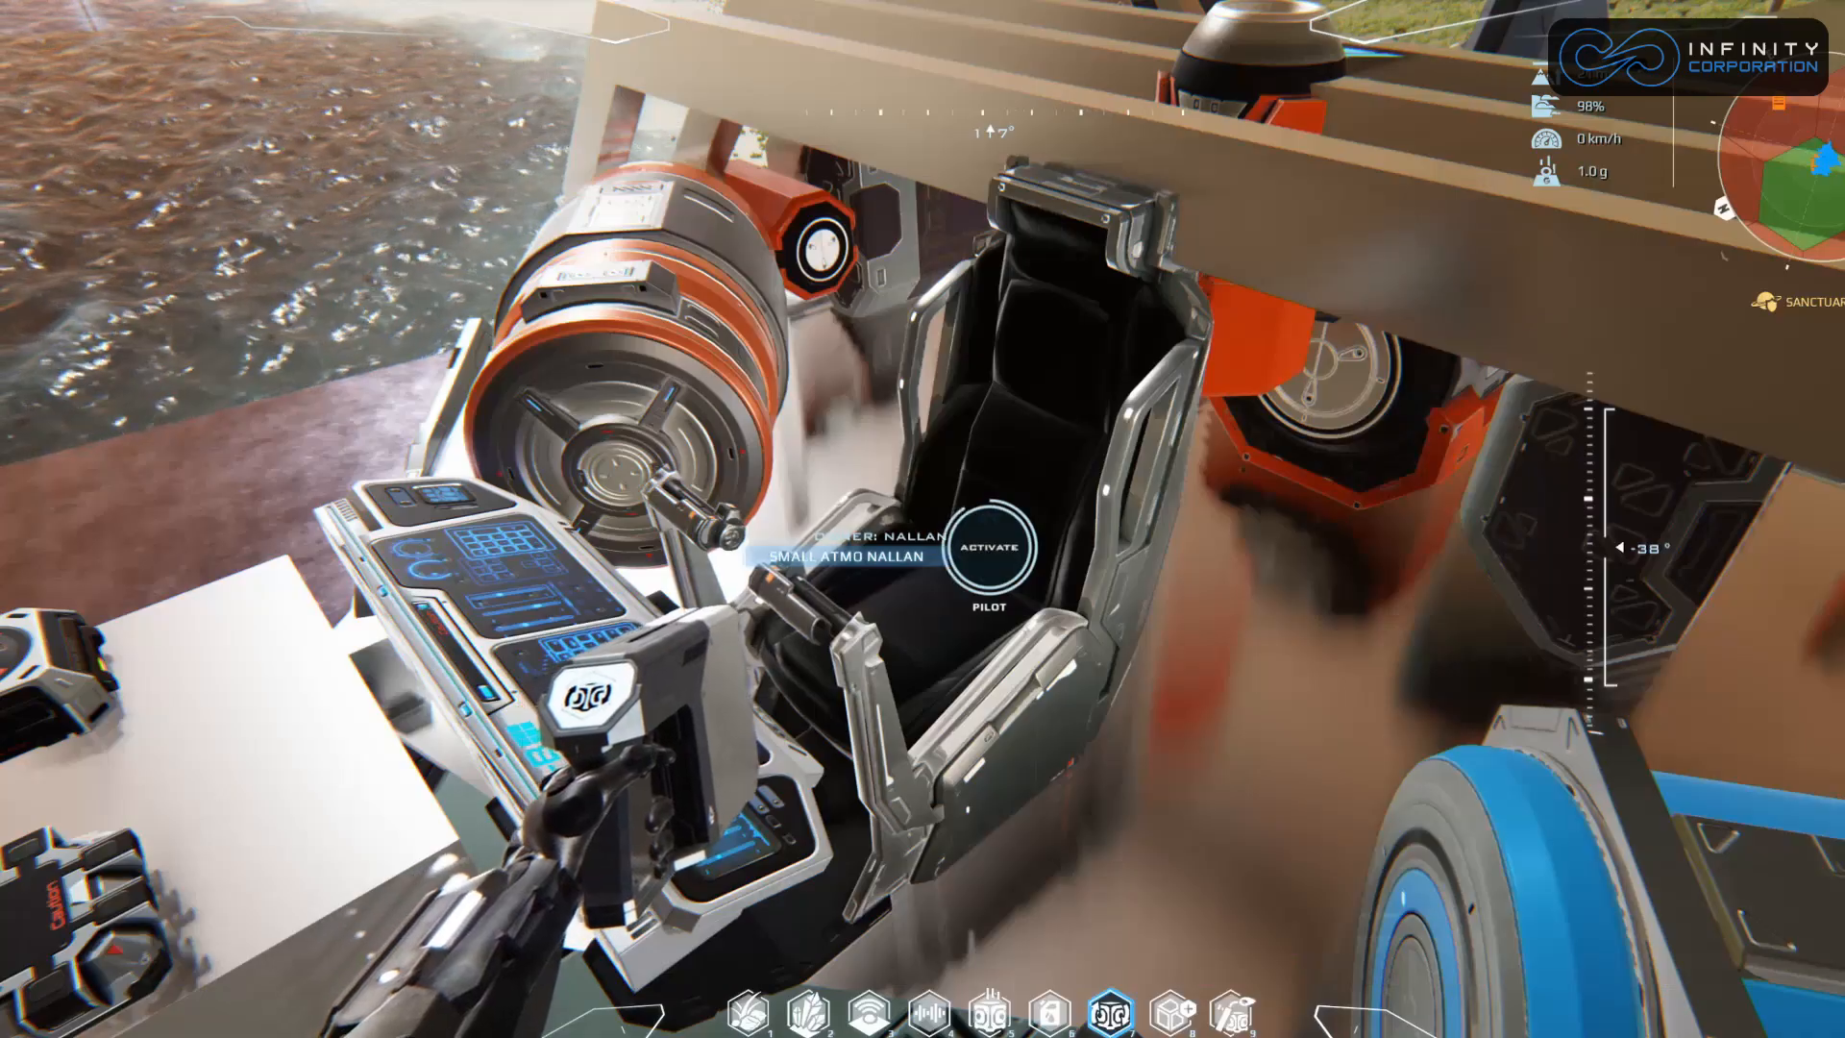
click(987, 553)
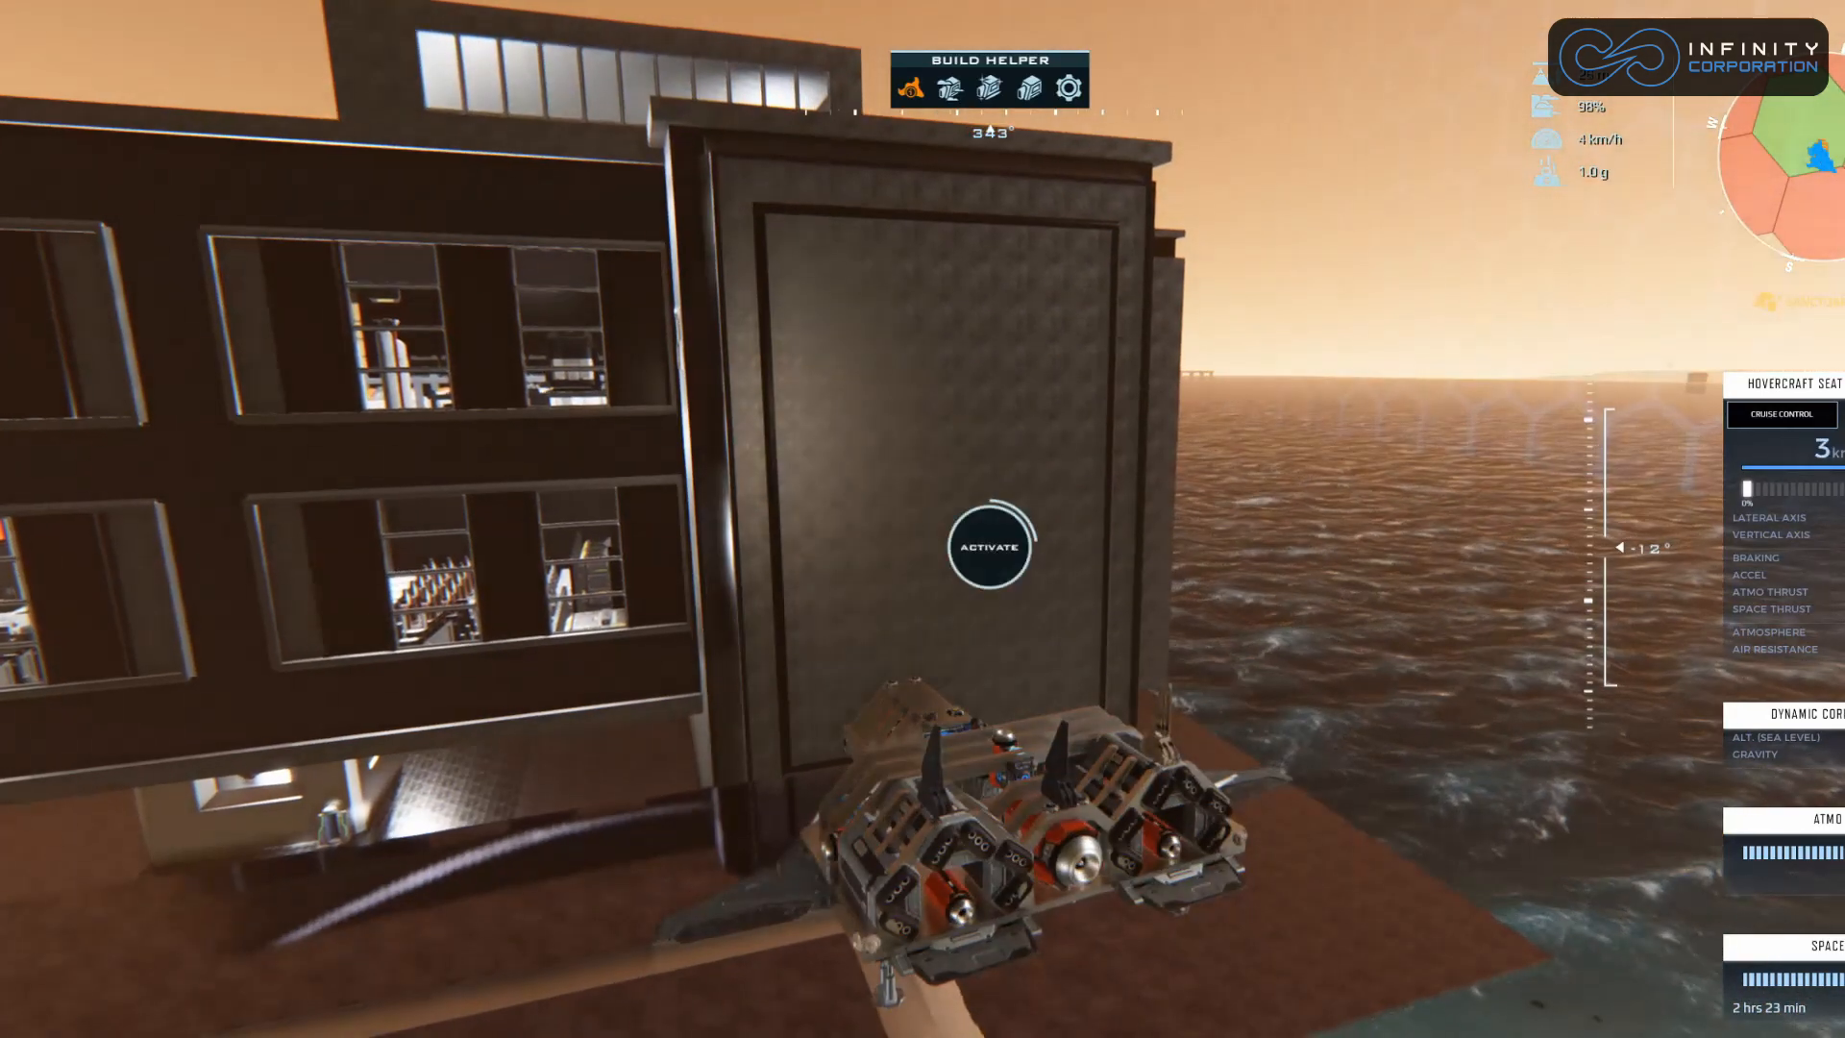
click(991, 548)
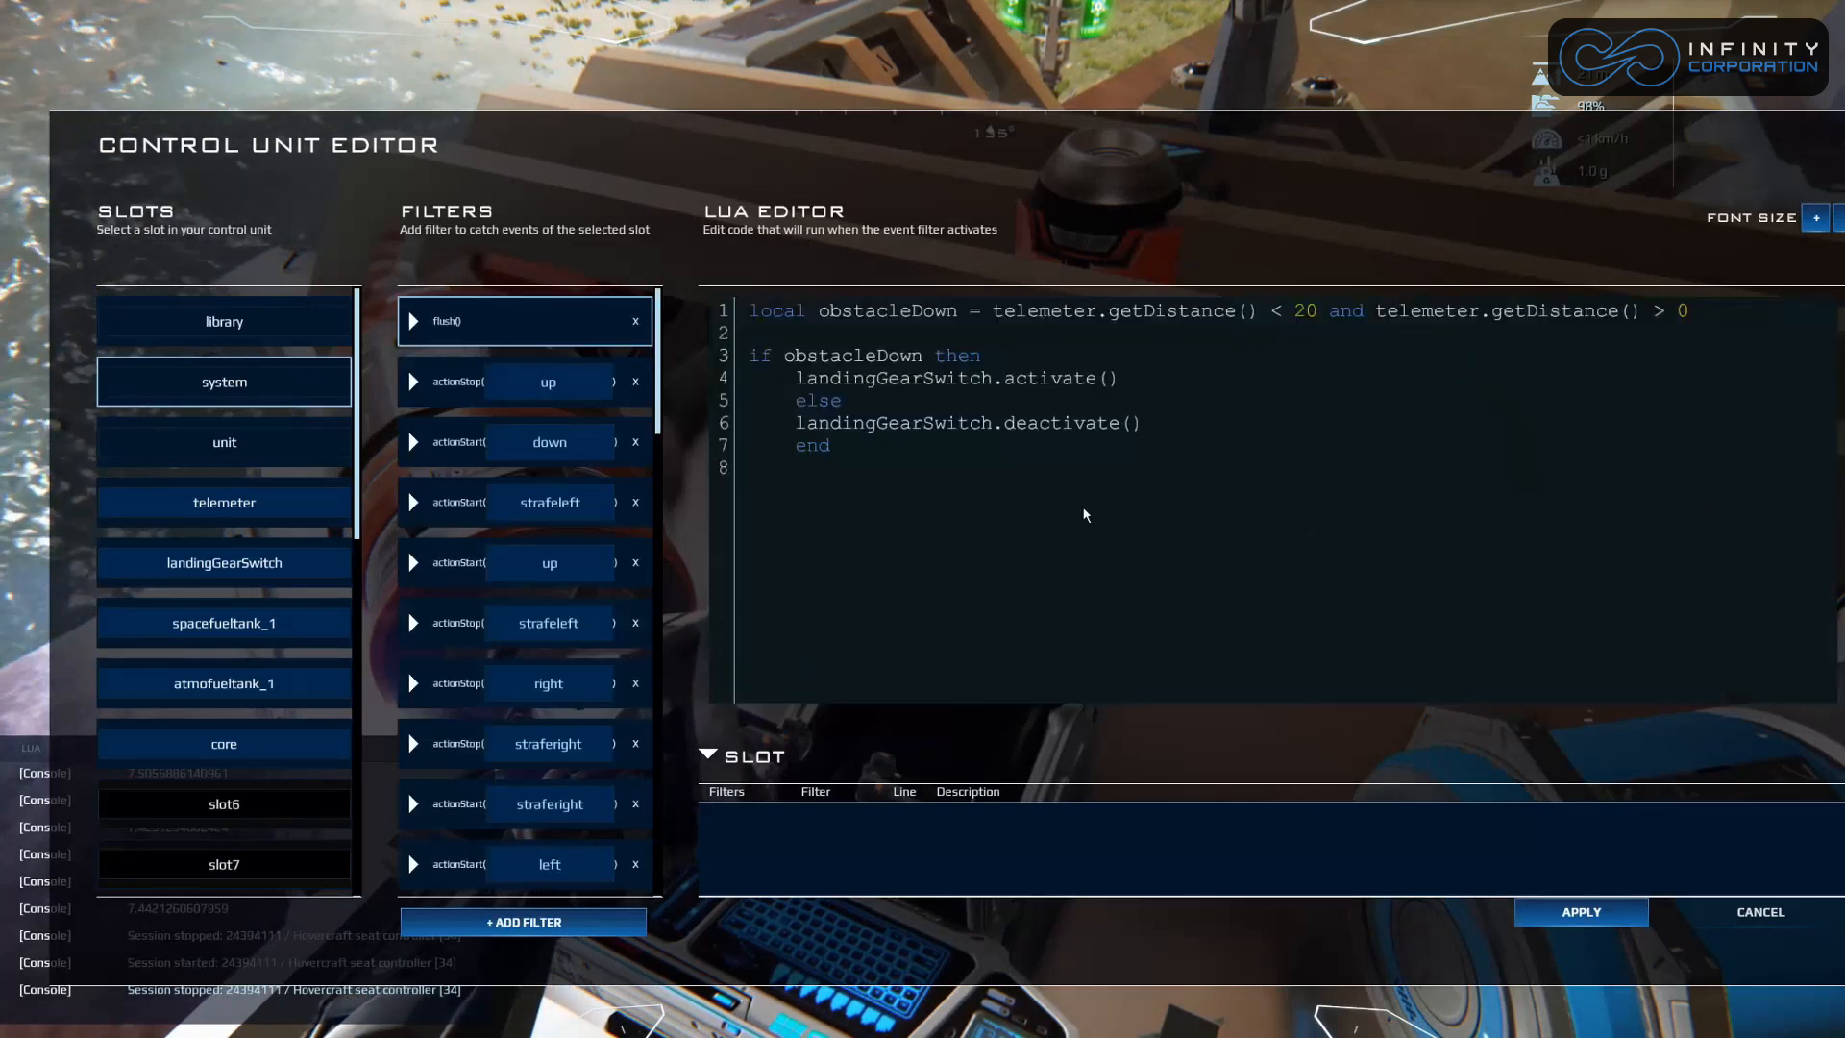
Add 'system.print(telemeter.getDistance())' to the flush filter and apply it.
text(system.pri)
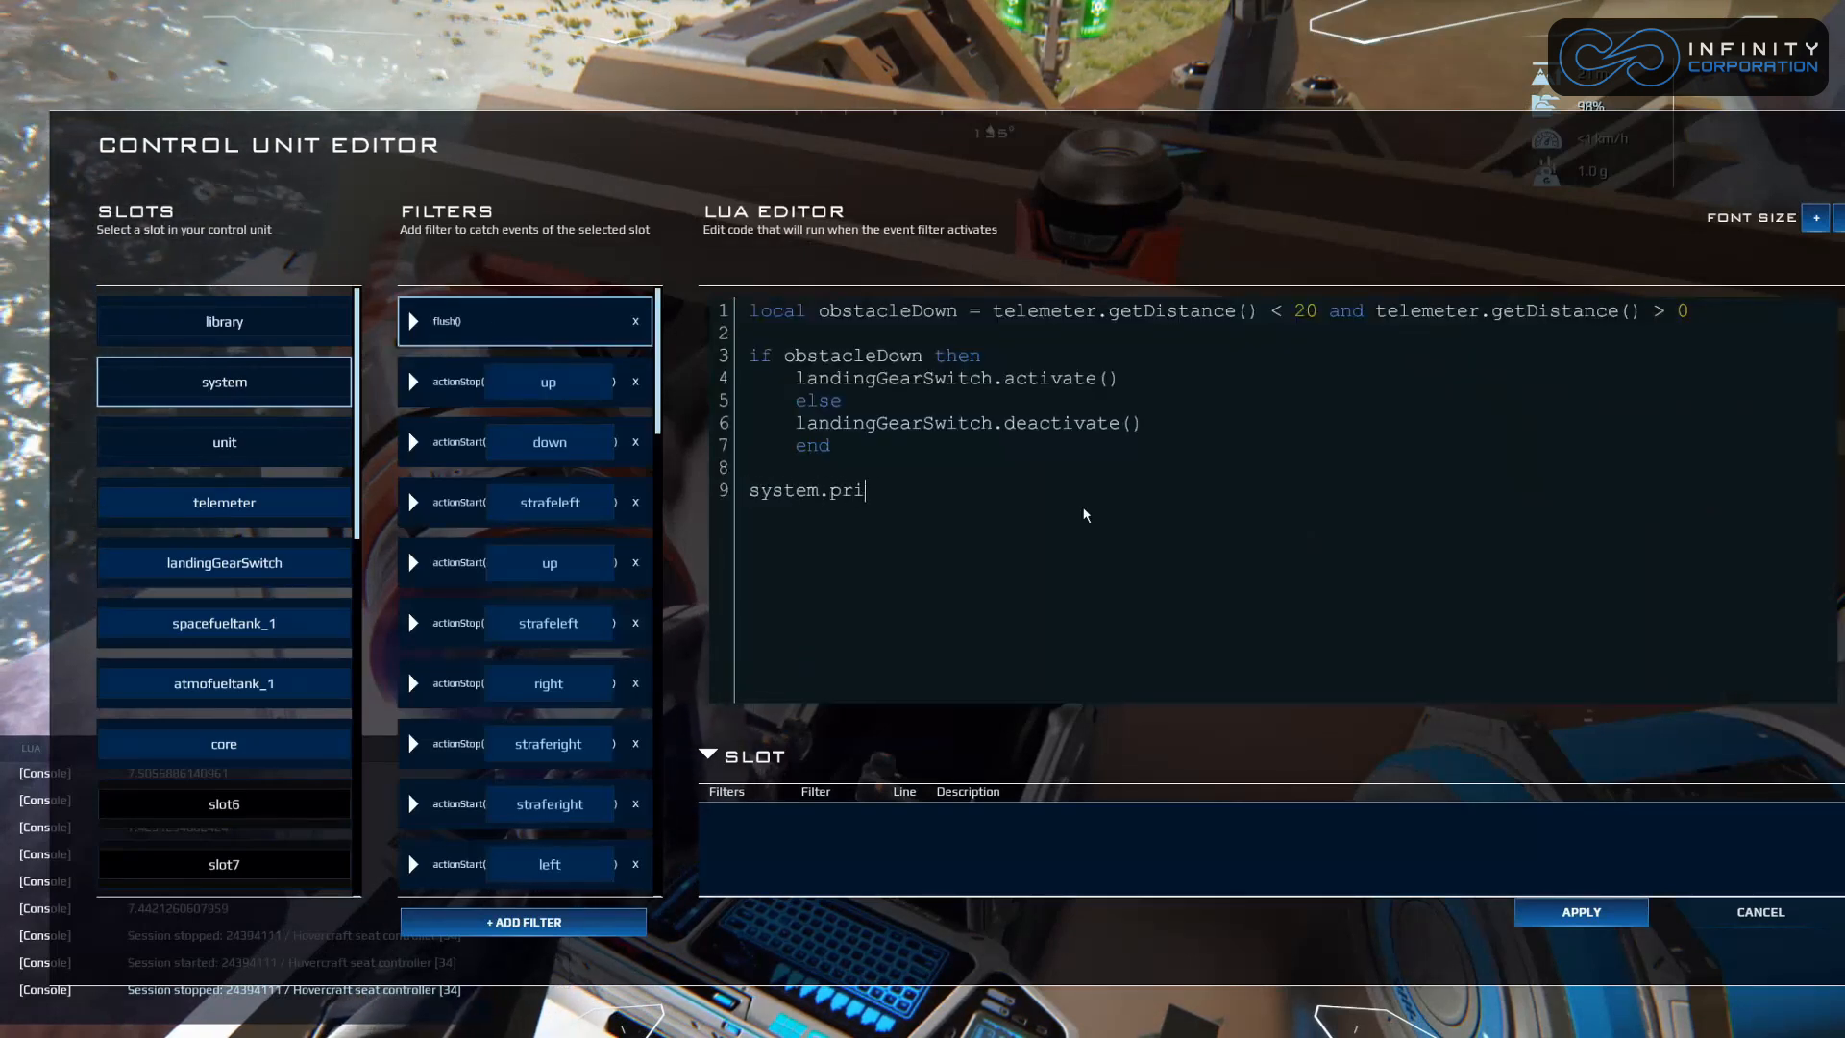
text(nt(te)
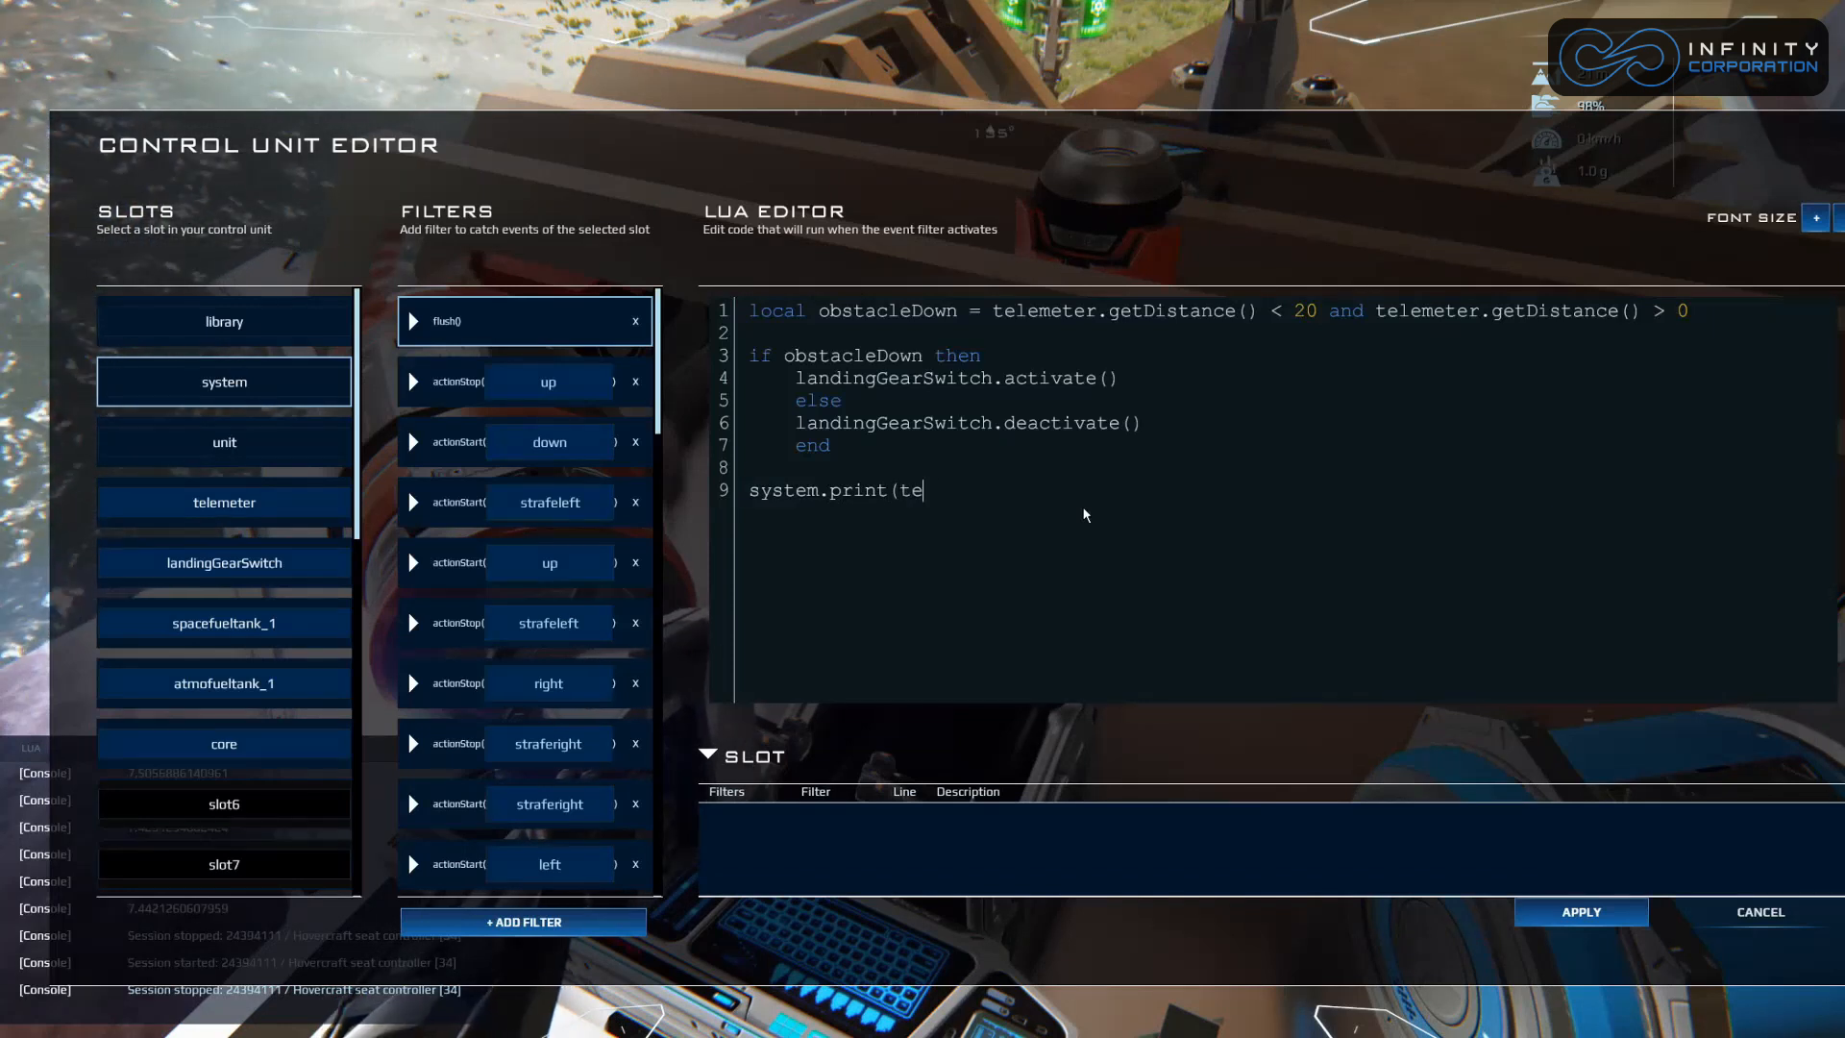
text(lemeter.getDista)
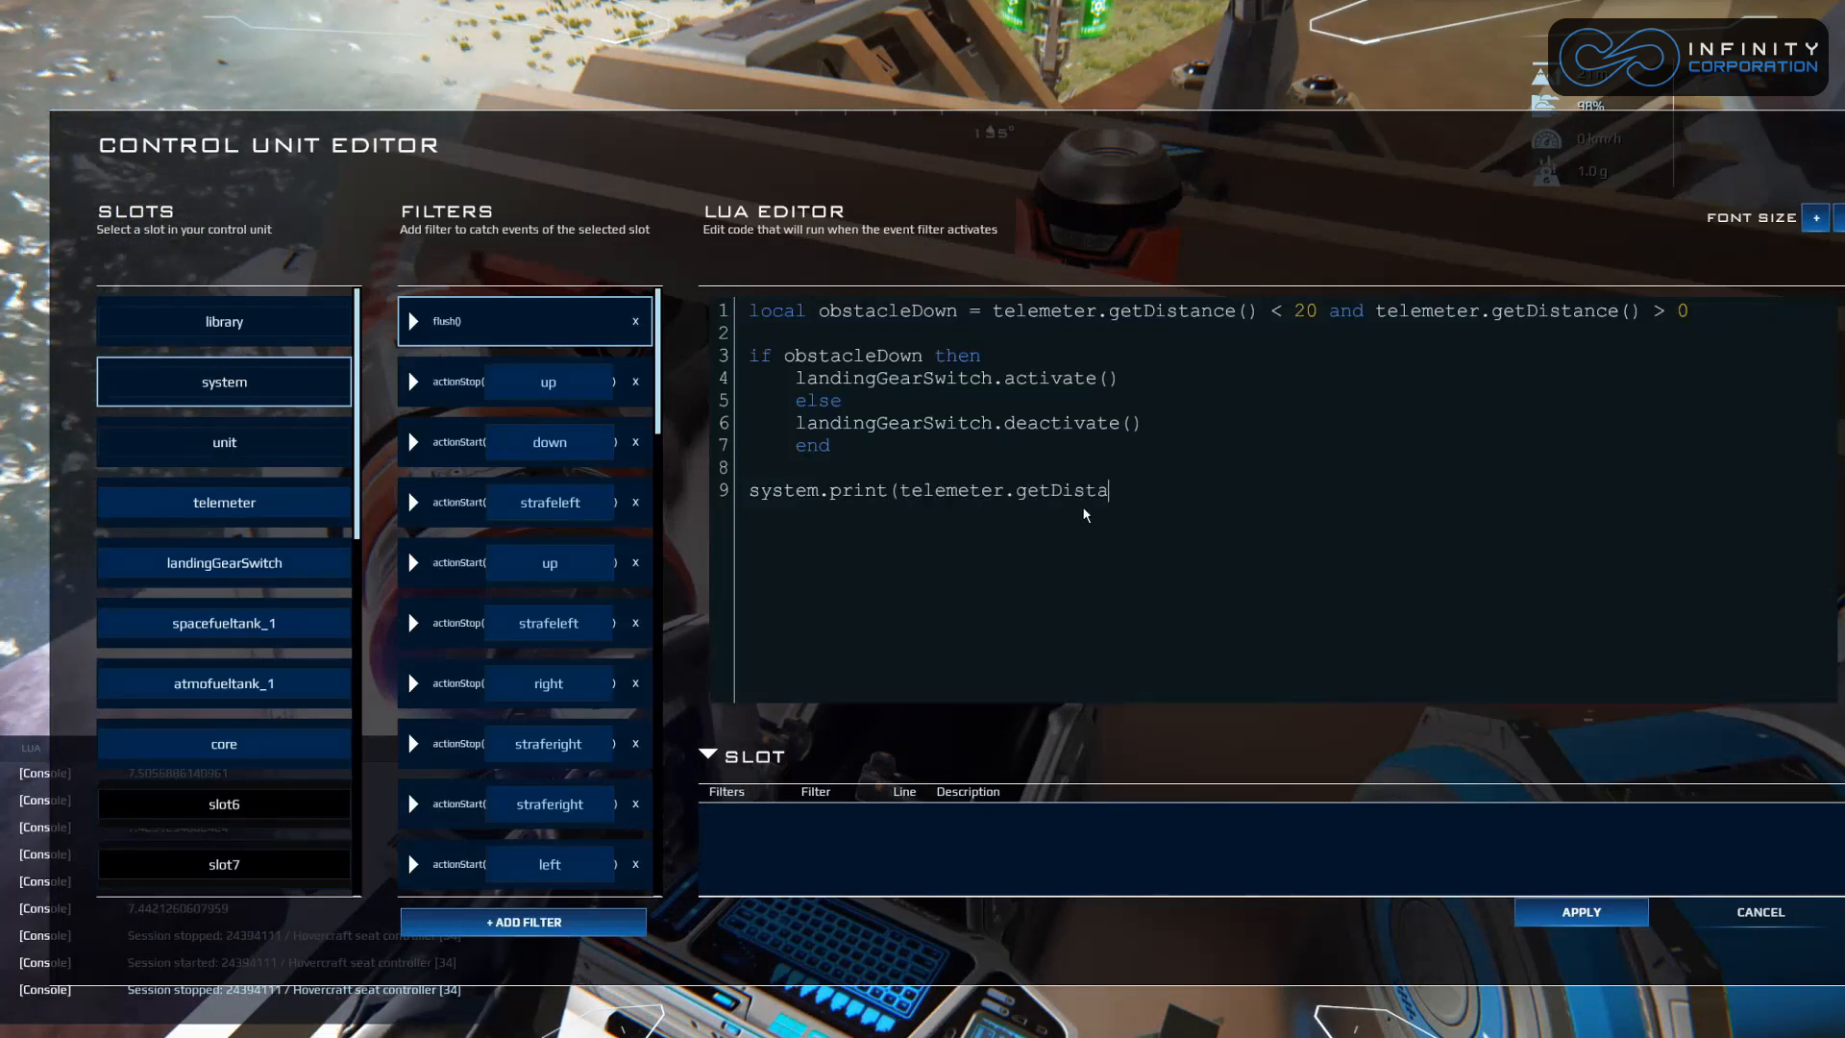
text(nce()))
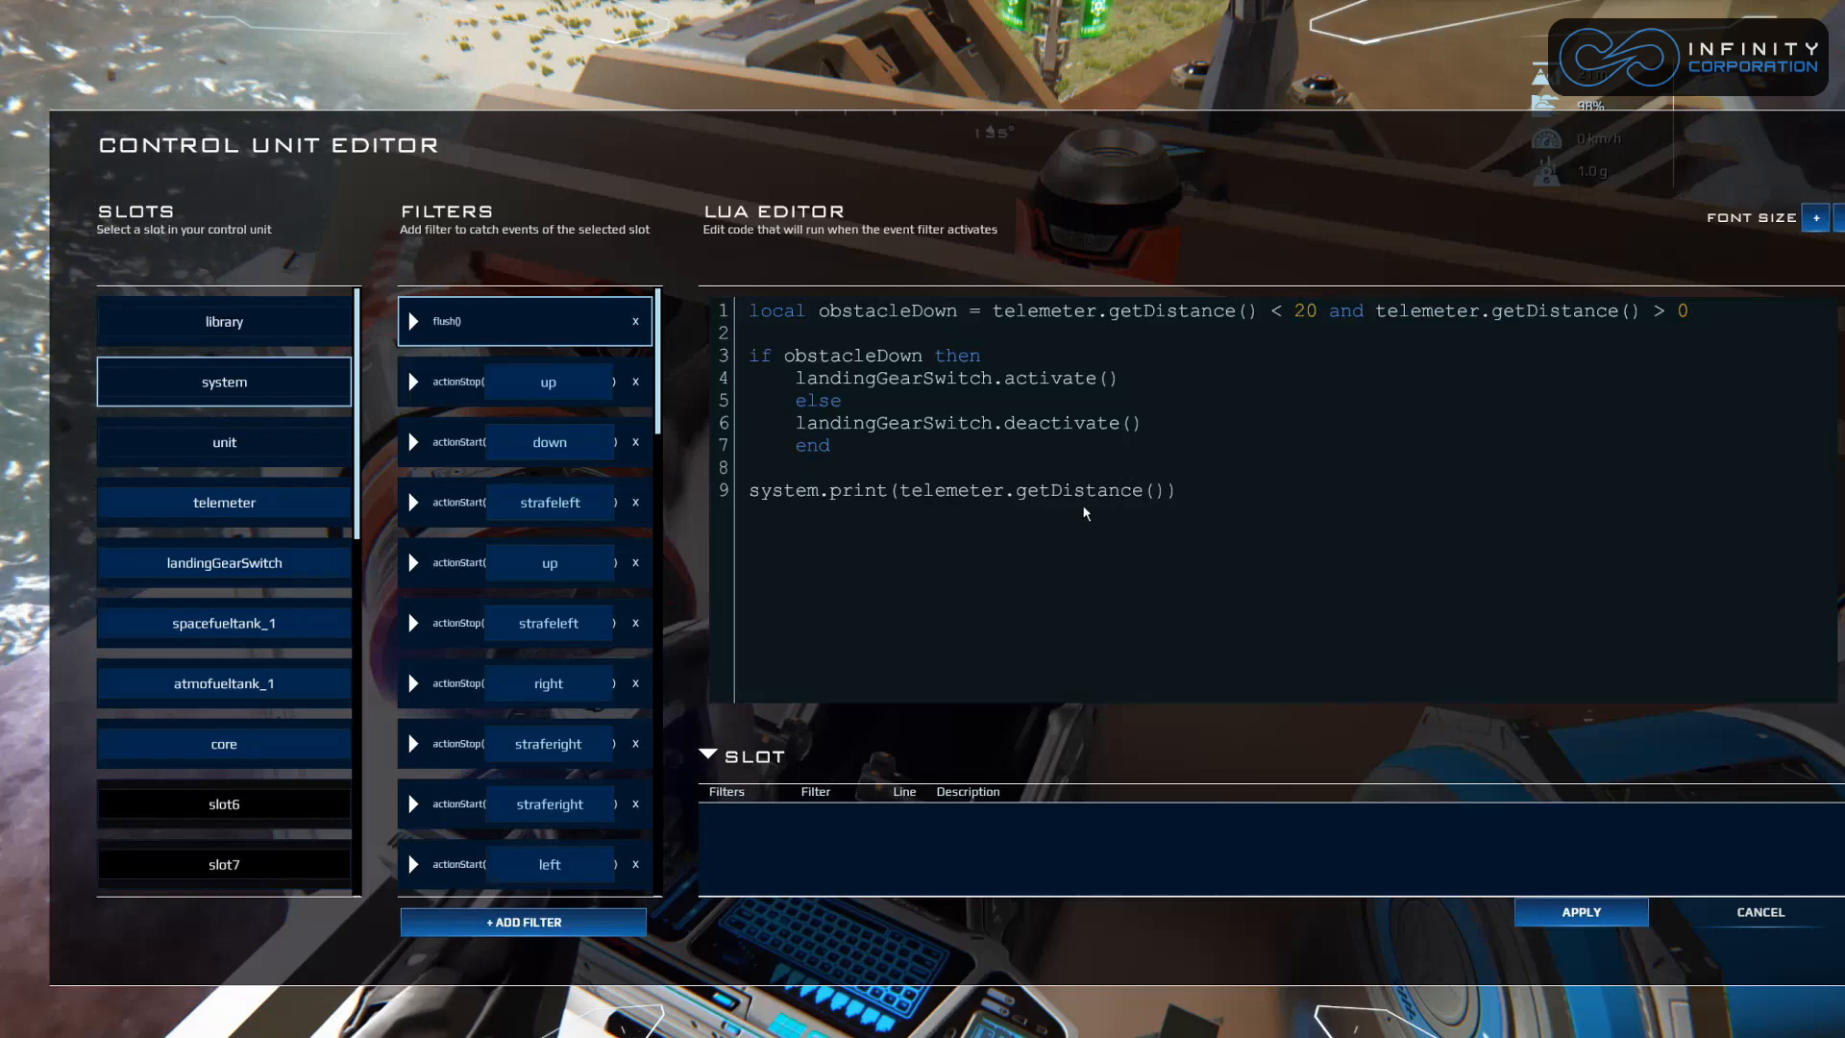
mouse_move(1672, 686)
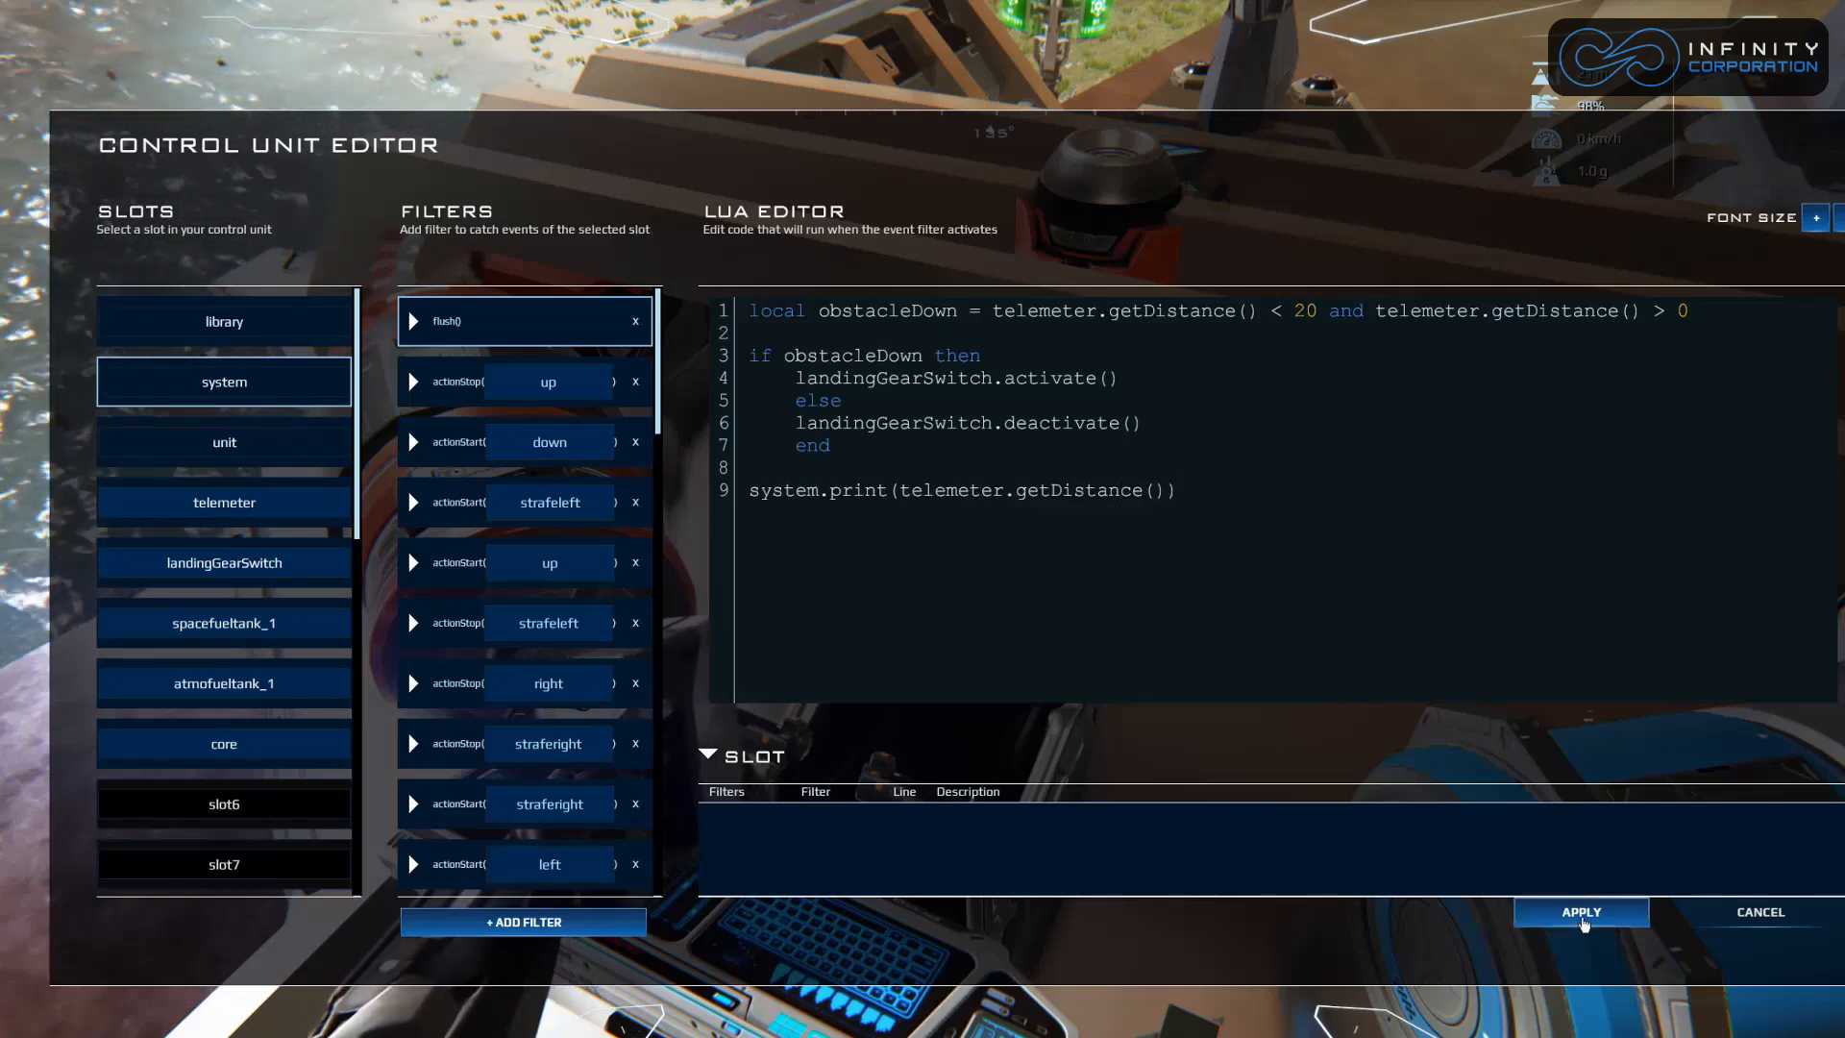
click(1581, 911)
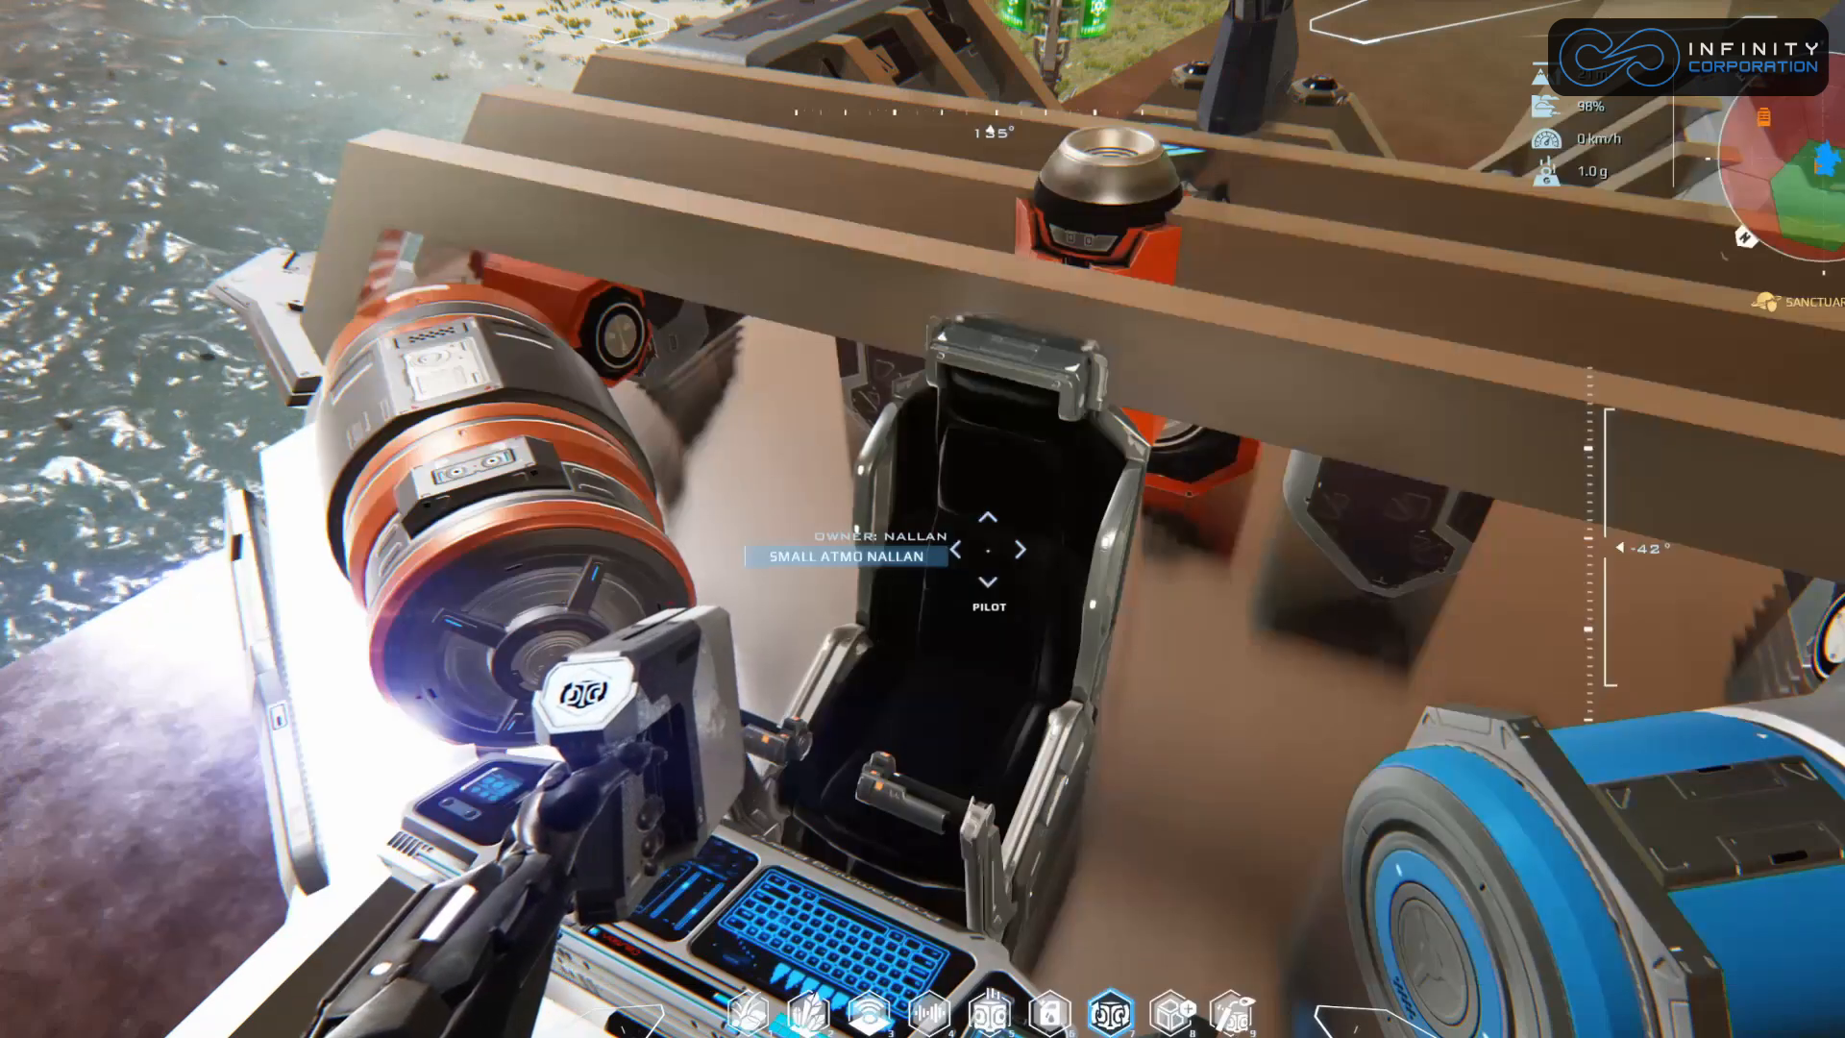